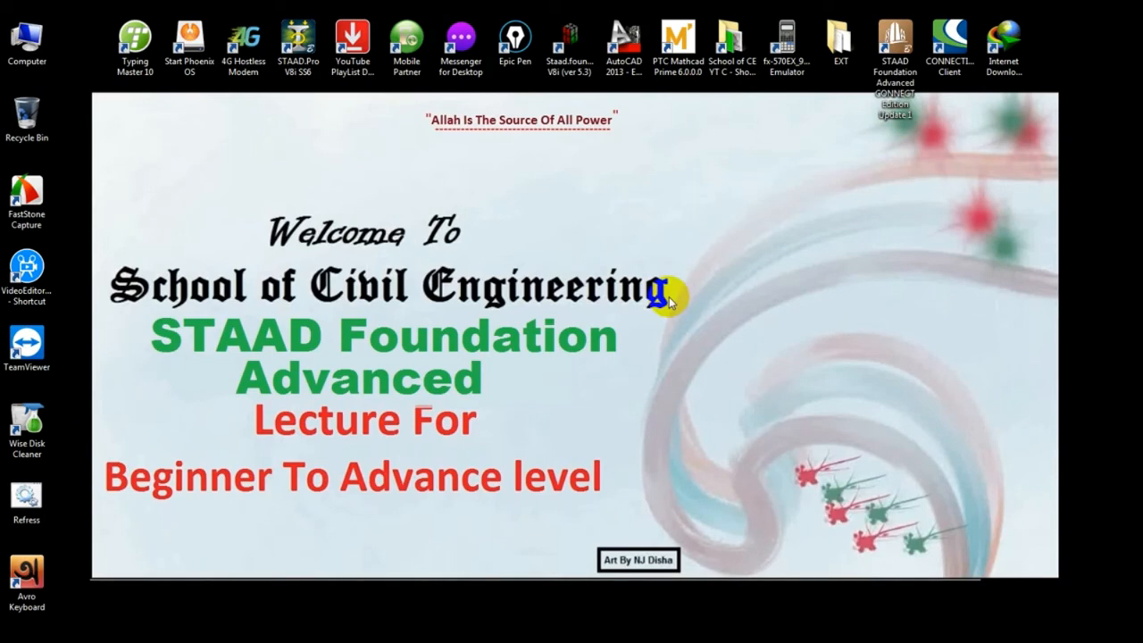
Launch STAAD Foundation Advanced CONNECT Edition from its desktop shortcut.
click(895, 49)
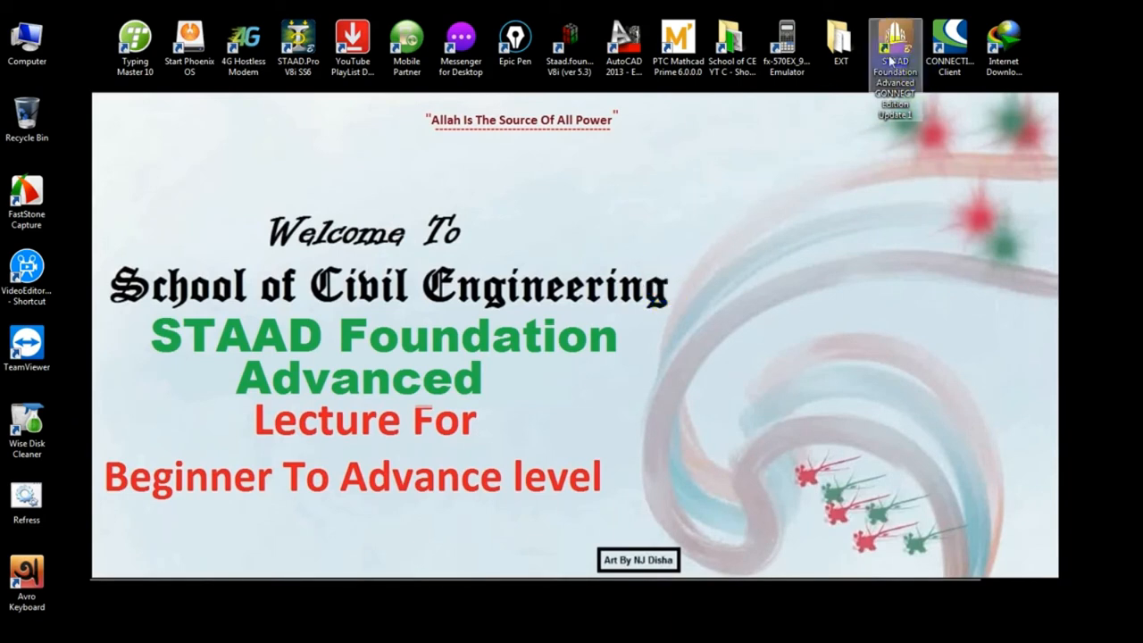
mouse_move(895, 54)
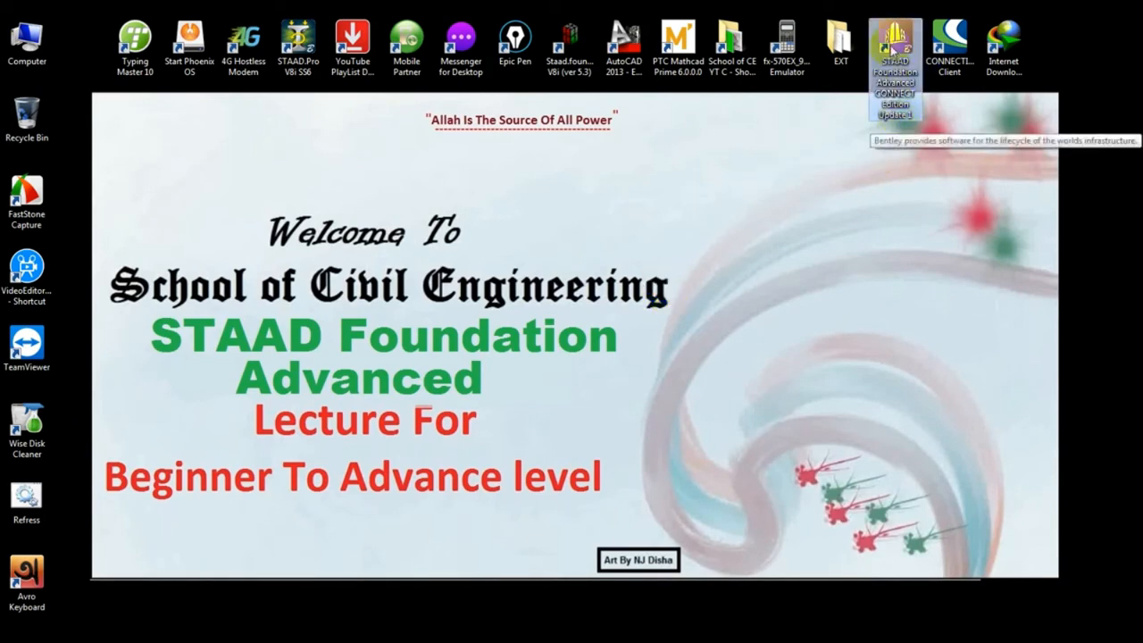
double_click(895, 45)
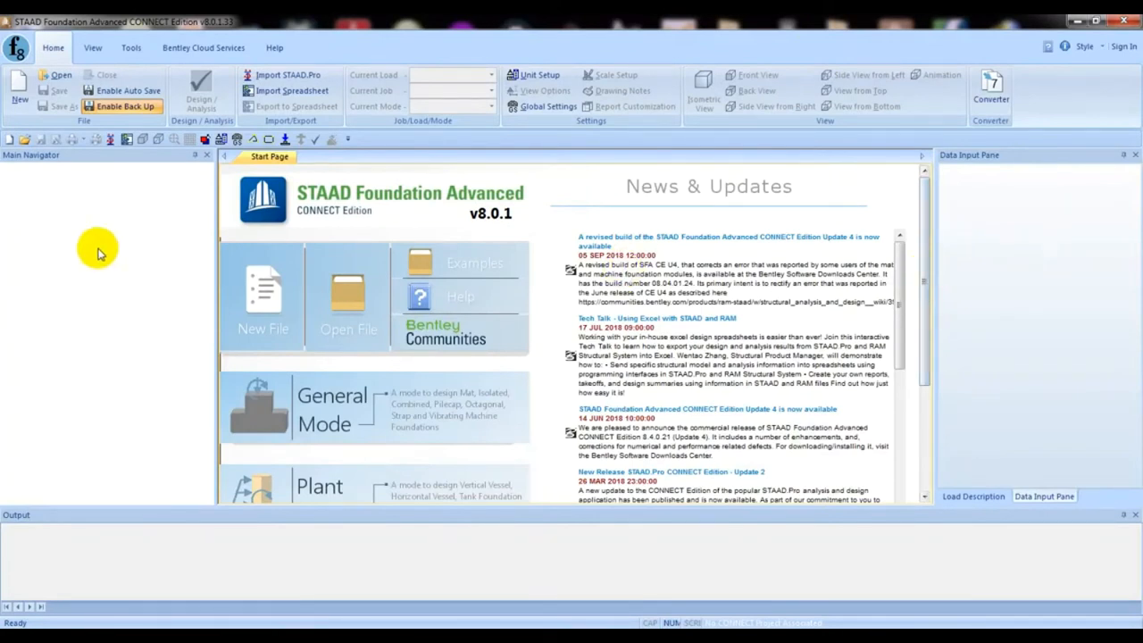
Open the existing 'YT T Combined Footing' project from the FOUNDATION folder.
click(349, 294)
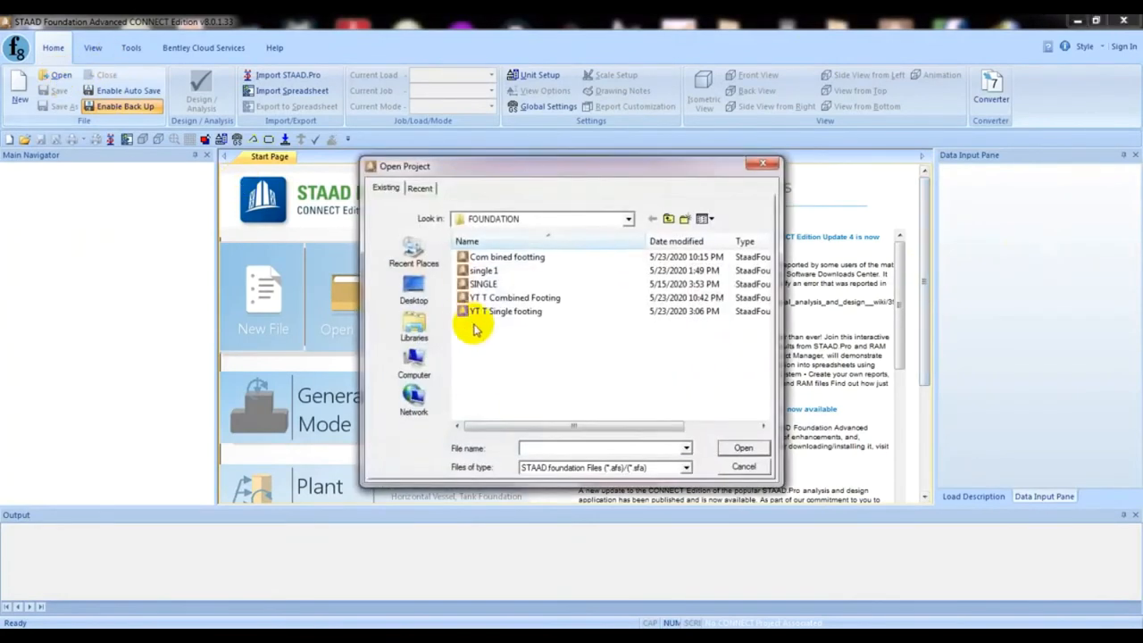
click(515, 297)
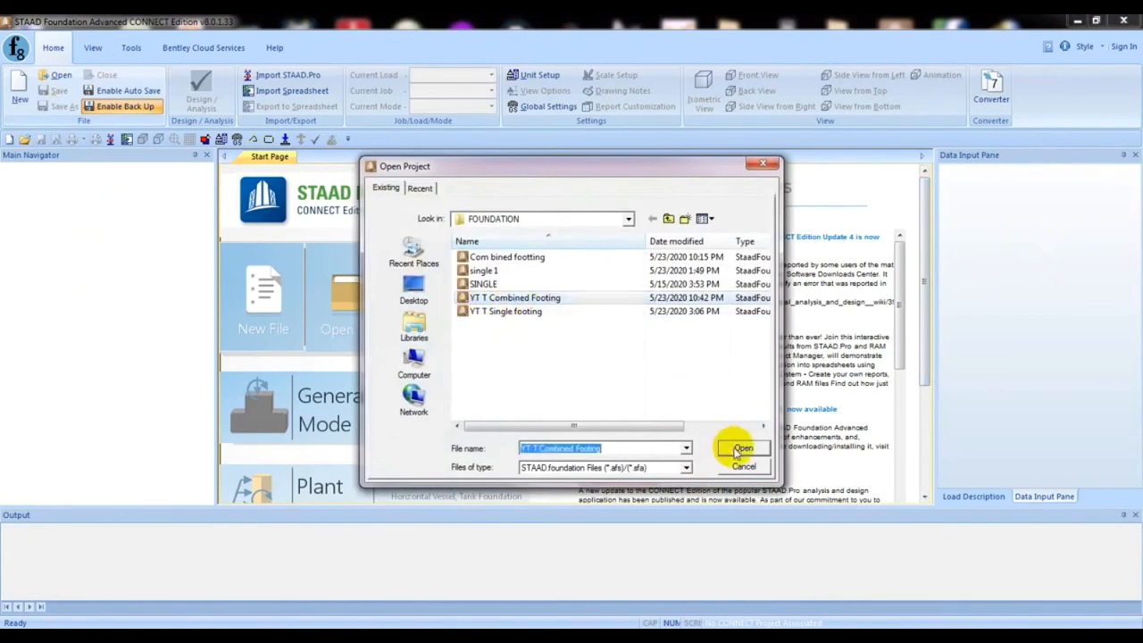
click(742, 448)
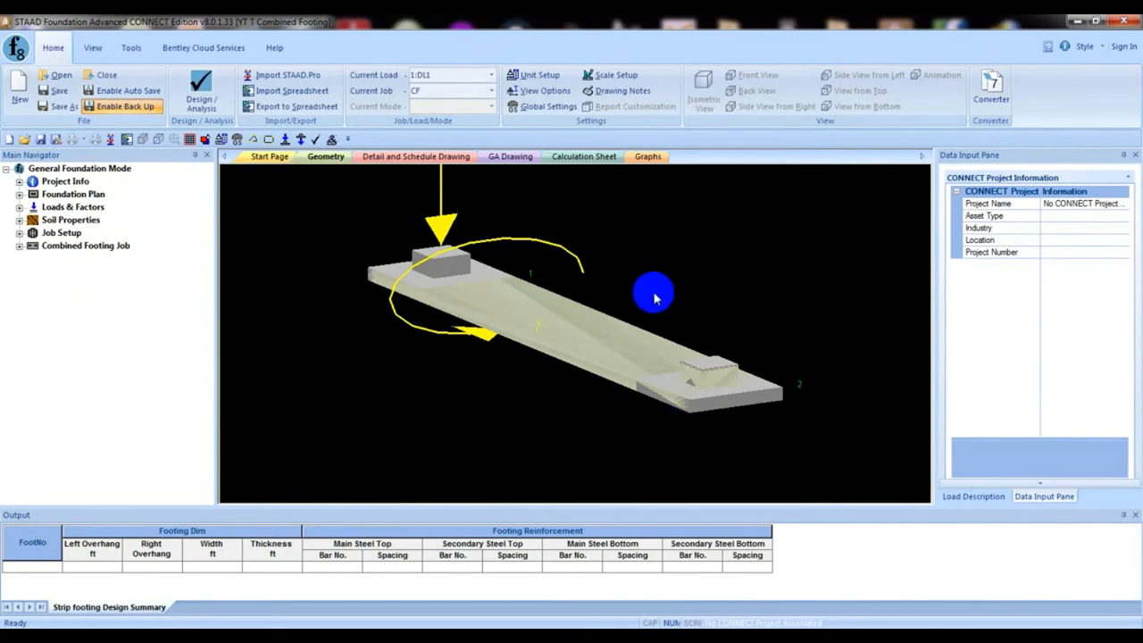
mouse_move(612, 304)
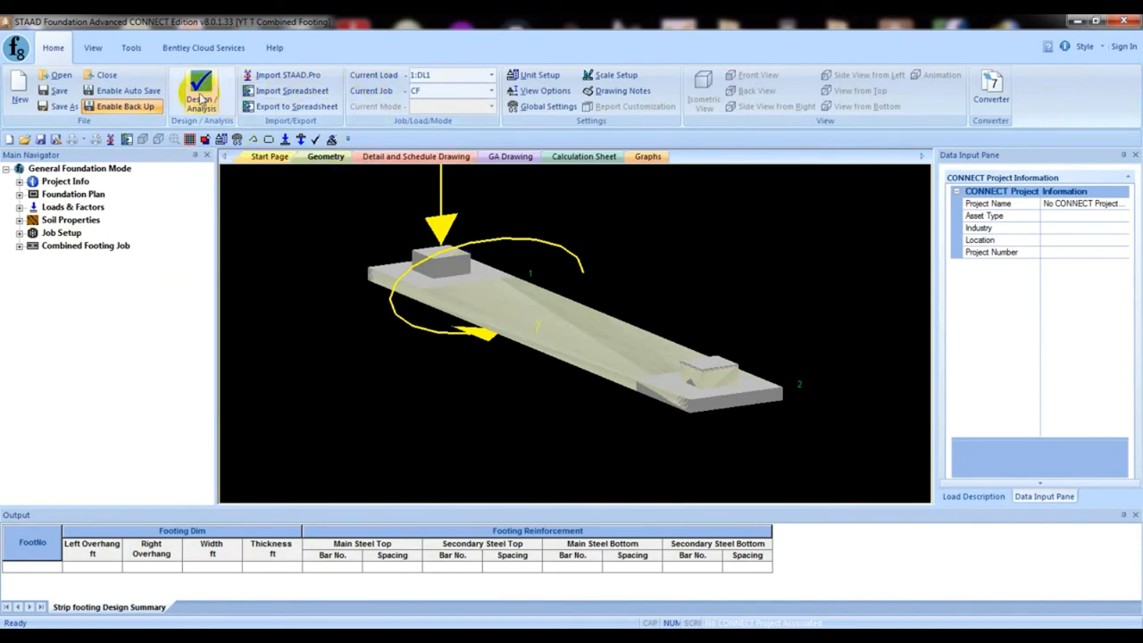
Run Design/Analysis, review the width and length failure in the calculation sheet, then return to Geometry.
click(201, 94)
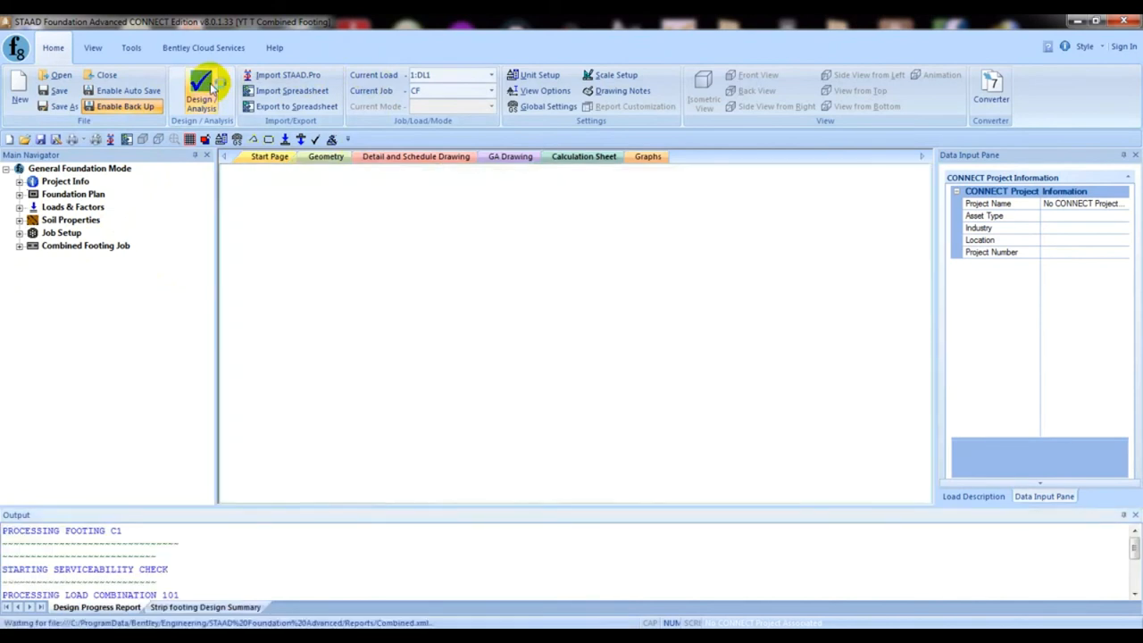
click(583, 157)
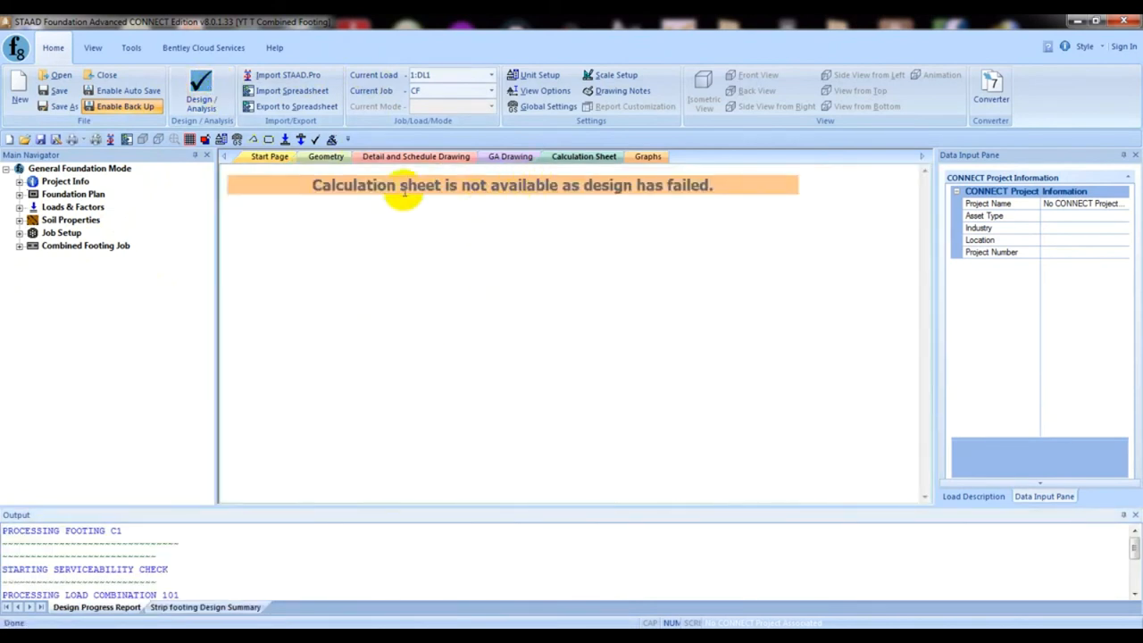
mouse_move(659, 191)
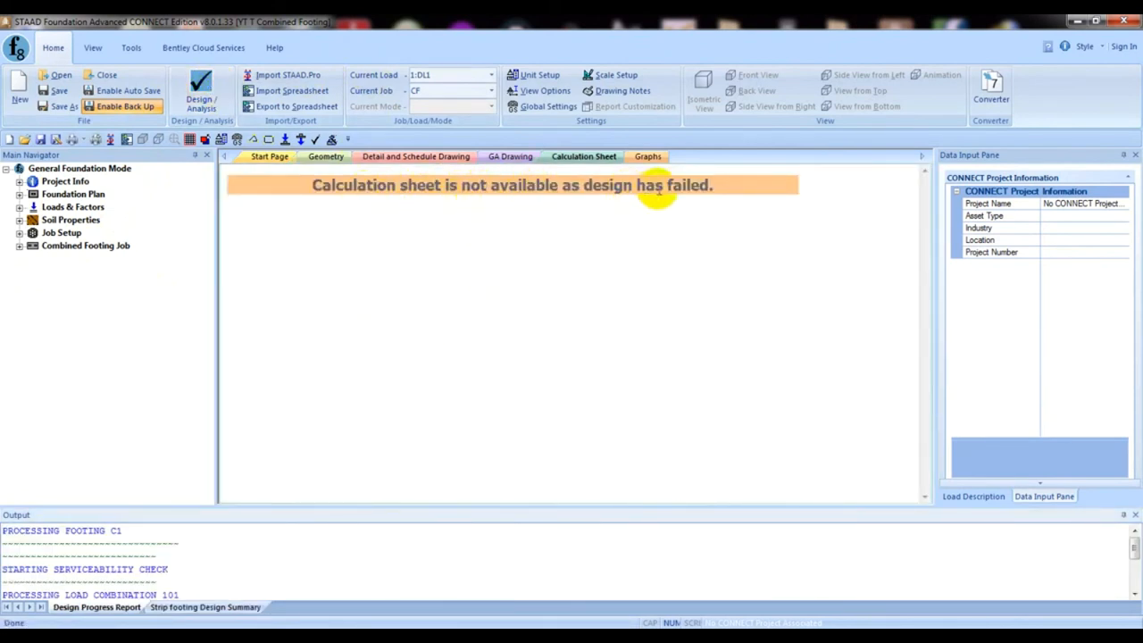
mouse_move(431, 344)
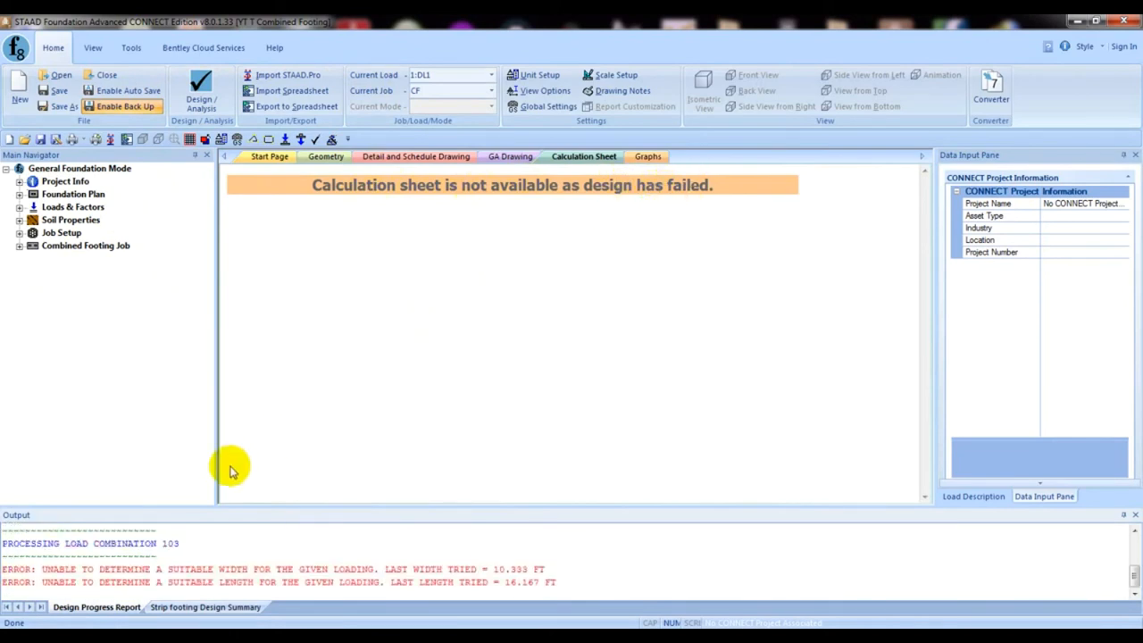
mouse_move(465, 415)
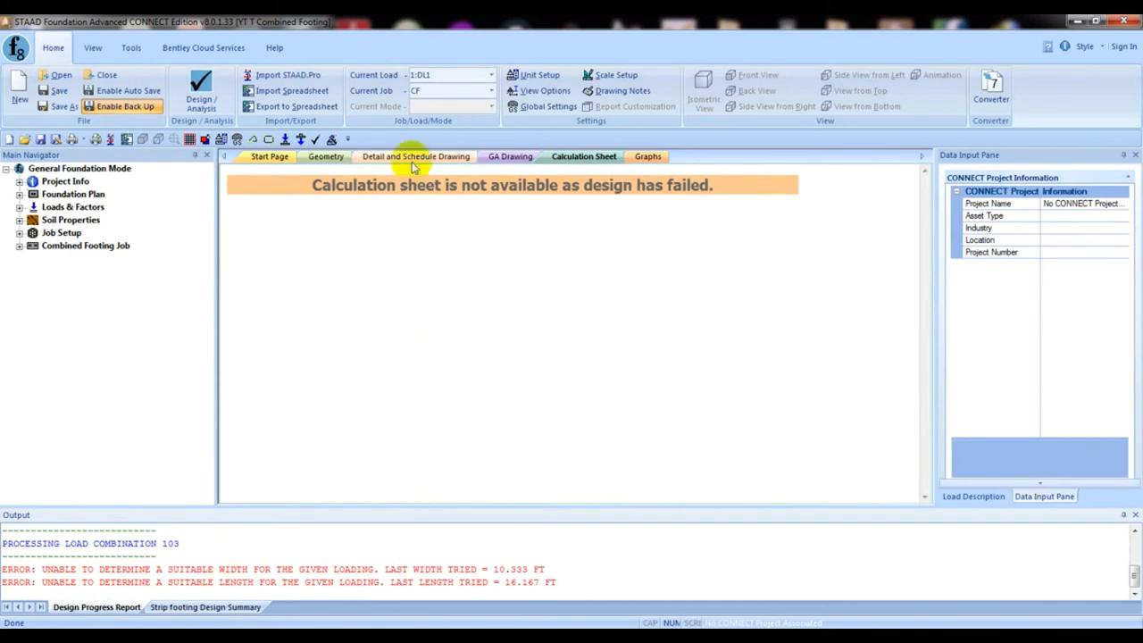
mouse_move(344, 171)
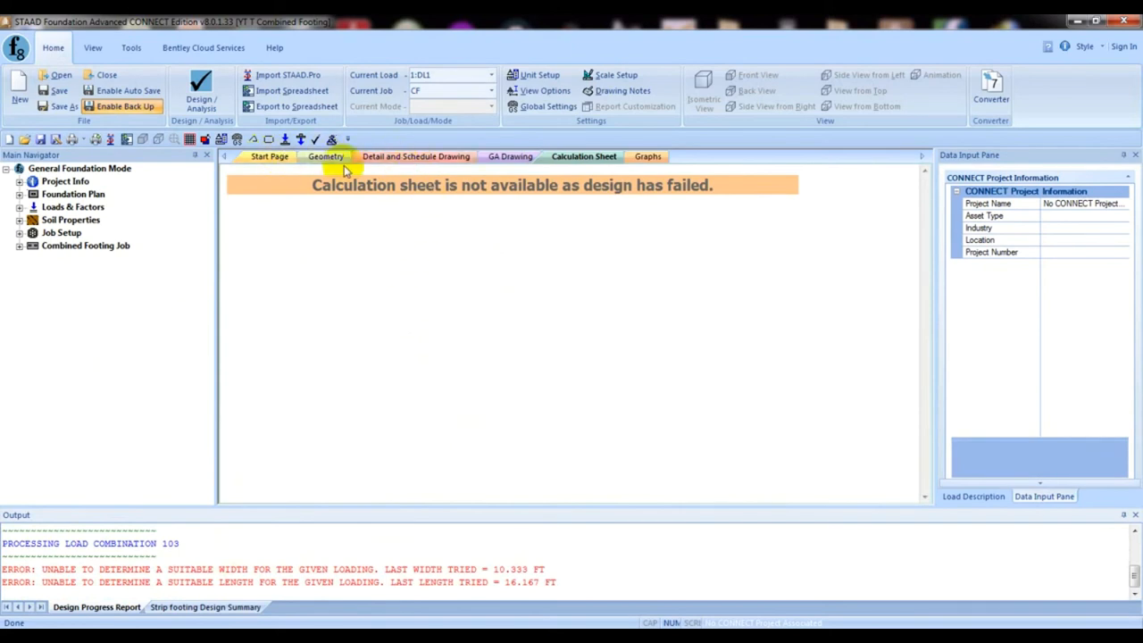
click(325, 156)
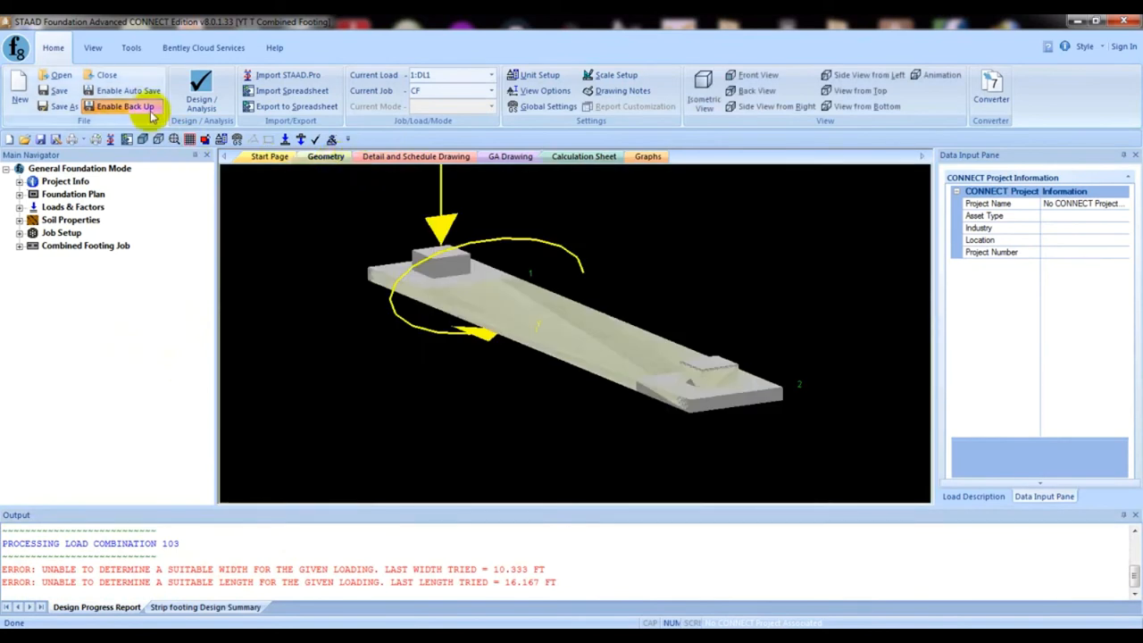
Expand the Combined Footing Job design parameters to show the sliding and overturning settings.
click(583, 157)
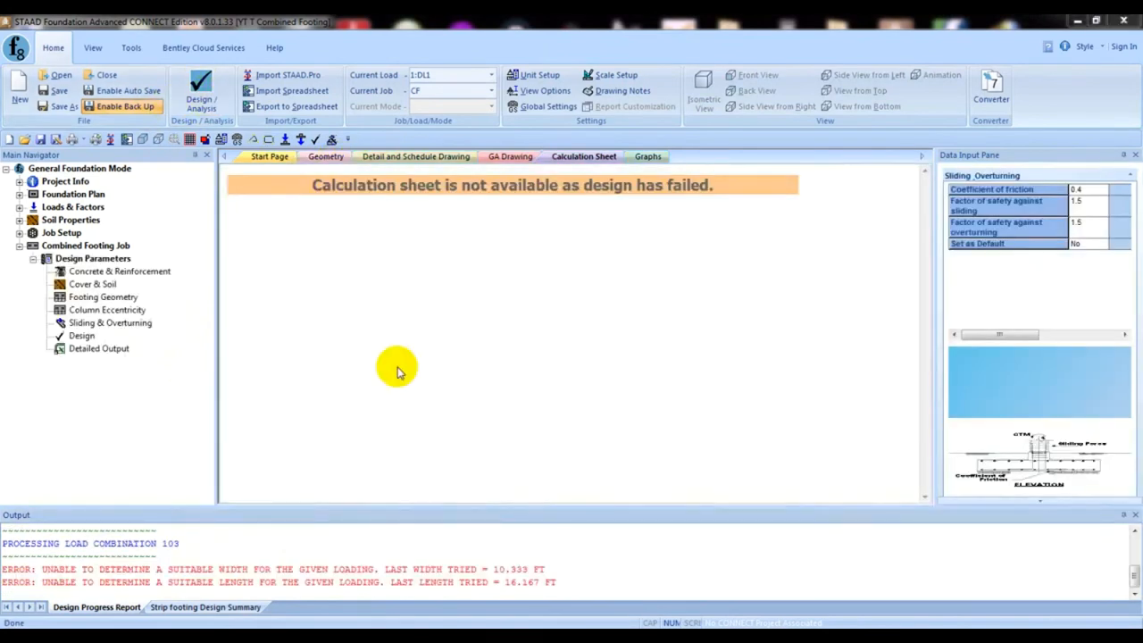
mouse_move(344, 194)
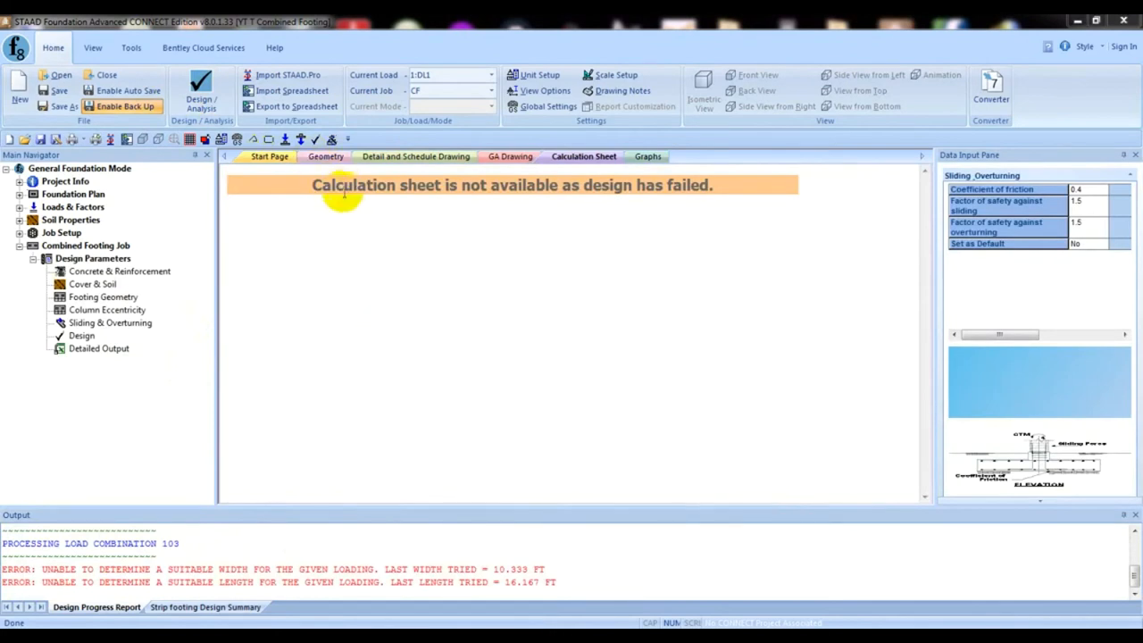
mouse_move(454, 192)
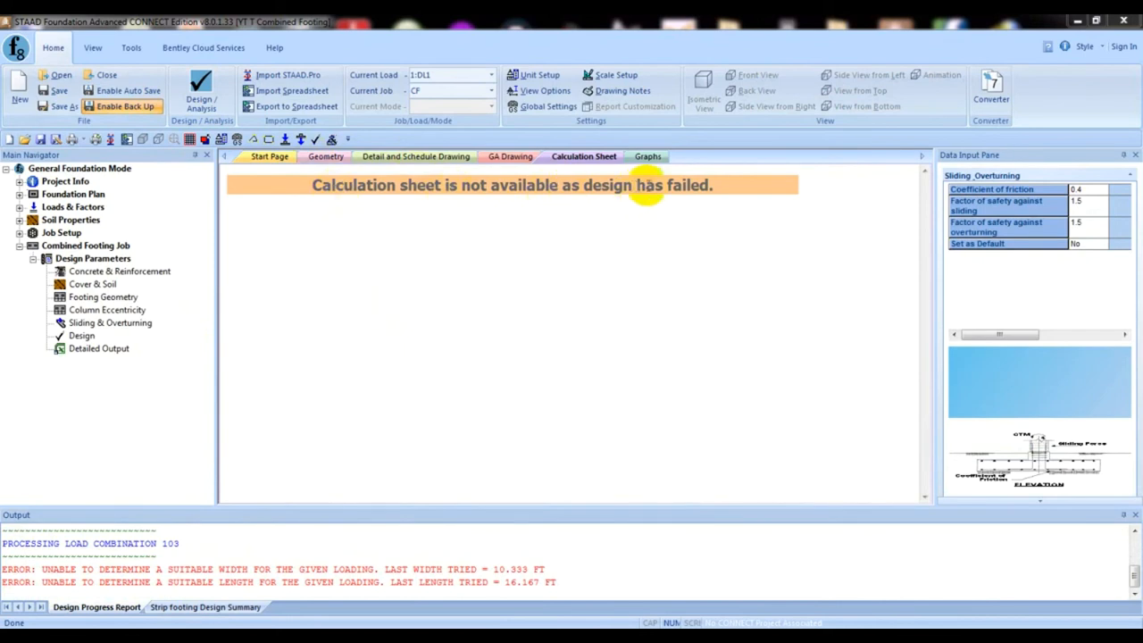
mouse_move(655, 185)
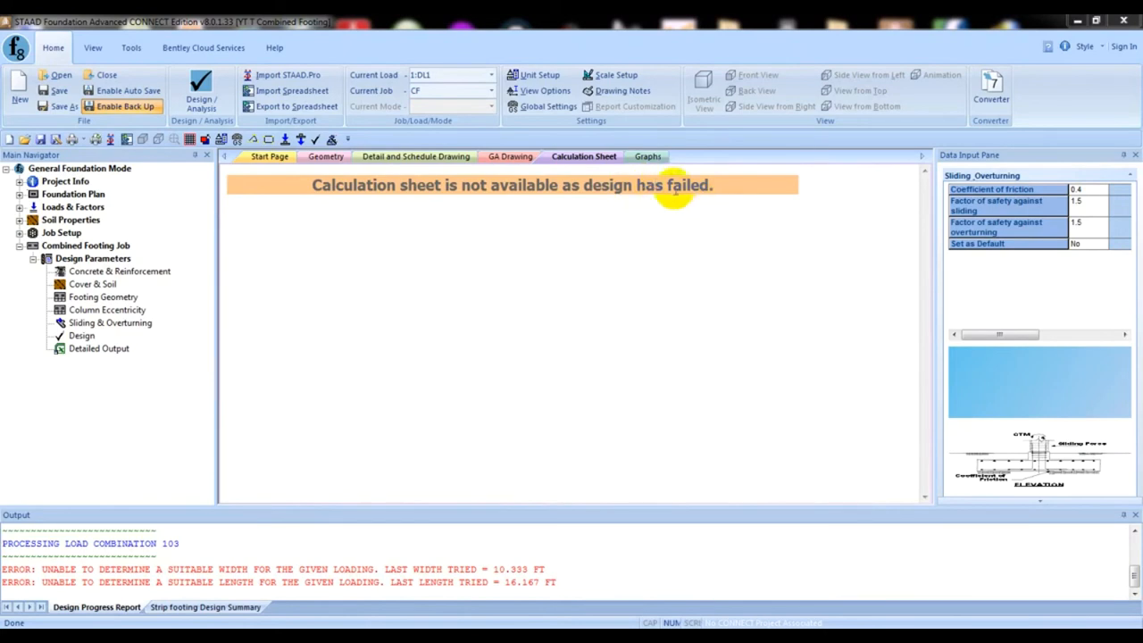
mouse_move(276, 549)
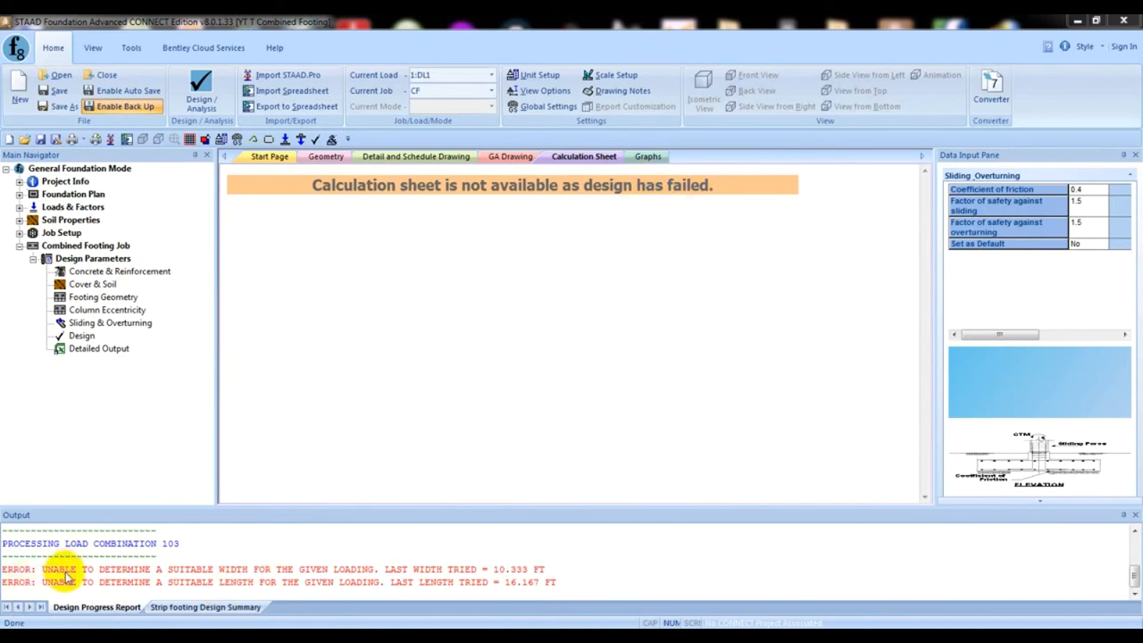
mouse_move(76, 576)
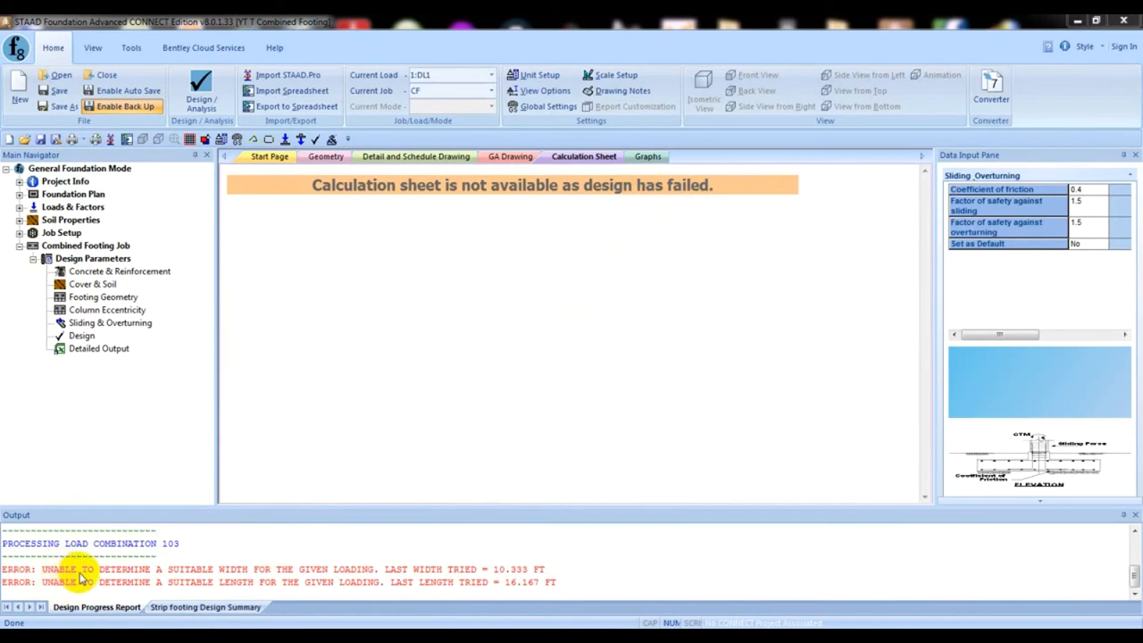
mouse_move(268, 578)
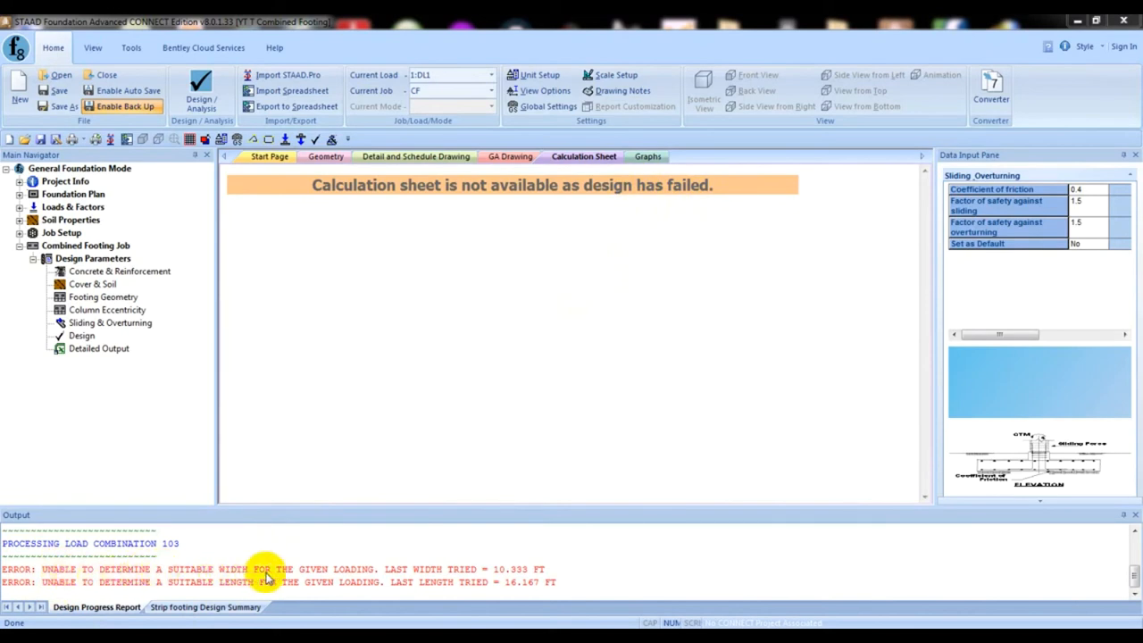
mouse_move(338, 574)
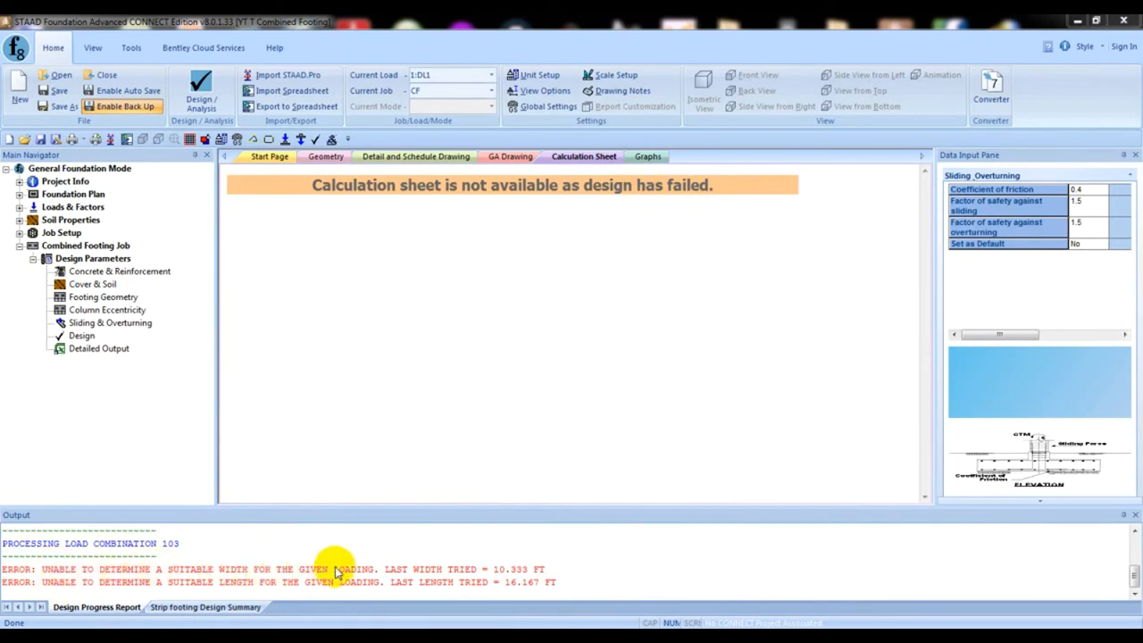
mouse_move(408, 581)
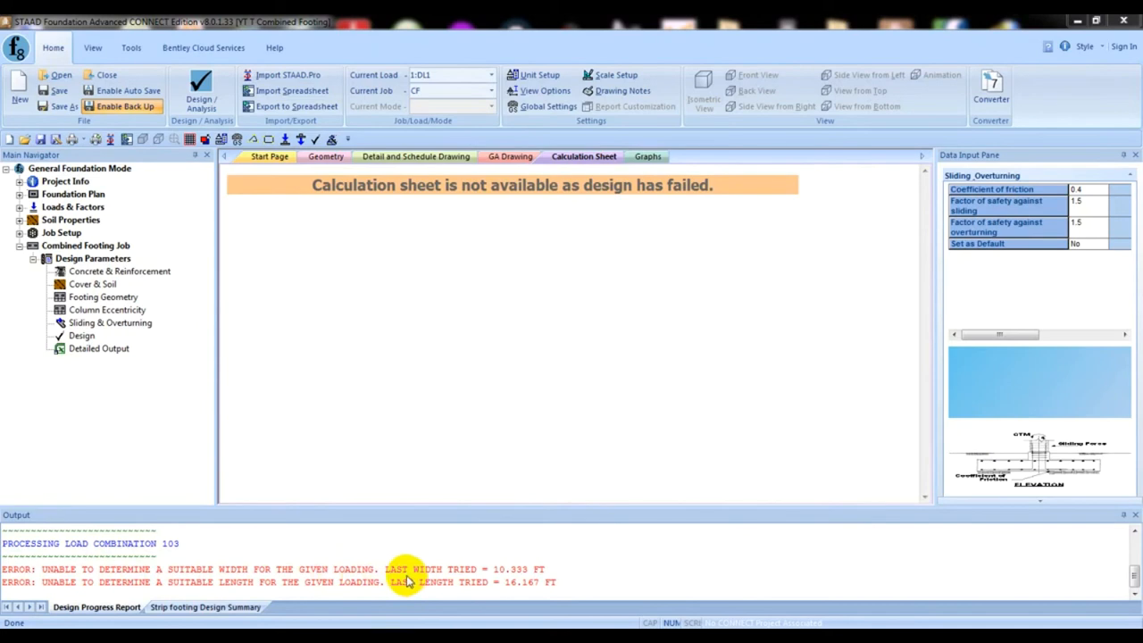
mouse_move(469, 581)
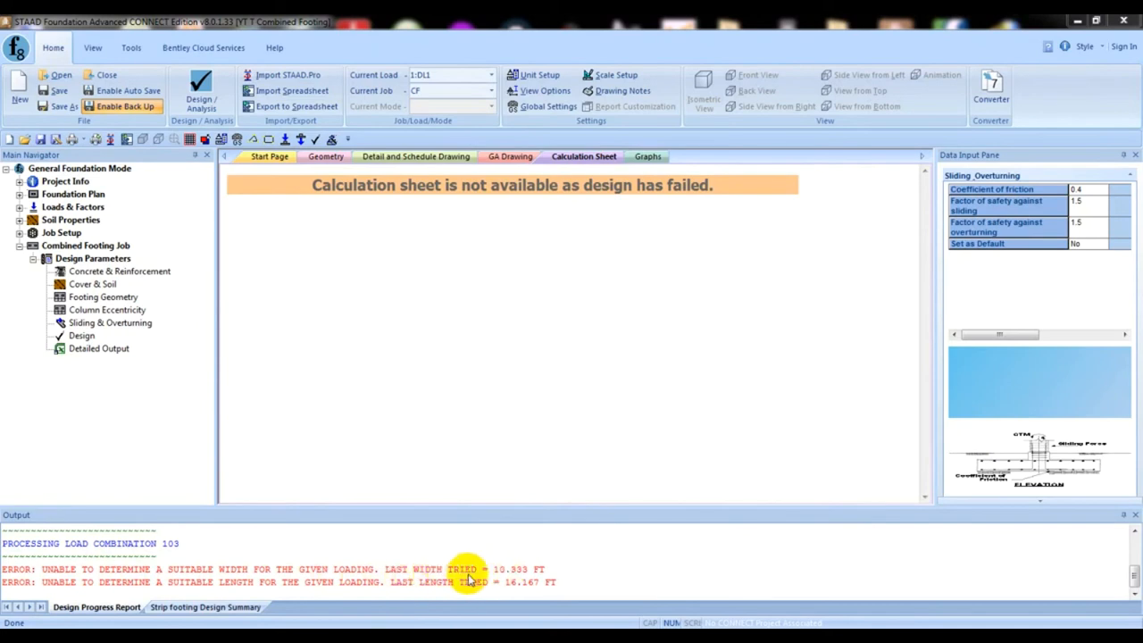
mouse_move(543, 579)
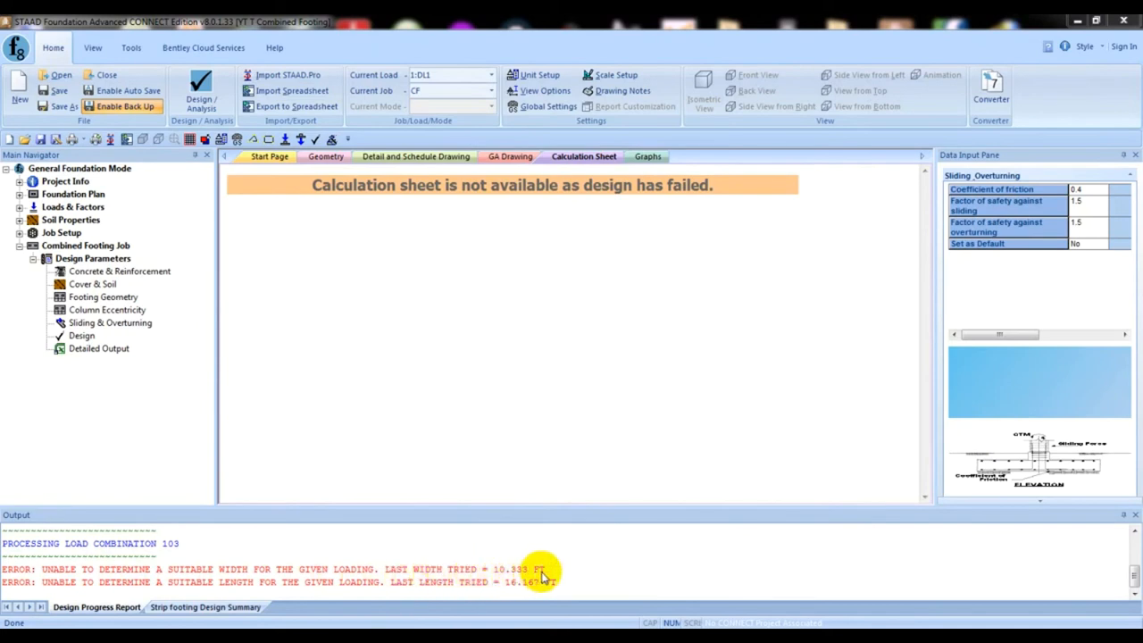
mouse_move(500, 575)
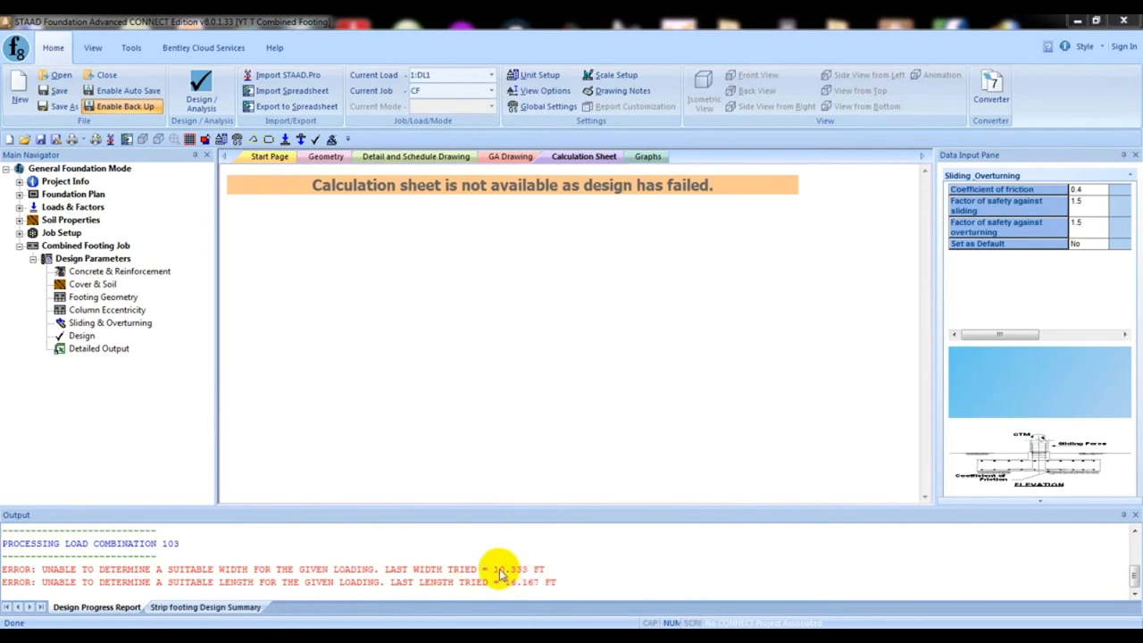
mouse_move(500, 615)
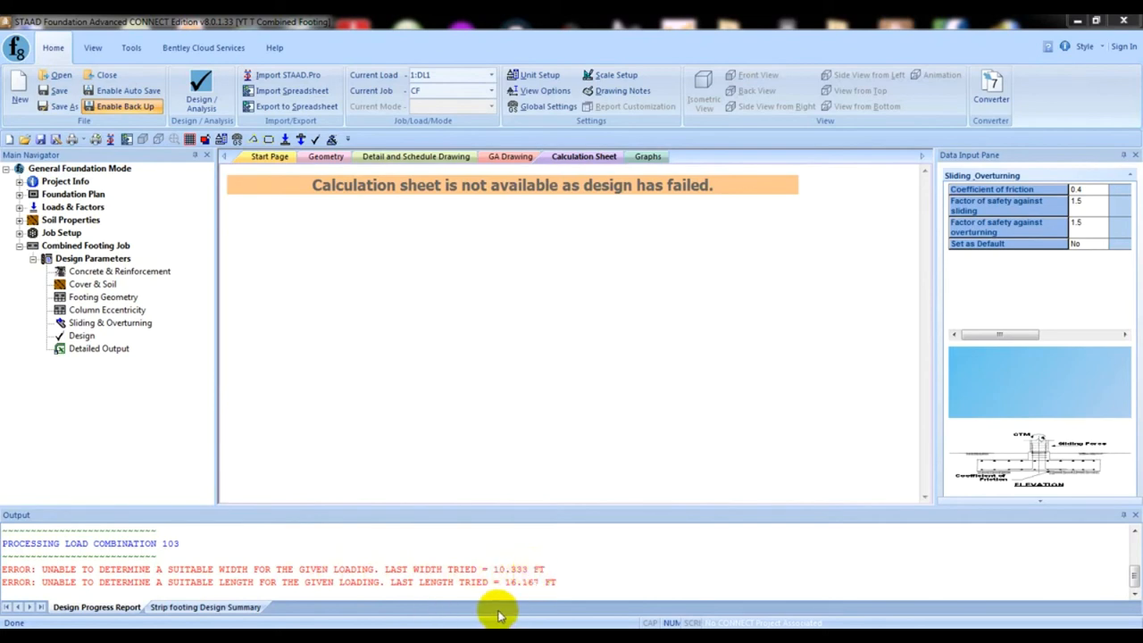
mouse_move(420, 594)
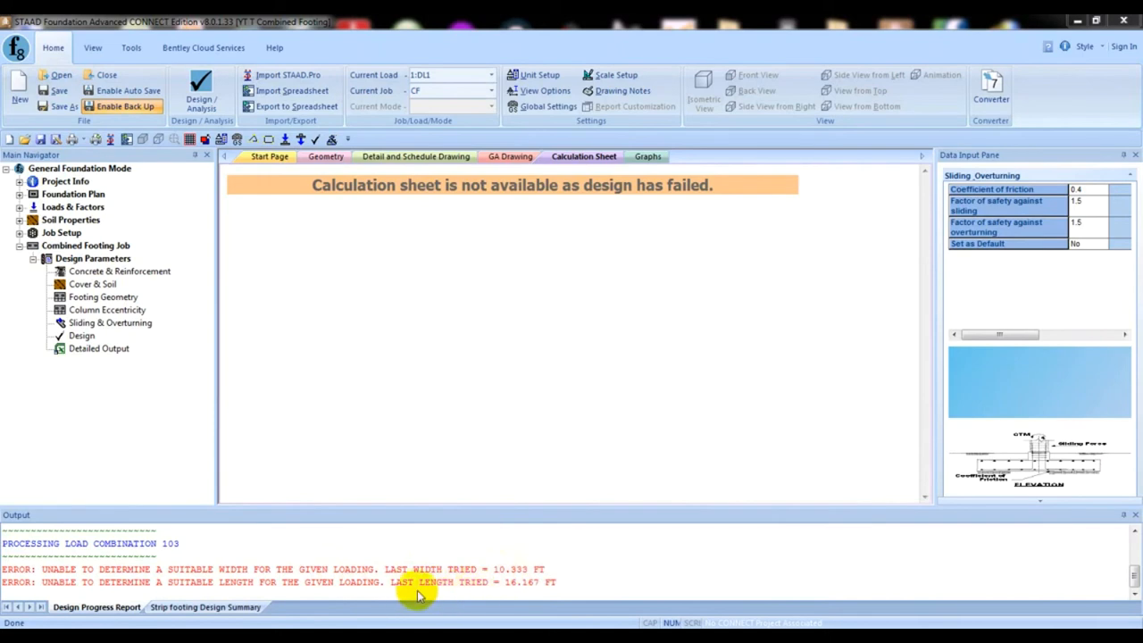
mouse_move(501, 592)
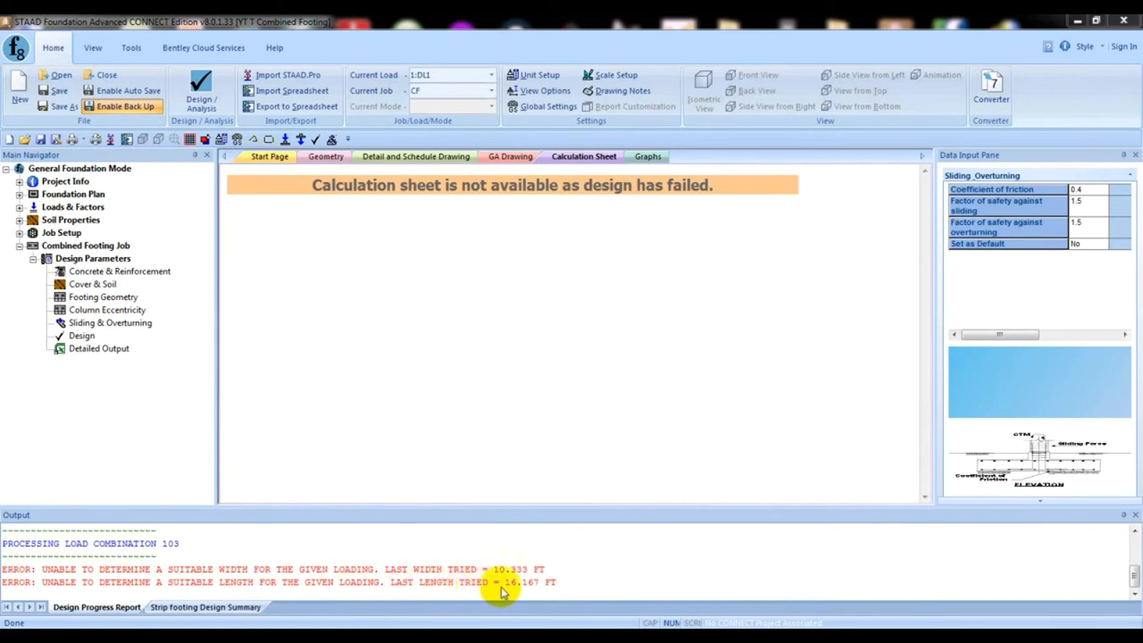
mouse_move(563, 585)
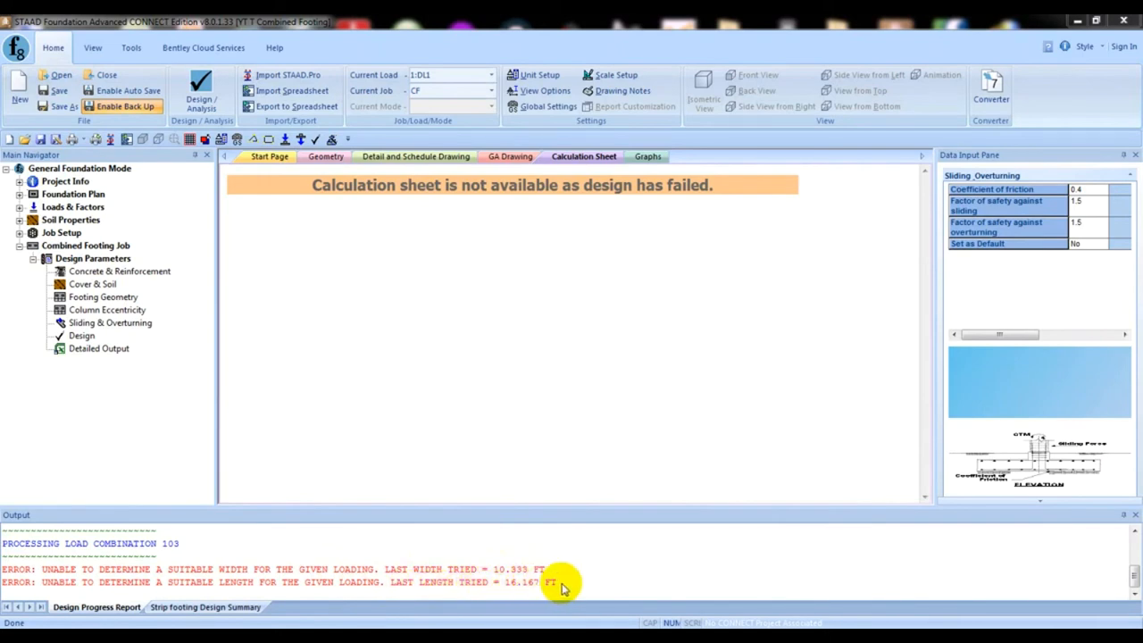
mouse_move(161, 371)
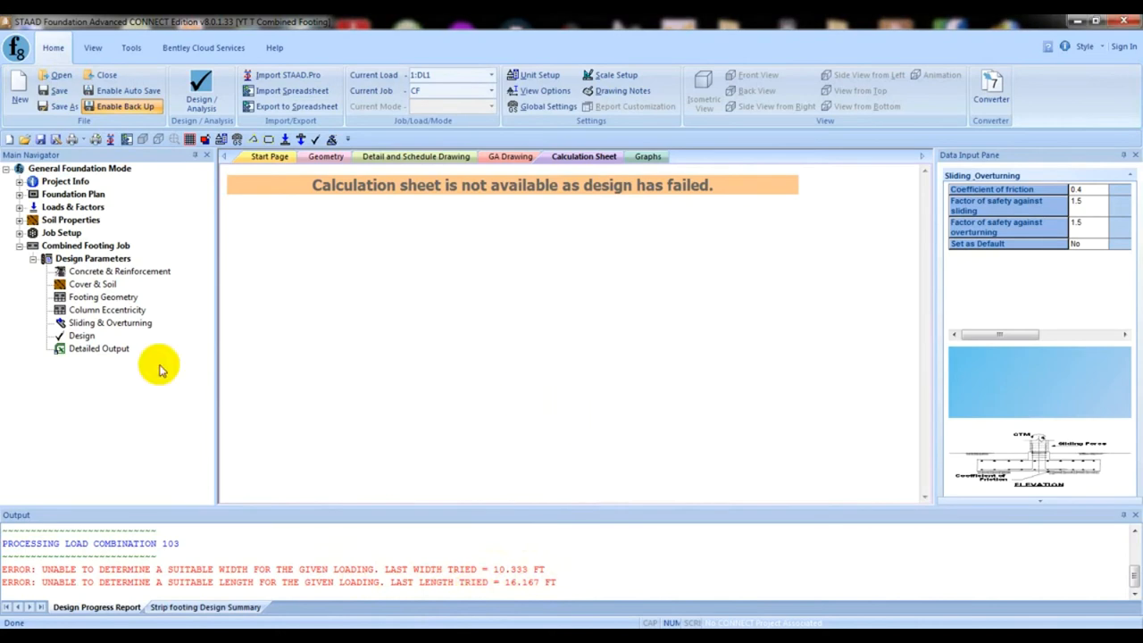
Set Footing Geometry maximum length to 40 ft and maximum width to 20 ft.
click(102, 296)
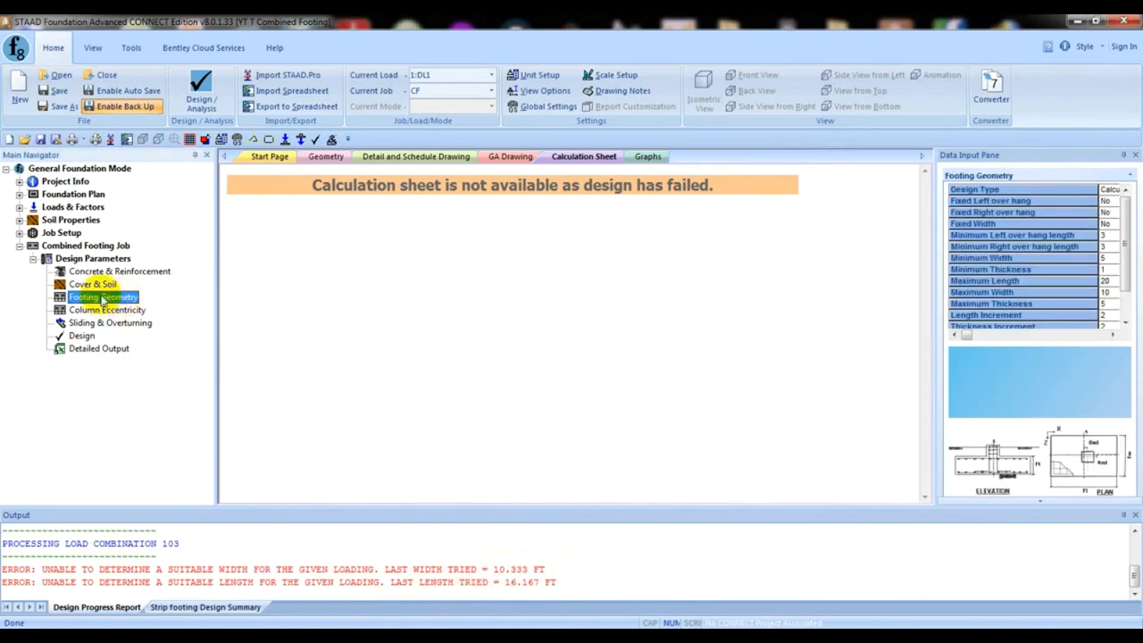
mouse_move(860, 282)
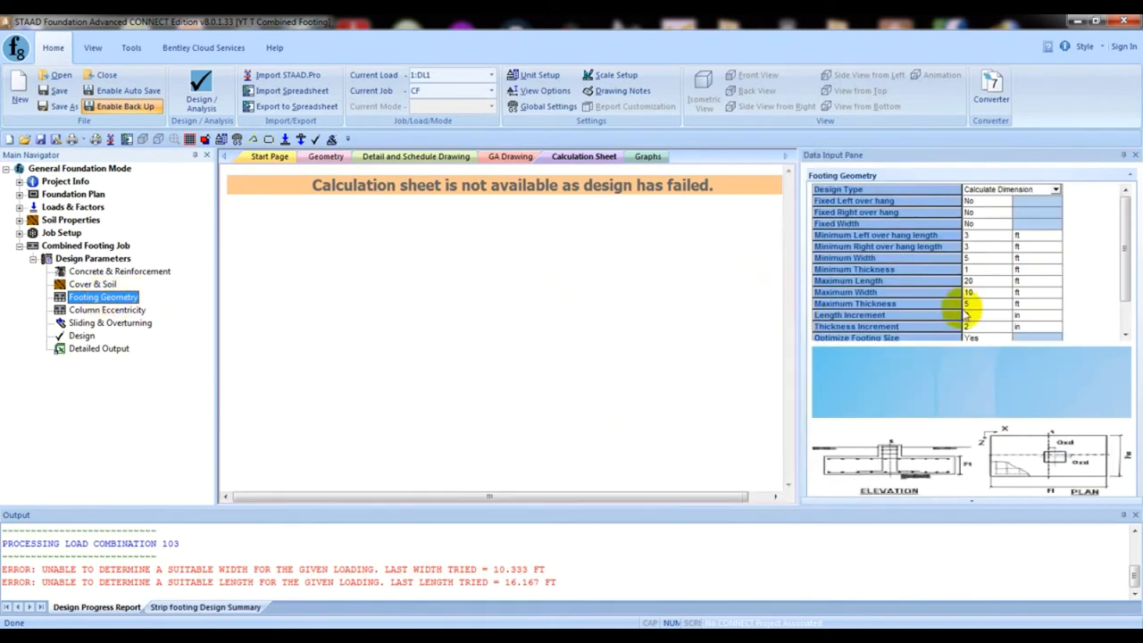
click(987, 280)
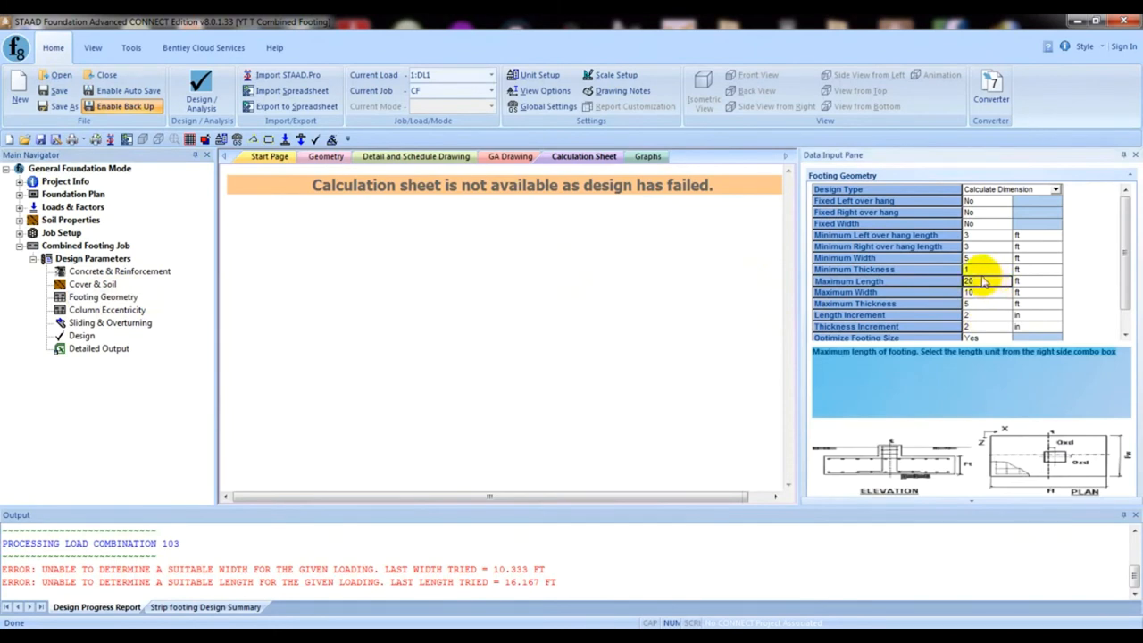
mouse_move(990, 284)
text(2)
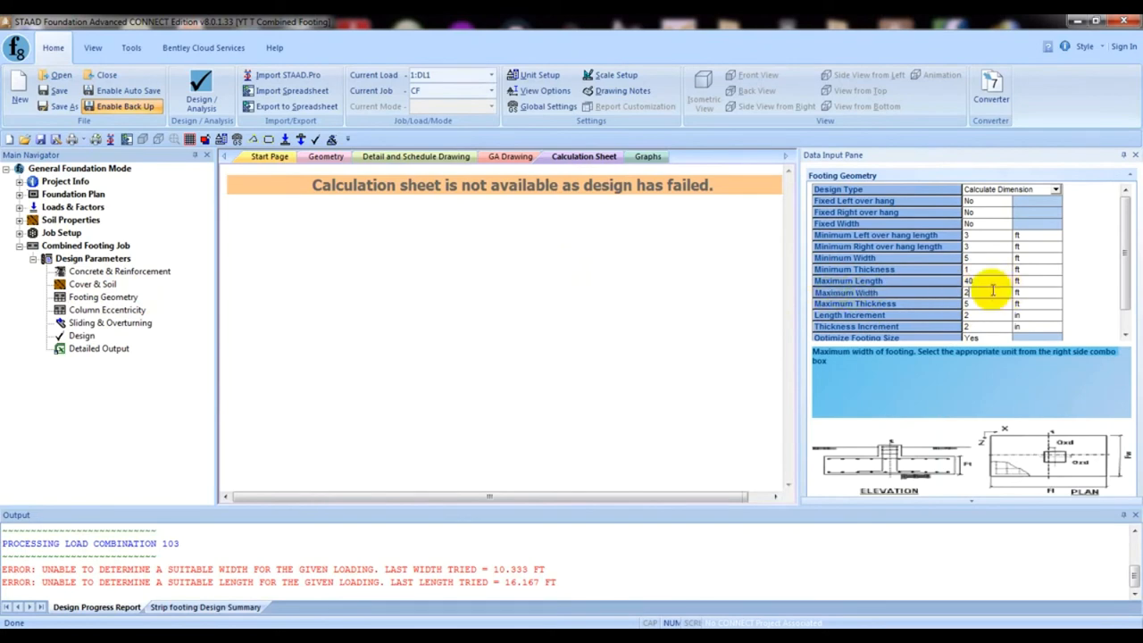
text(0)
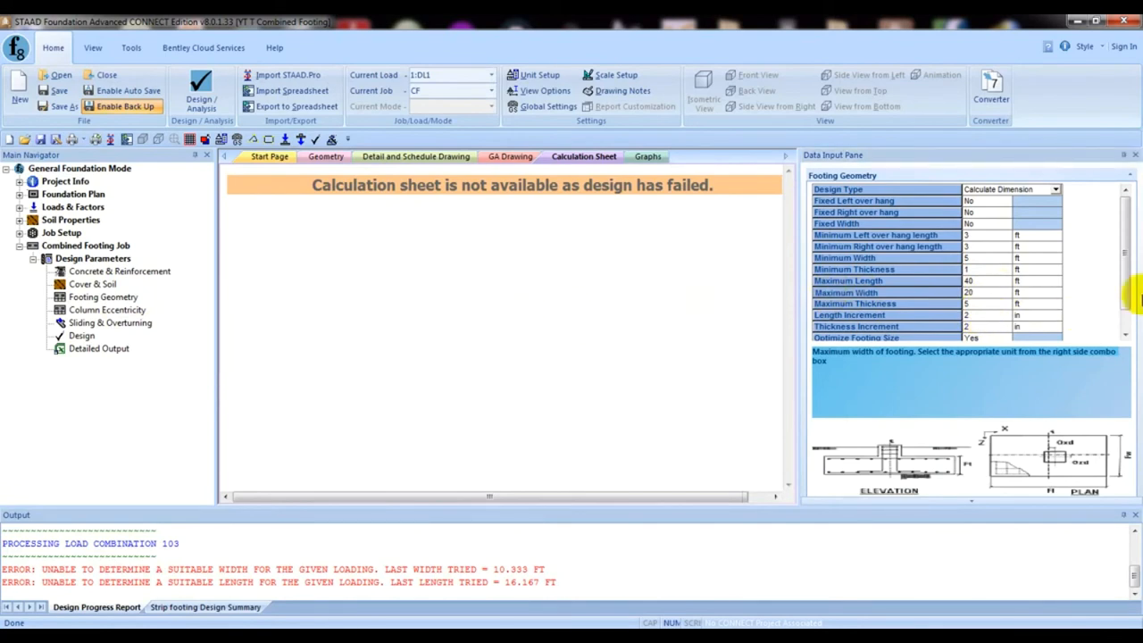
scroll(down, 3)
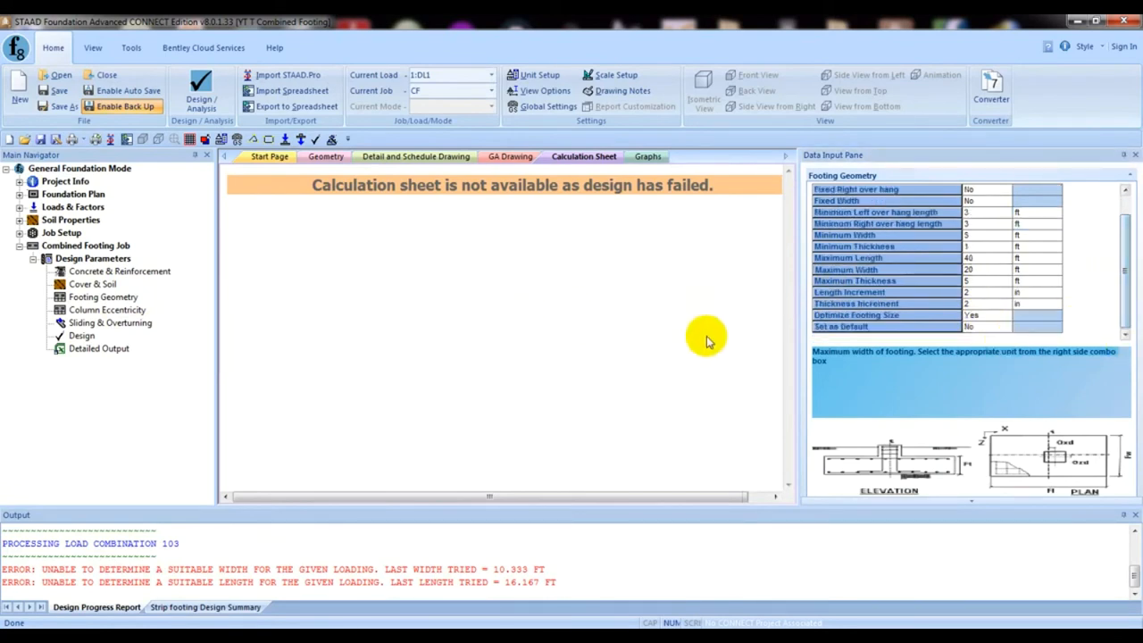
mouse_move(581, 315)
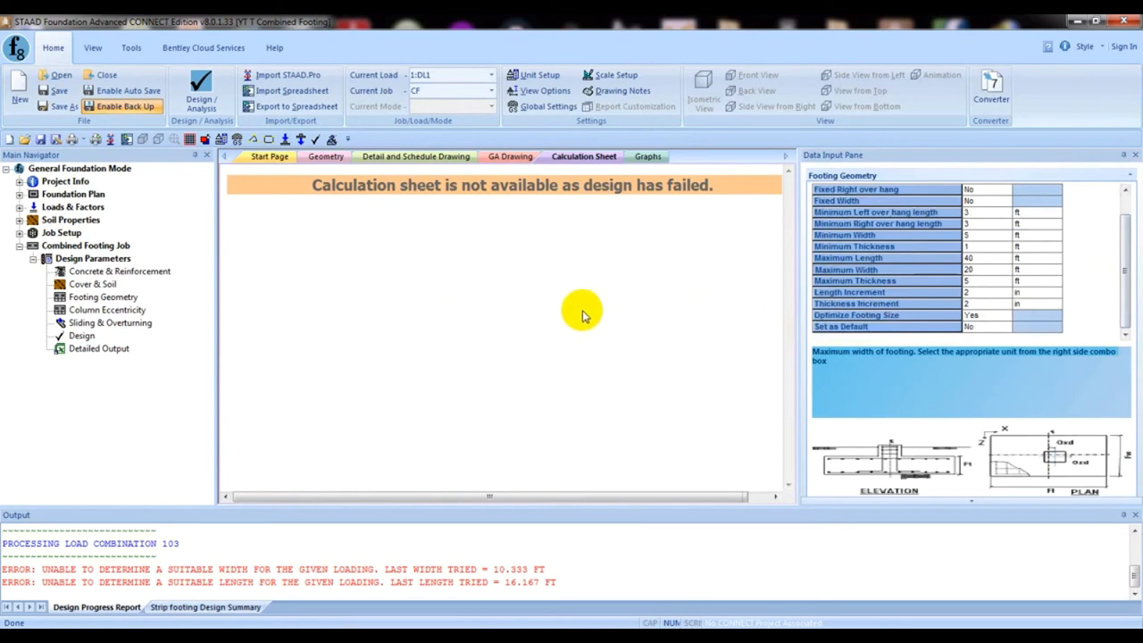
Rerun the design and check the 18.583 ft by 14.500 ft, 2.167 ft thick result.
click(201, 88)
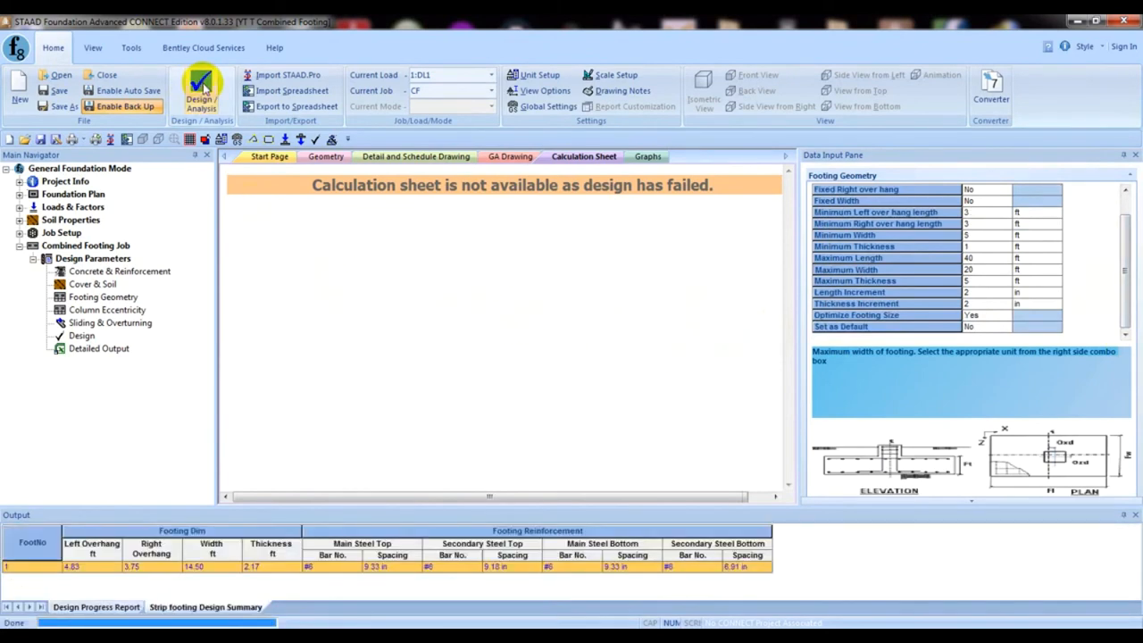
click(201, 90)
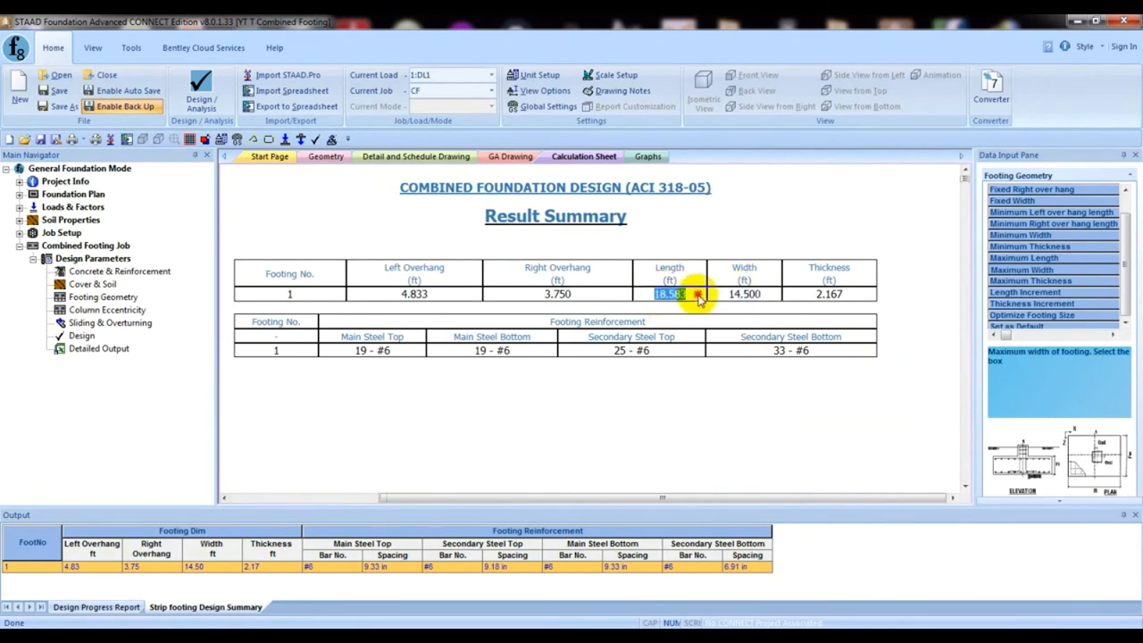
click(744, 294)
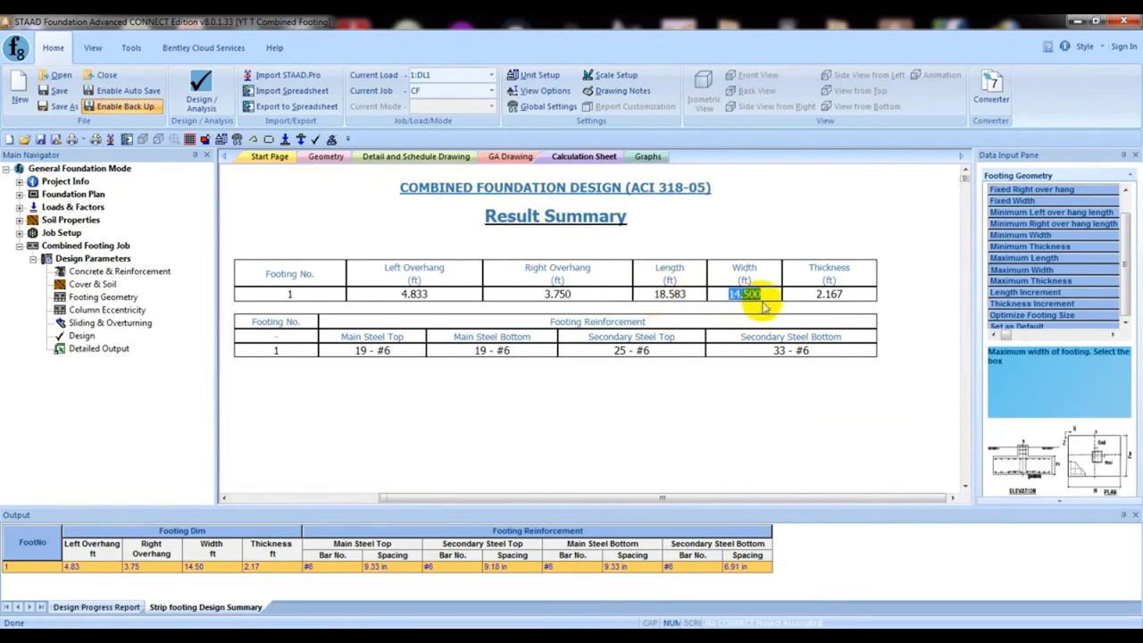
click(829, 294)
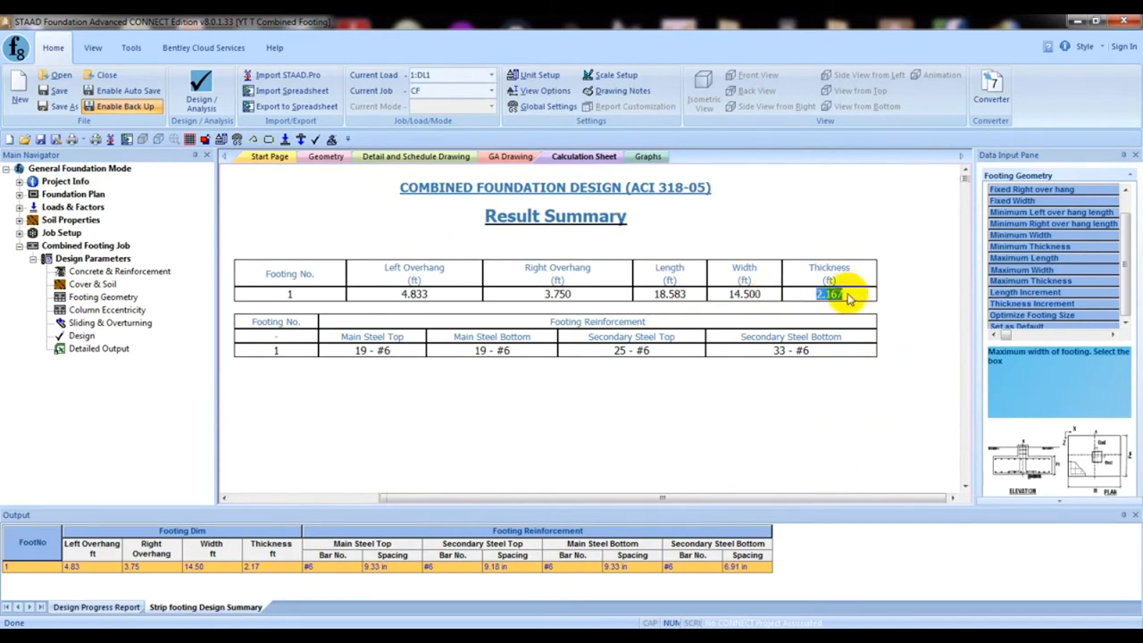
click(325, 156)
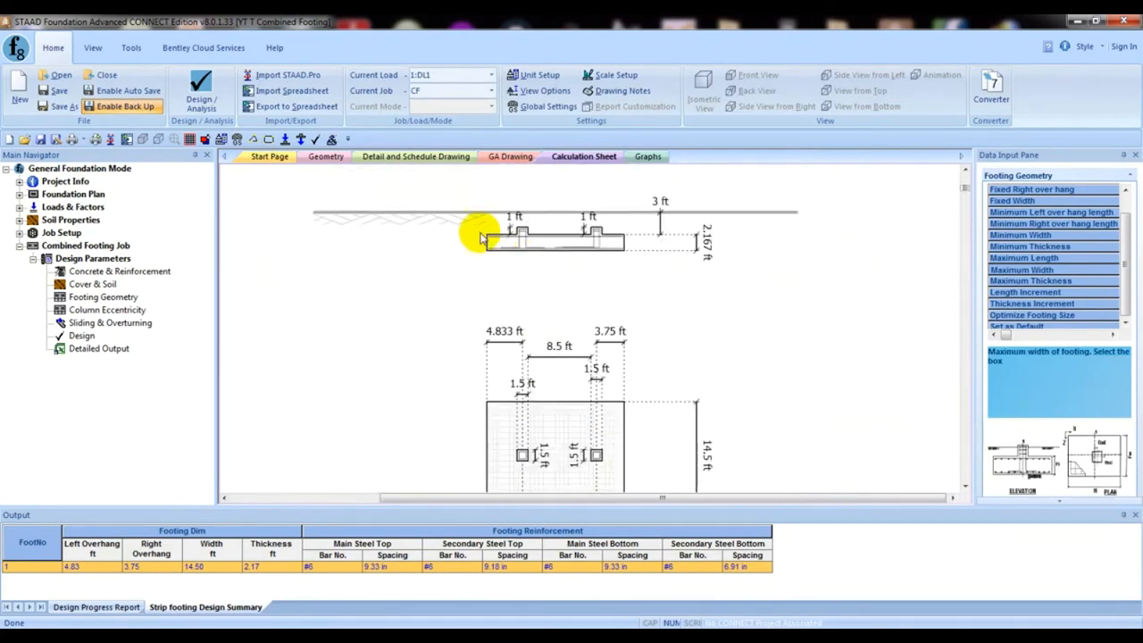
mouse_move(666, 237)
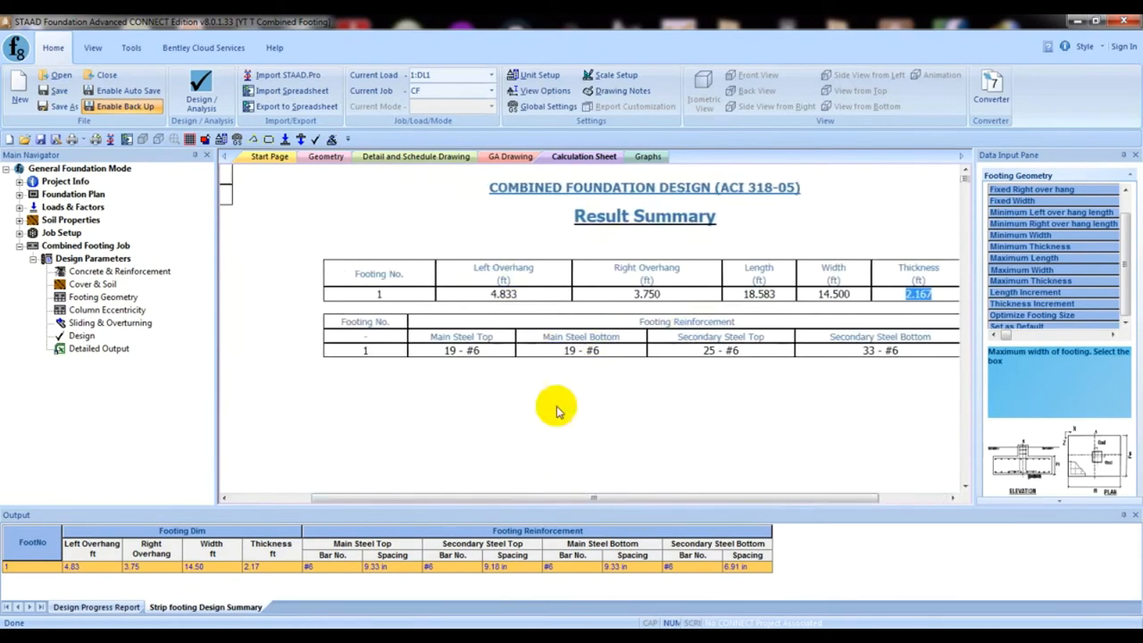
mouse_move(477, 279)
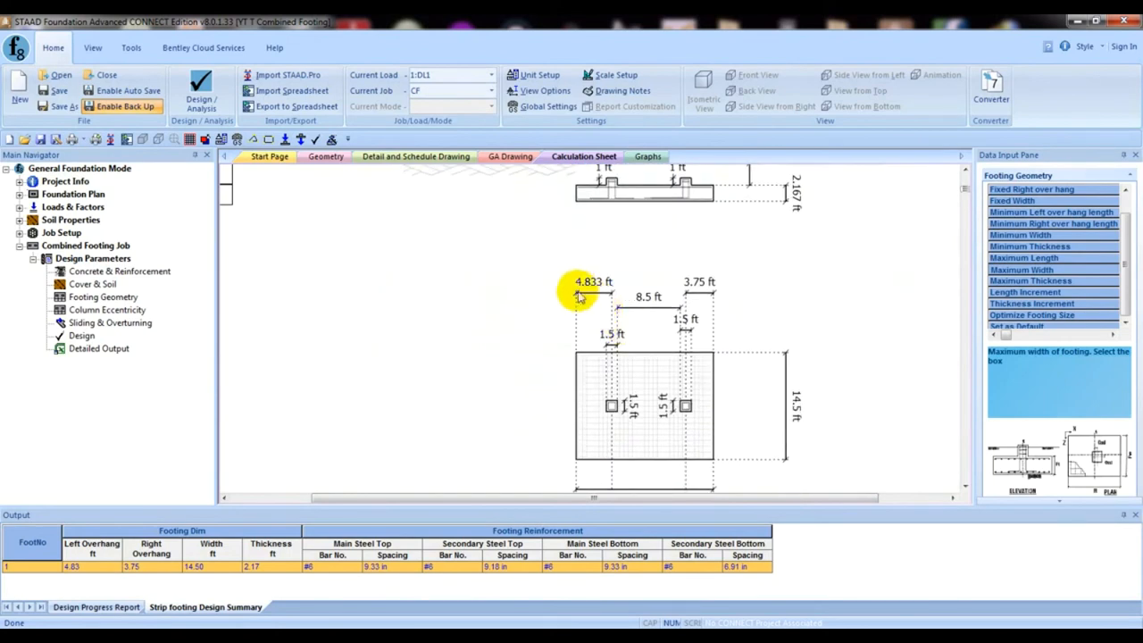
mouse_move(598, 400)
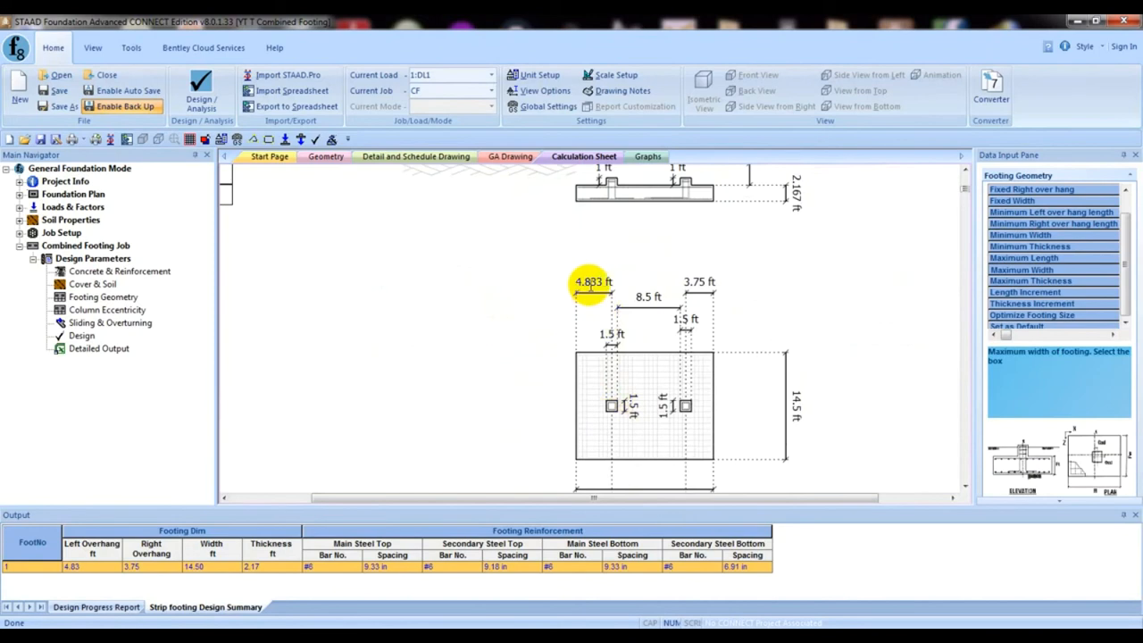
mouse_move(625, 391)
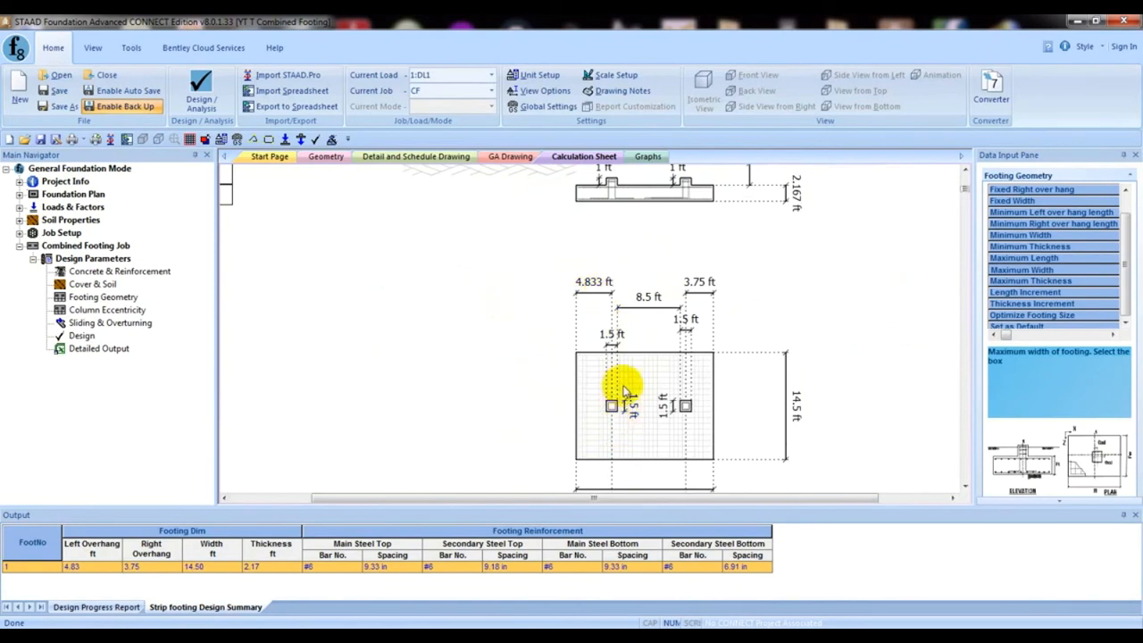
mouse_move(661, 313)
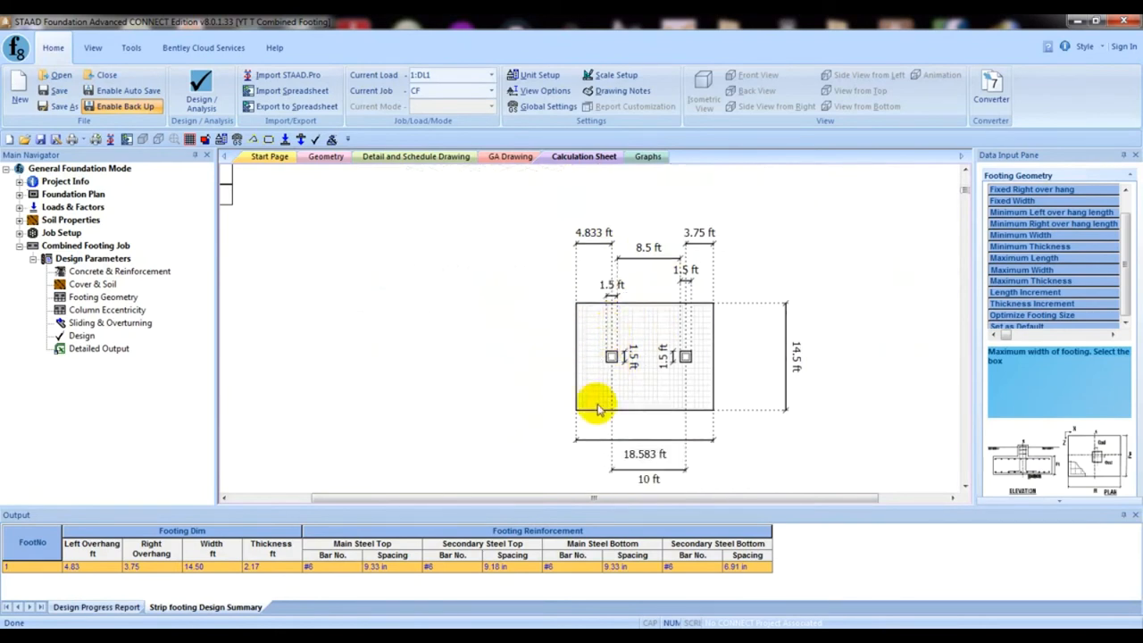
mouse_move(613, 270)
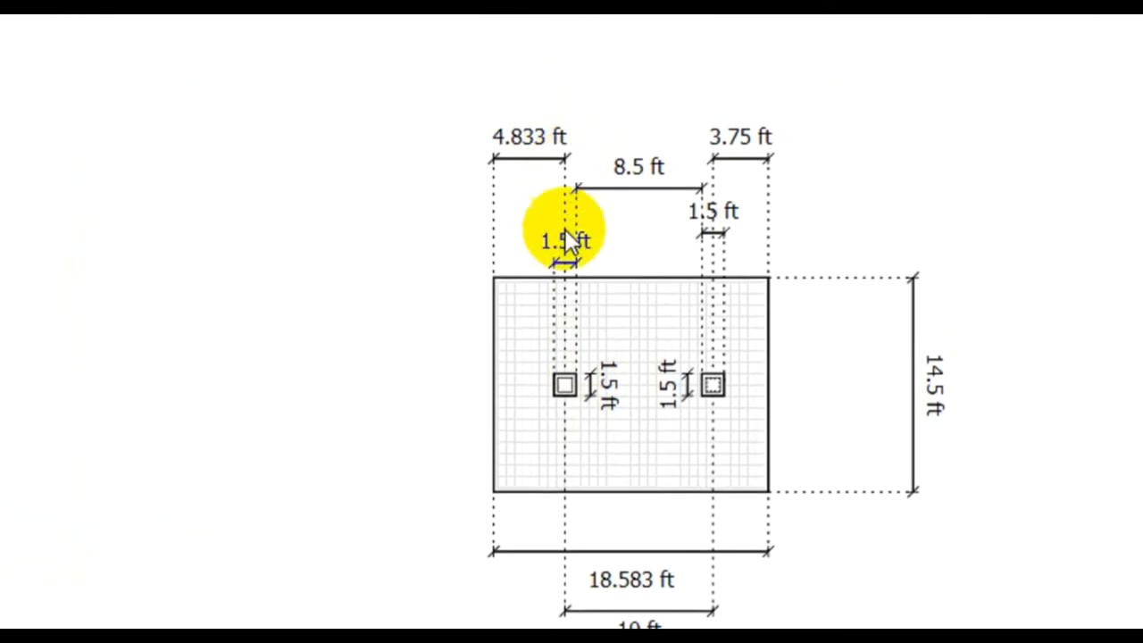
mouse_move(510, 391)
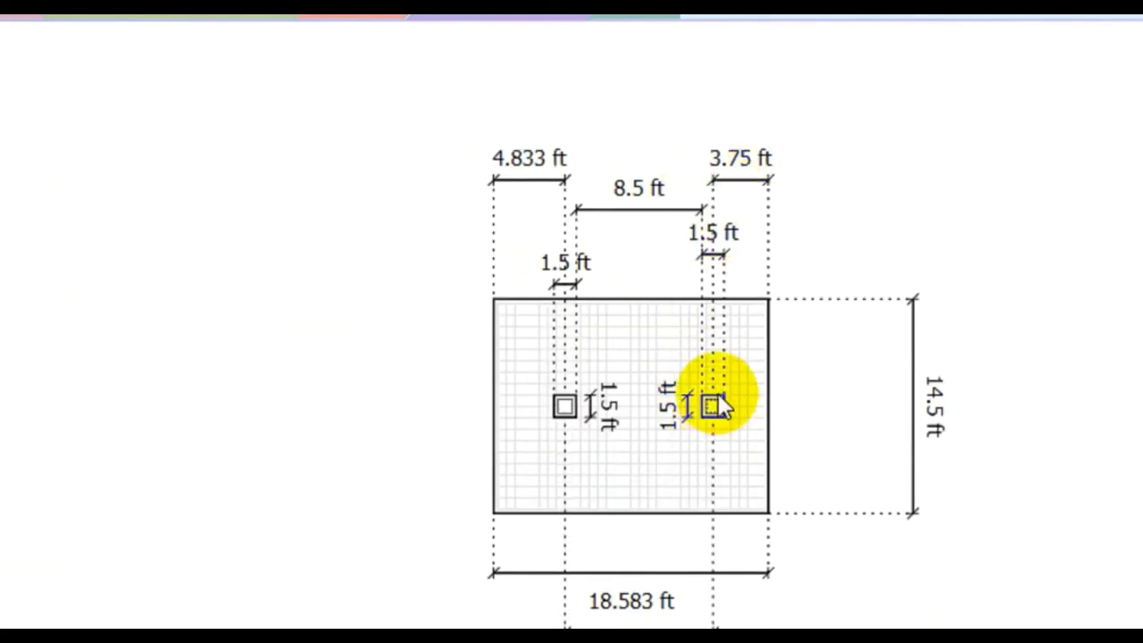
mouse_move(764, 402)
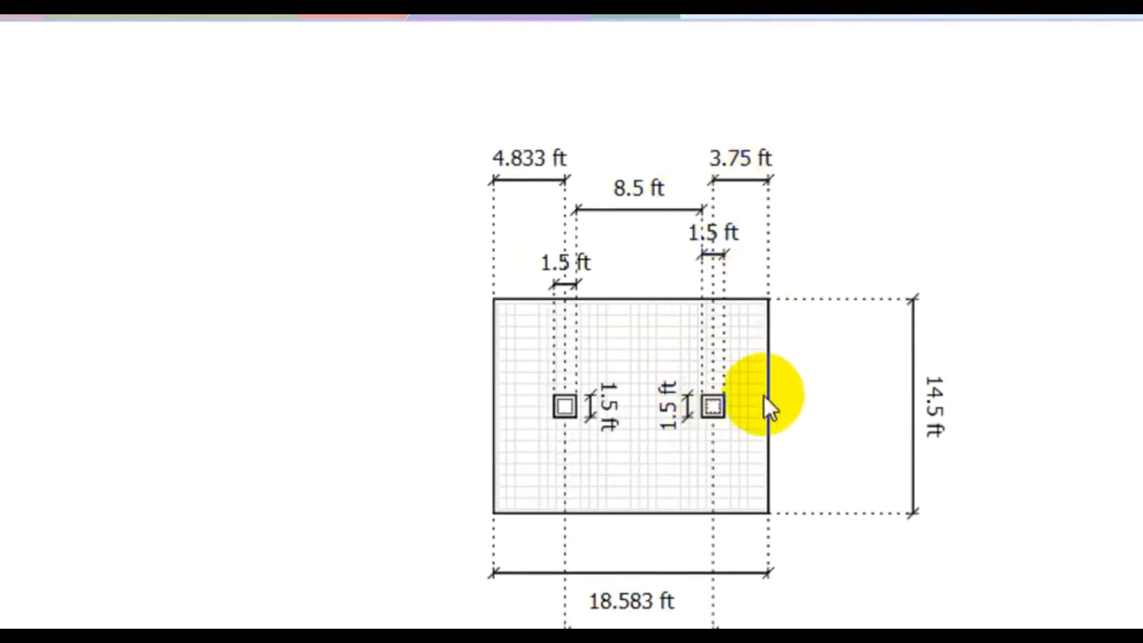
scroll(down, 3)
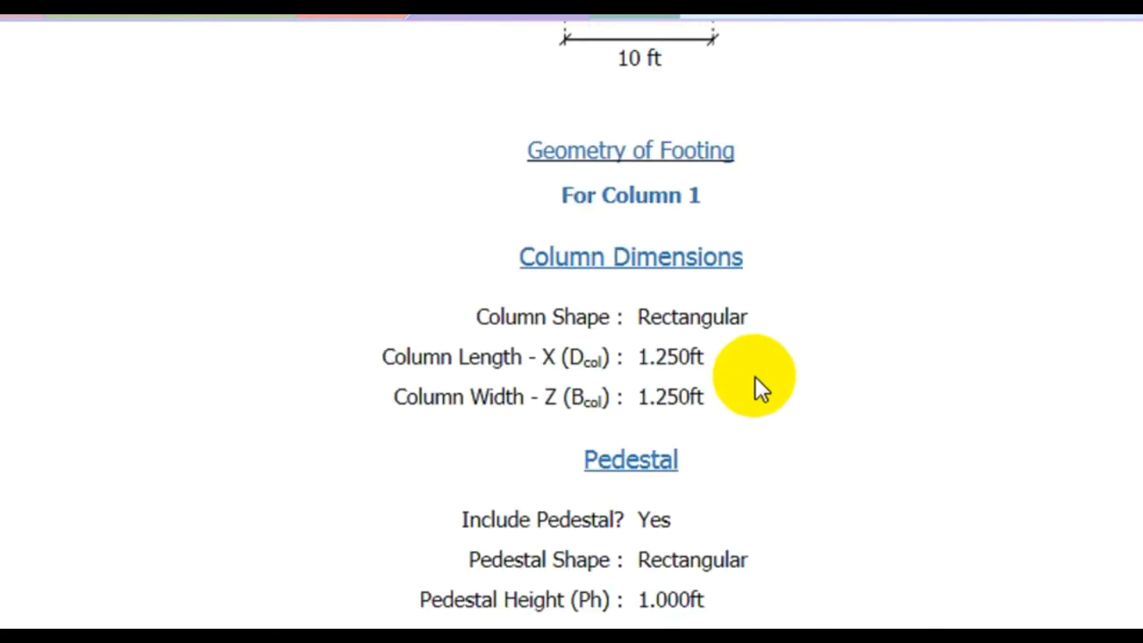
scroll(down, 3)
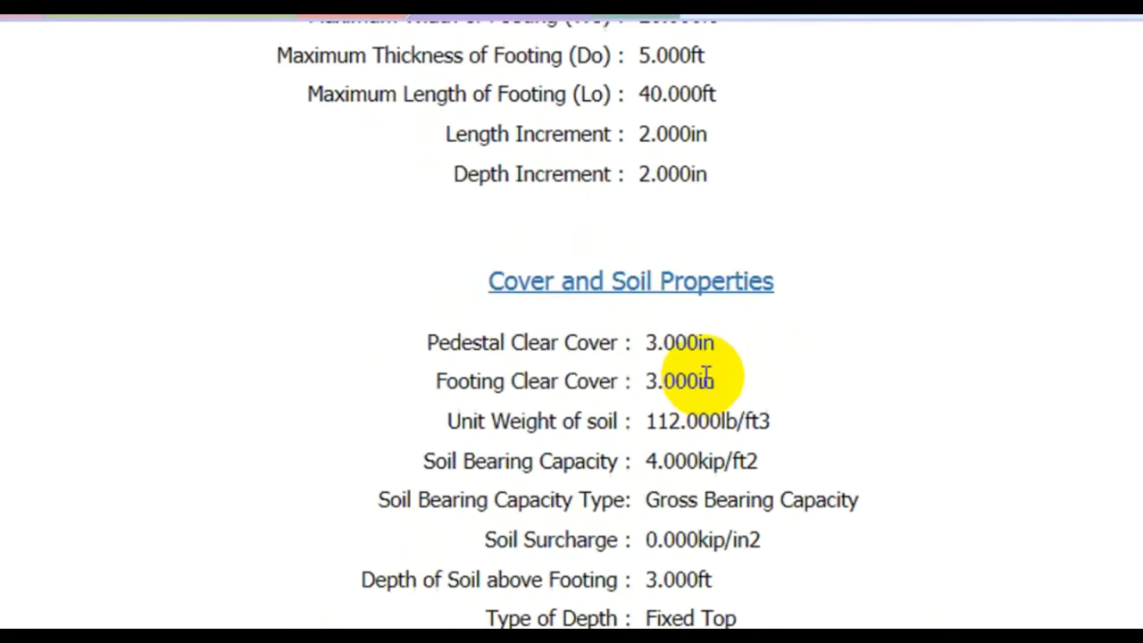
scroll(down, 3)
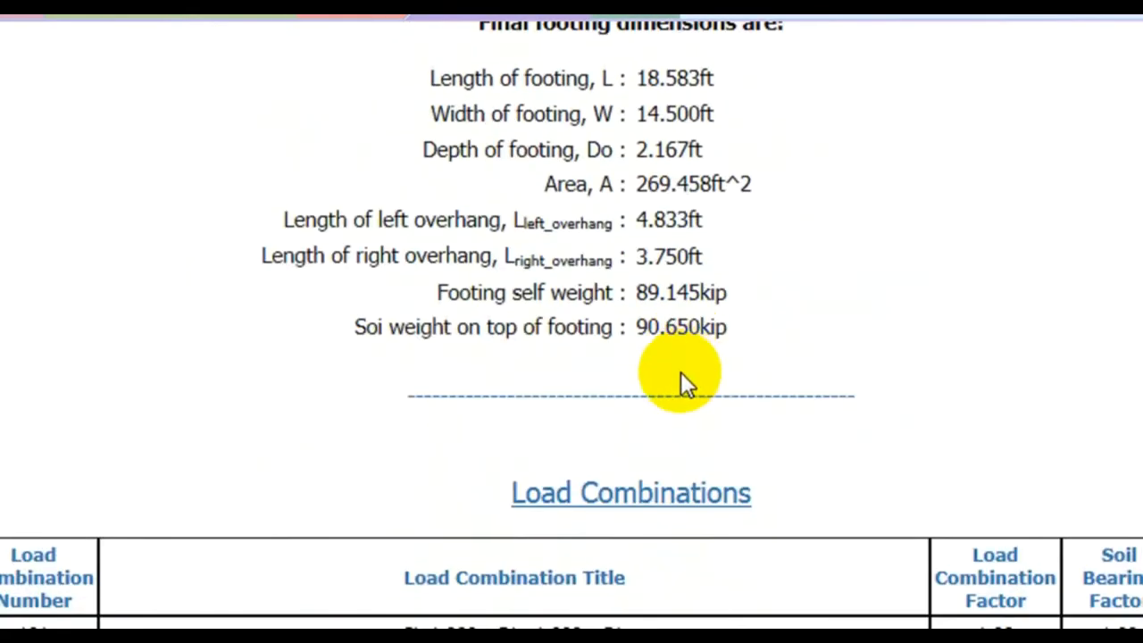
scroll(down, 3)
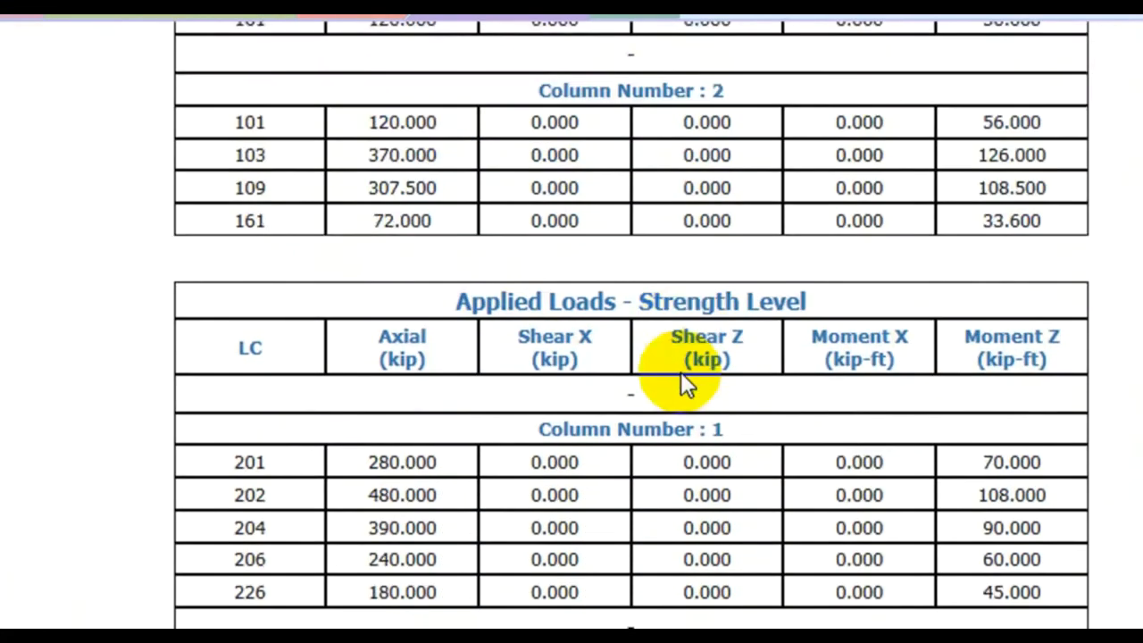
scroll(down, 3)
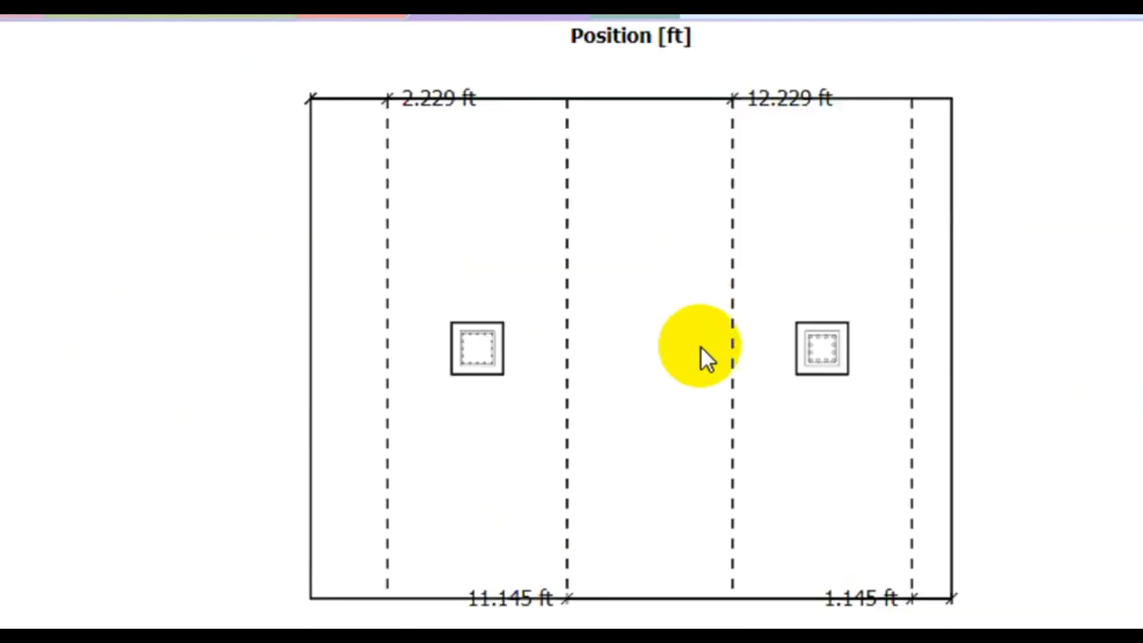
scroll(down, 3)
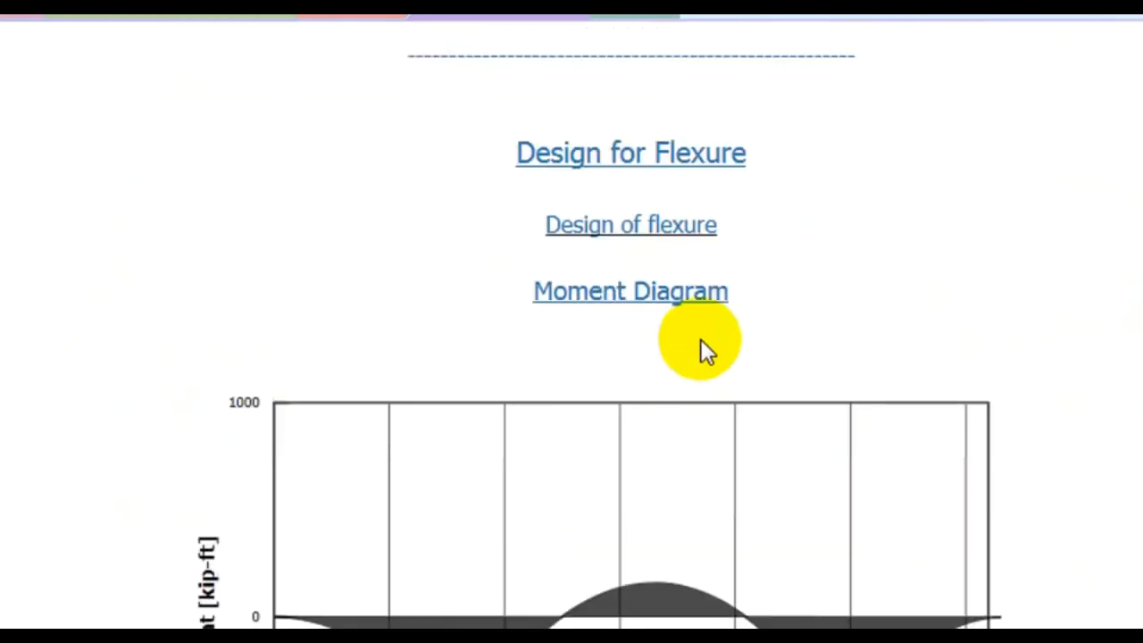
scroll(down, 3)
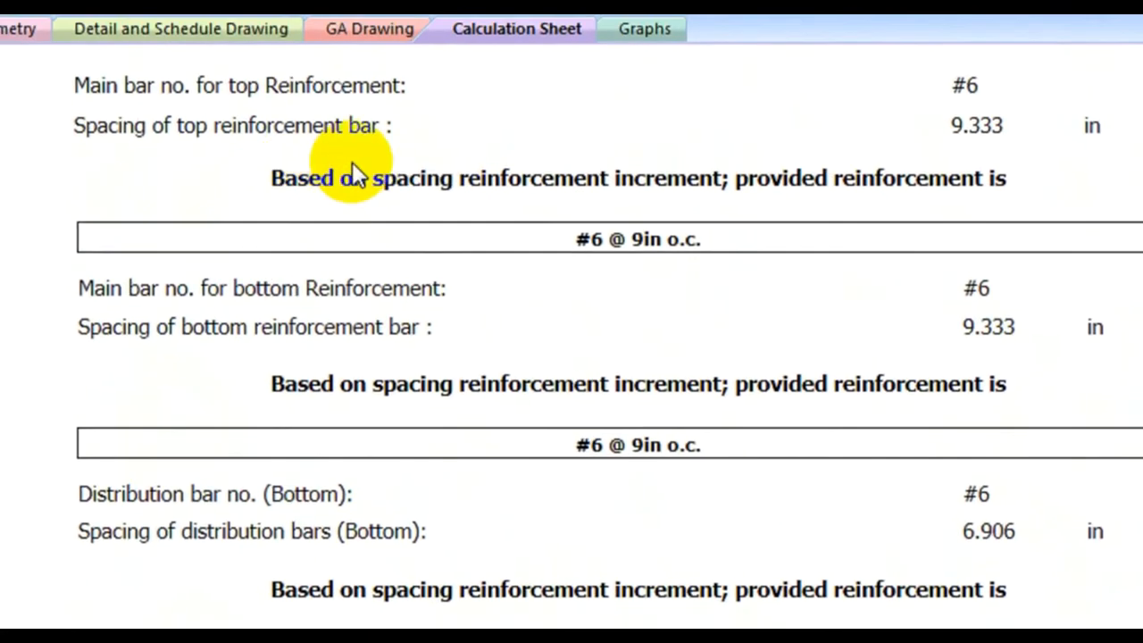
mouse_move(433, 192)
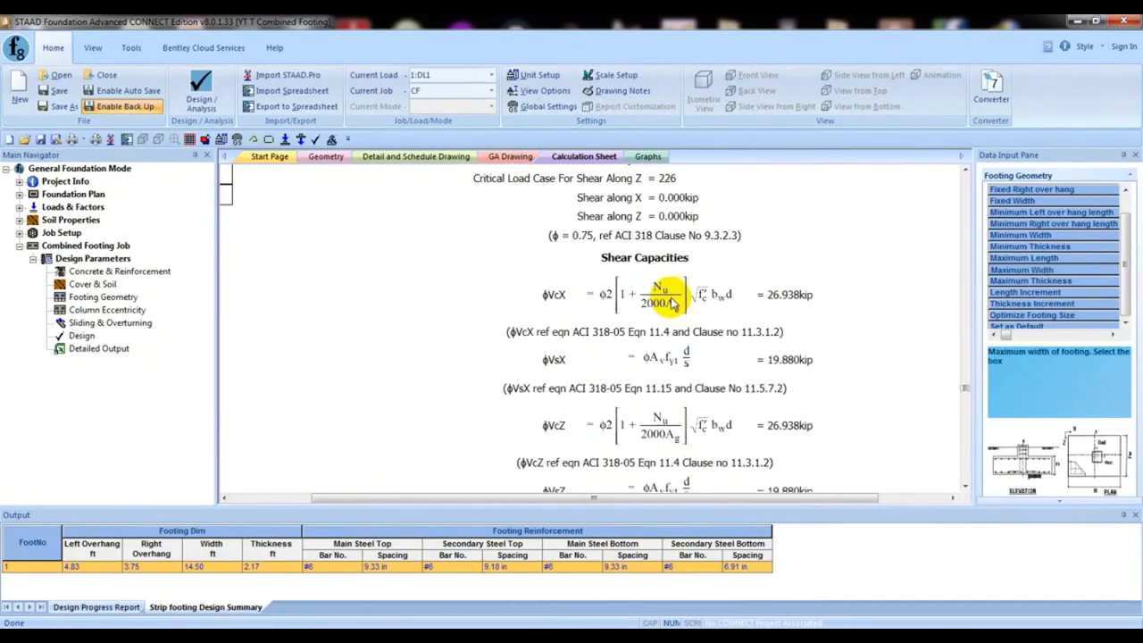
scroll(down, 3)
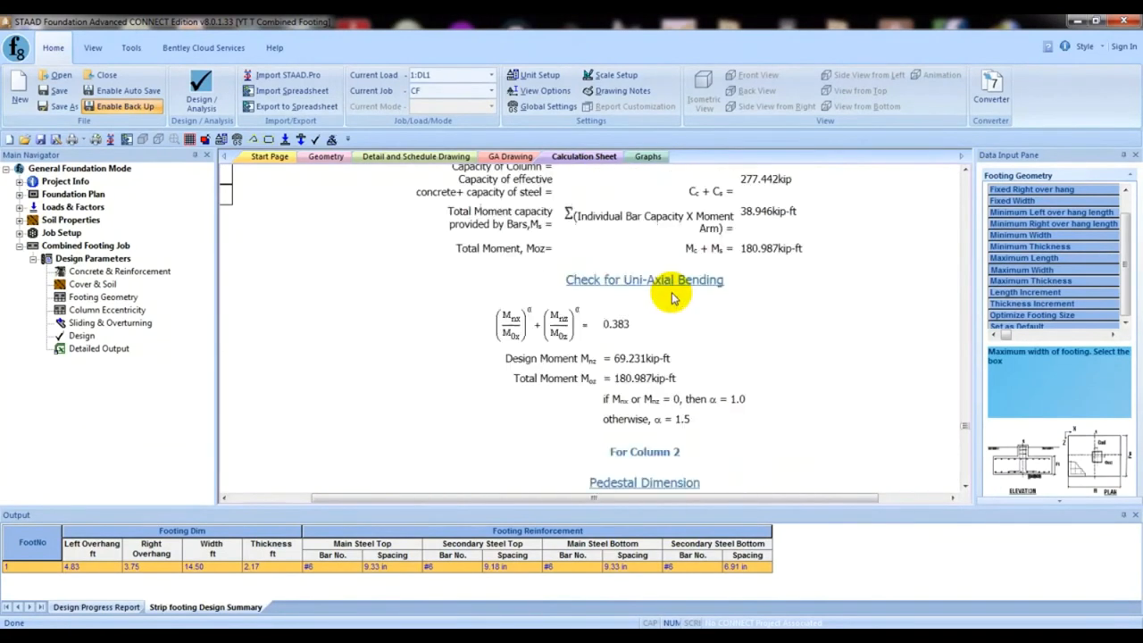
scroll(down, 3)
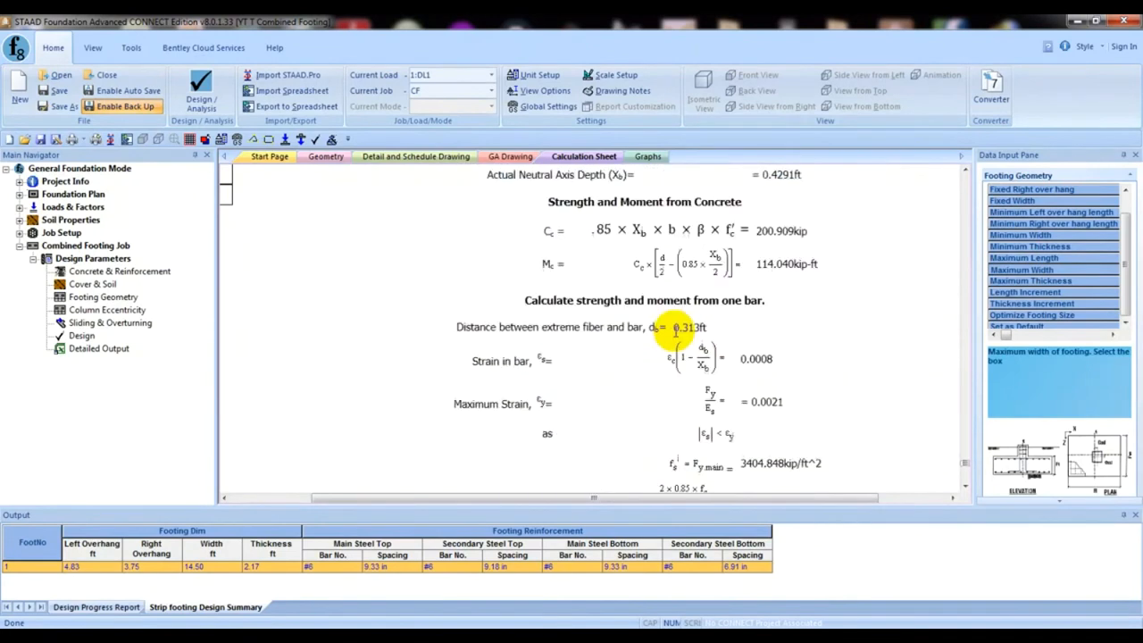
scroll(down, 3)
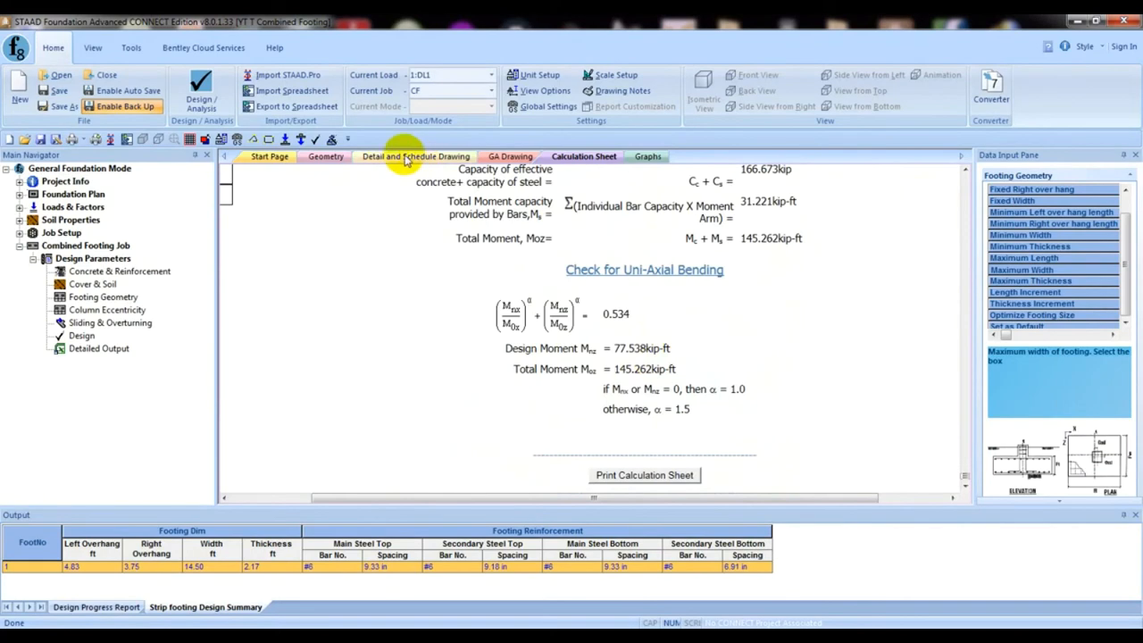
Show the detail drawing of footing C1 with plan, elevation and reinforcement.
click(415, 156)
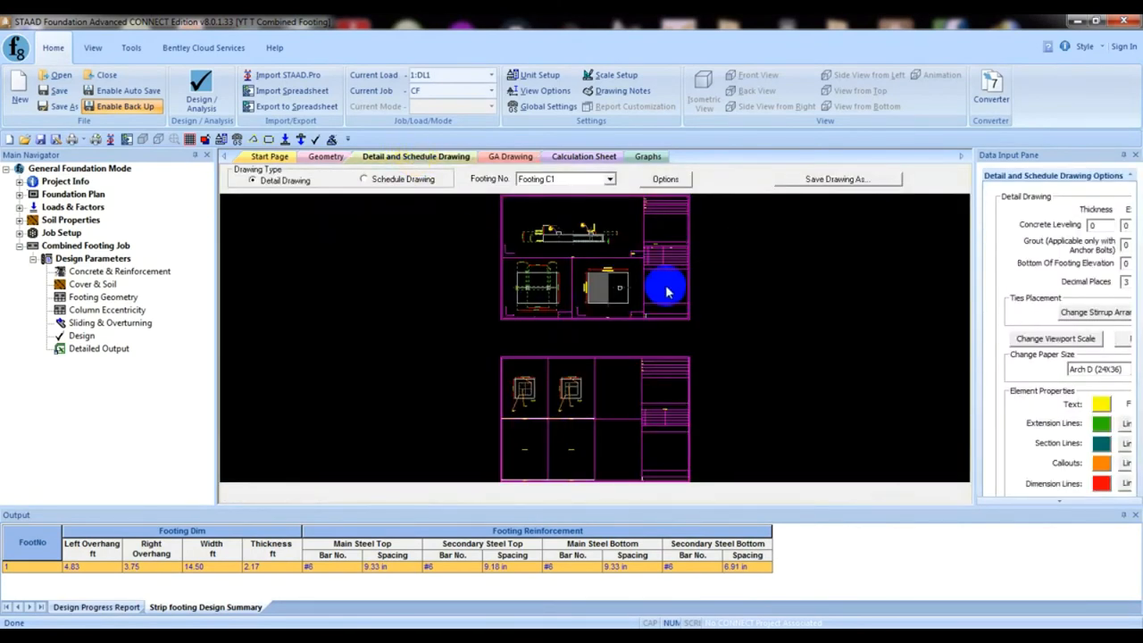
mouse_move(609, 320)
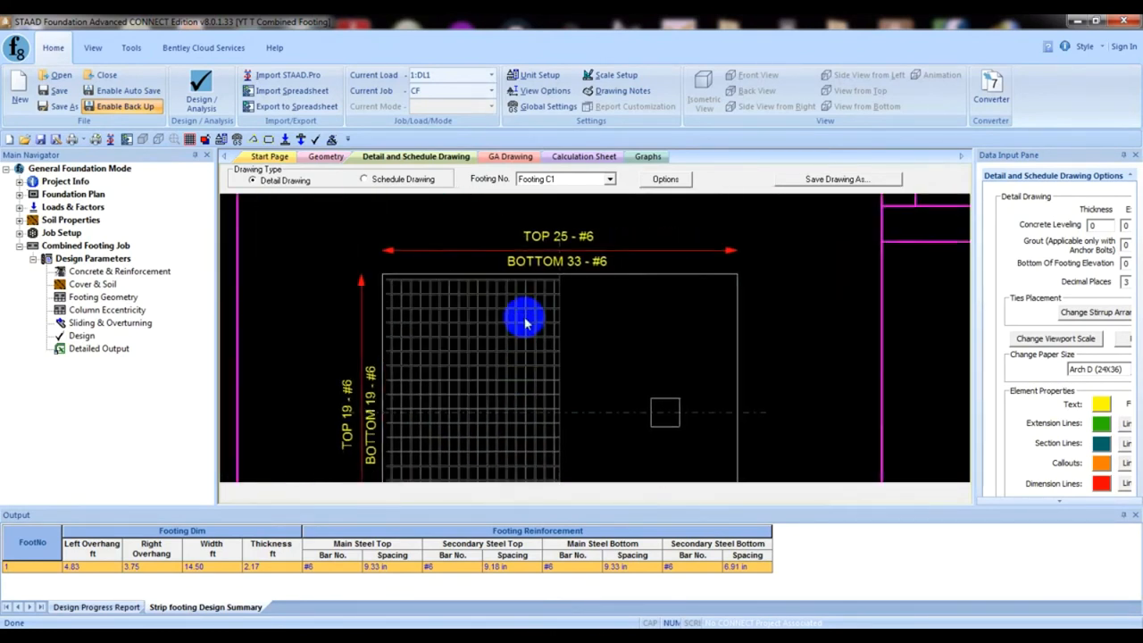
mouse_move(554, 262)
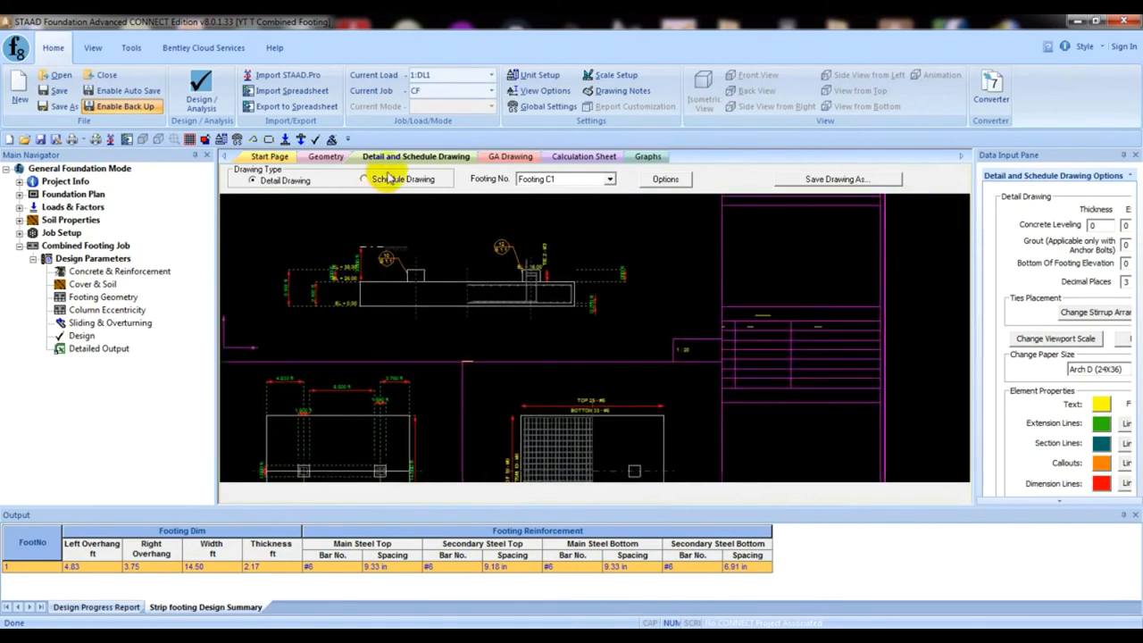
Switch to the schedule drawing listing footing C1's cover and top and bottom reinforcement.
click(363, 179)
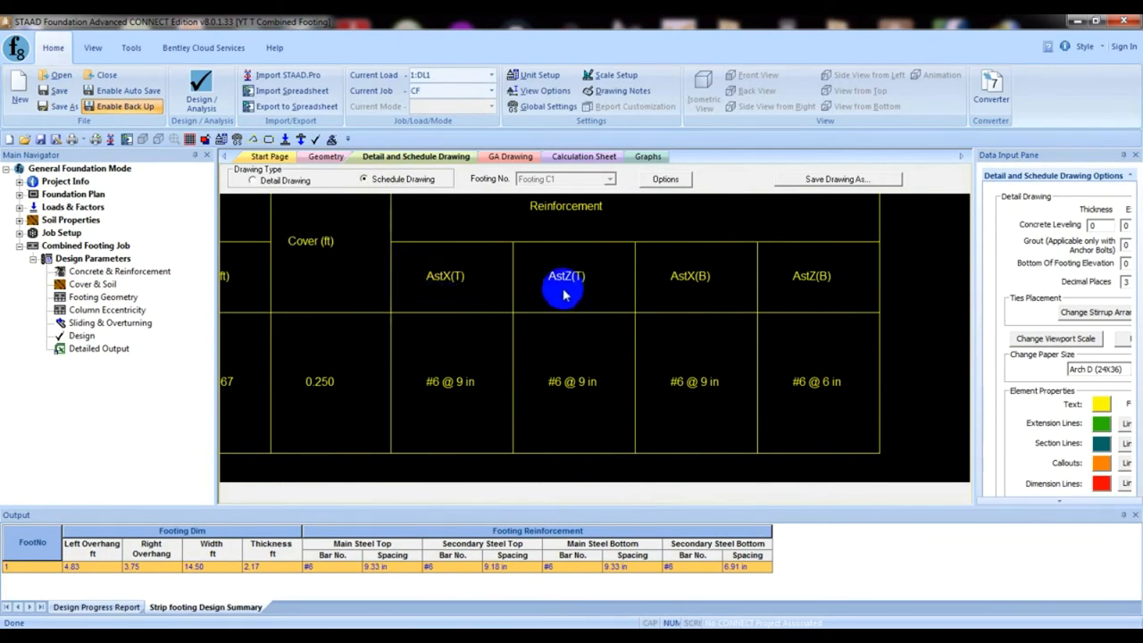
mouse_move(456, 284)
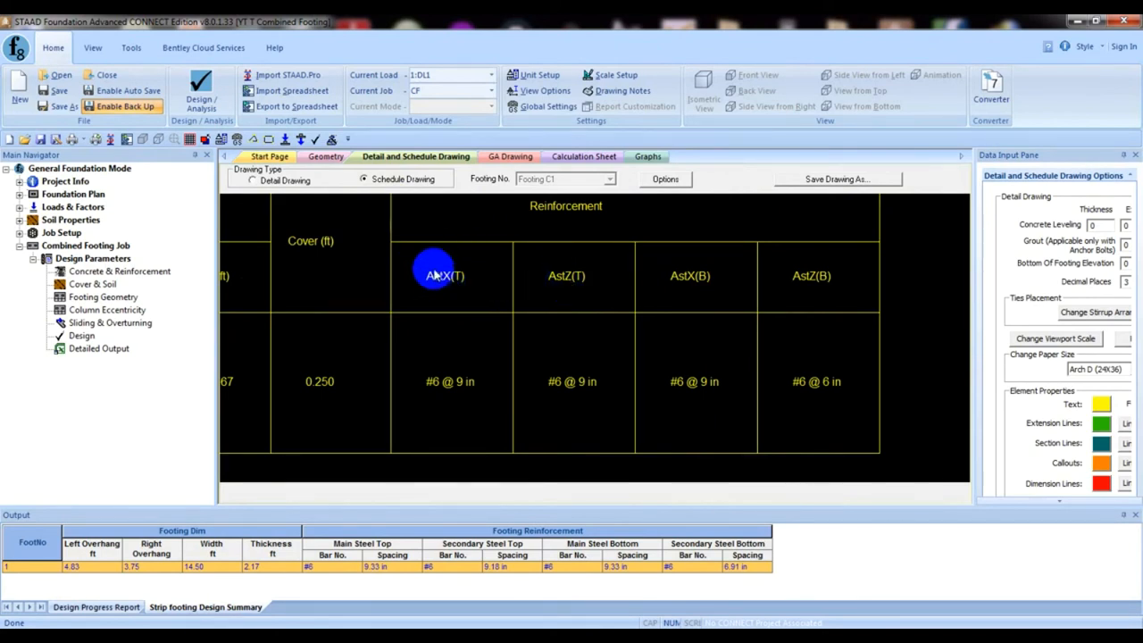
mouse_move(569, 286)
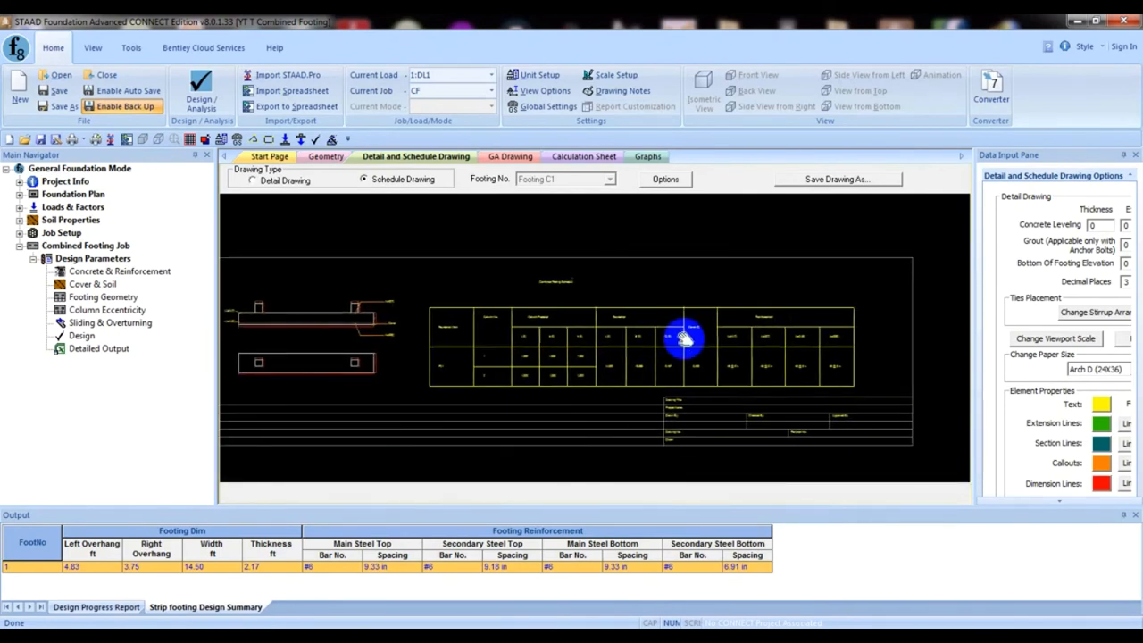
click(837, 178)
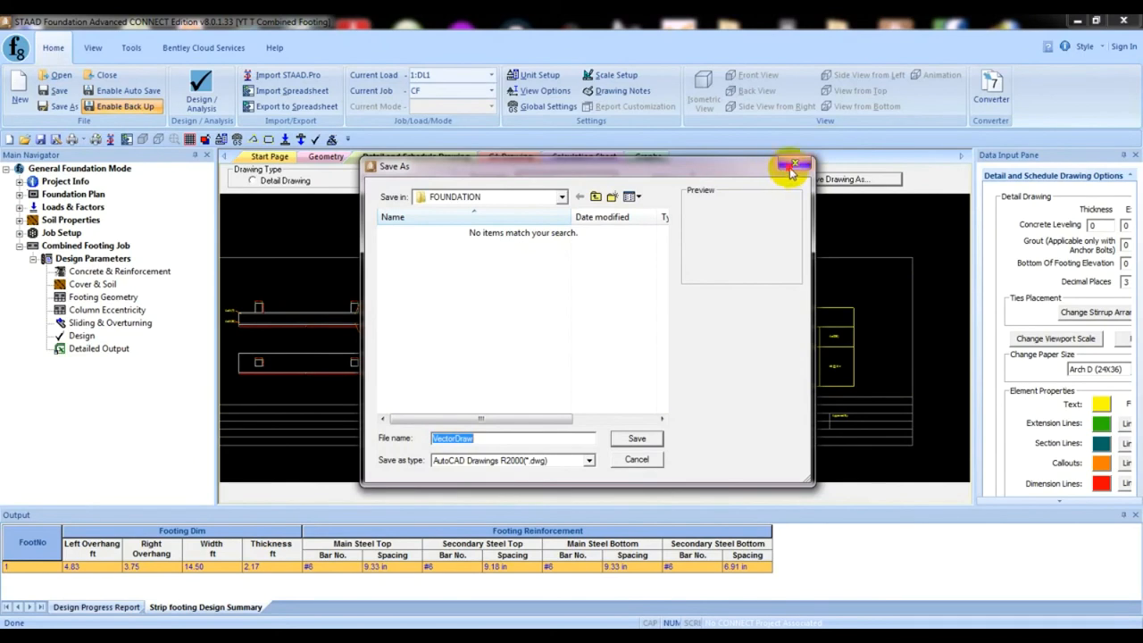
click(794, 166)
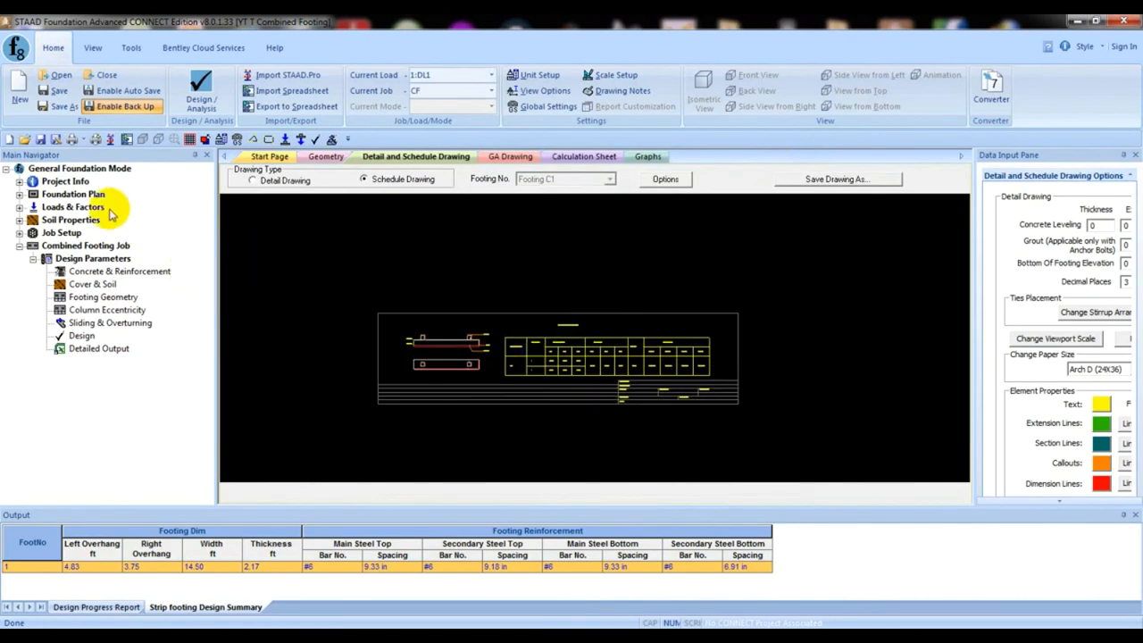
Return to the 3D footing model and show the Footing Geometry design parameters.
click(74, 193)
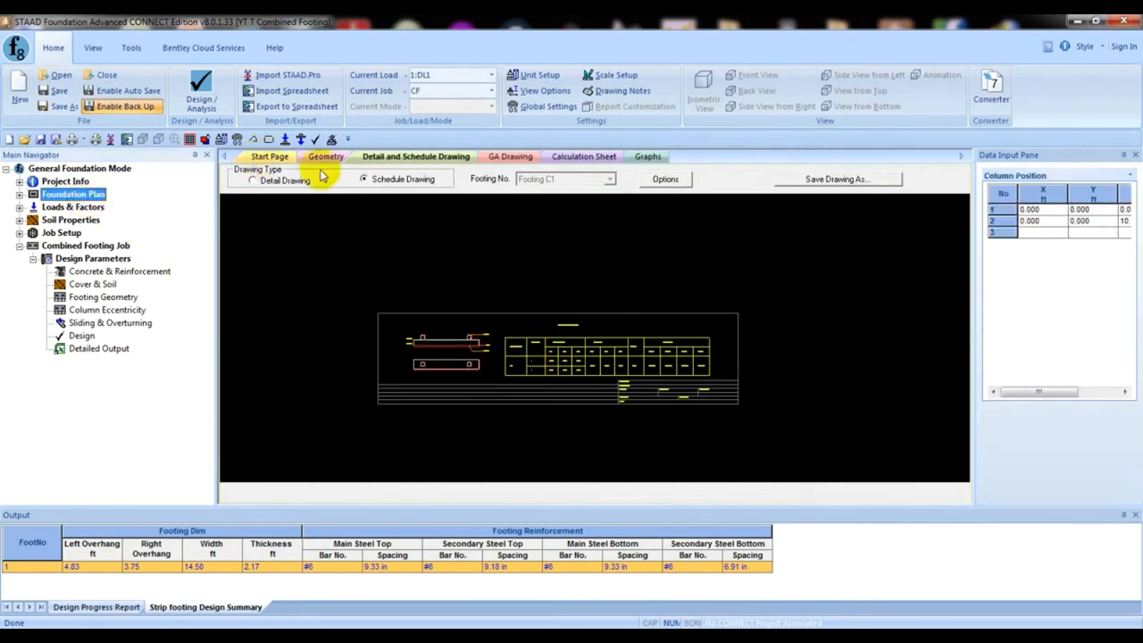
click(325, 156)
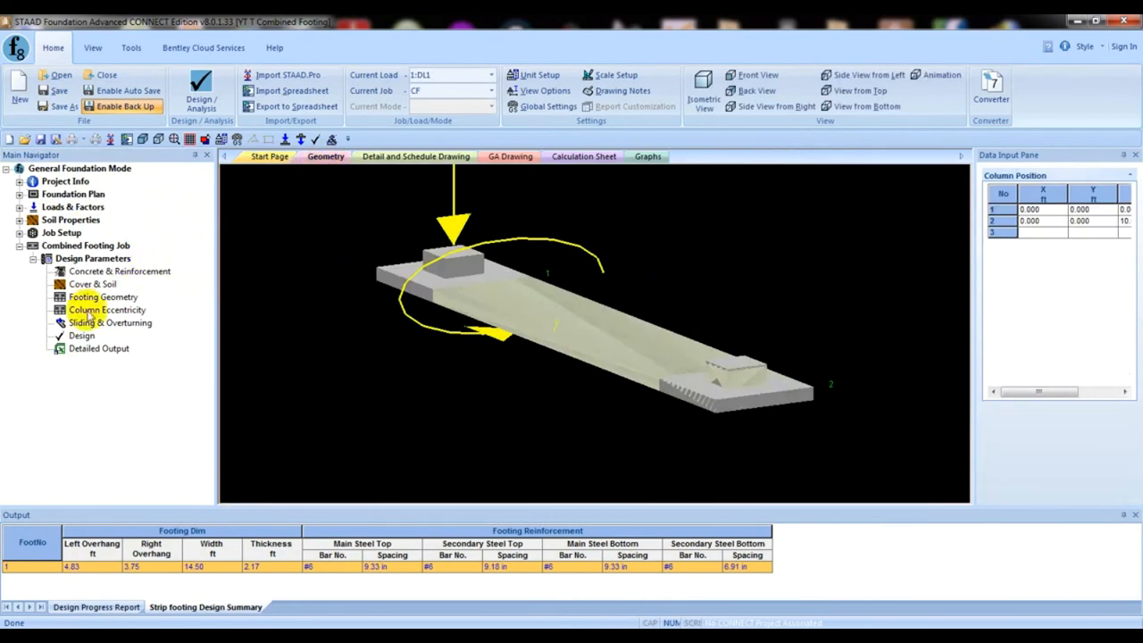
click(103, 296)
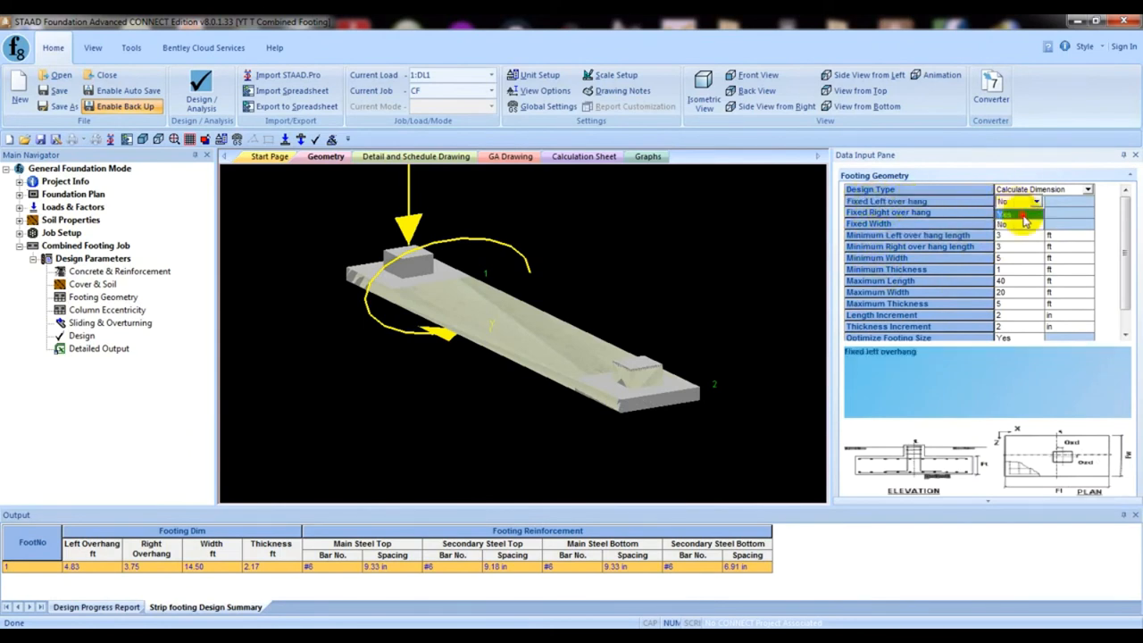
Set Fixed Left and Fixed Right overhangs to Yes, each with a 1.5 ft minimum length.
click(1005, 201)
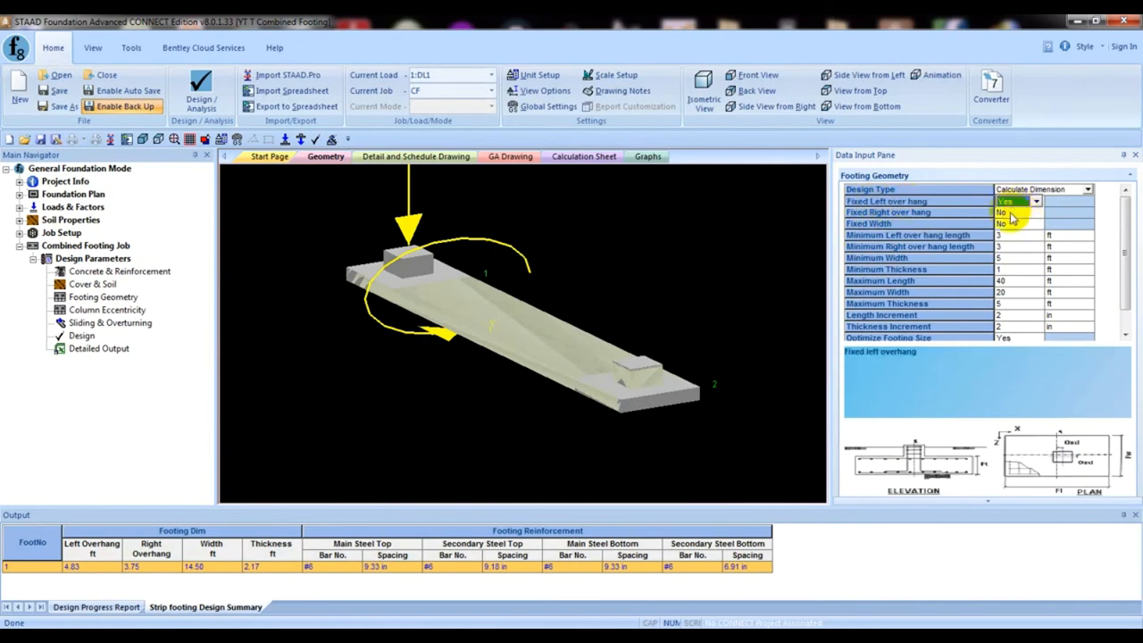
click(1005, 213)
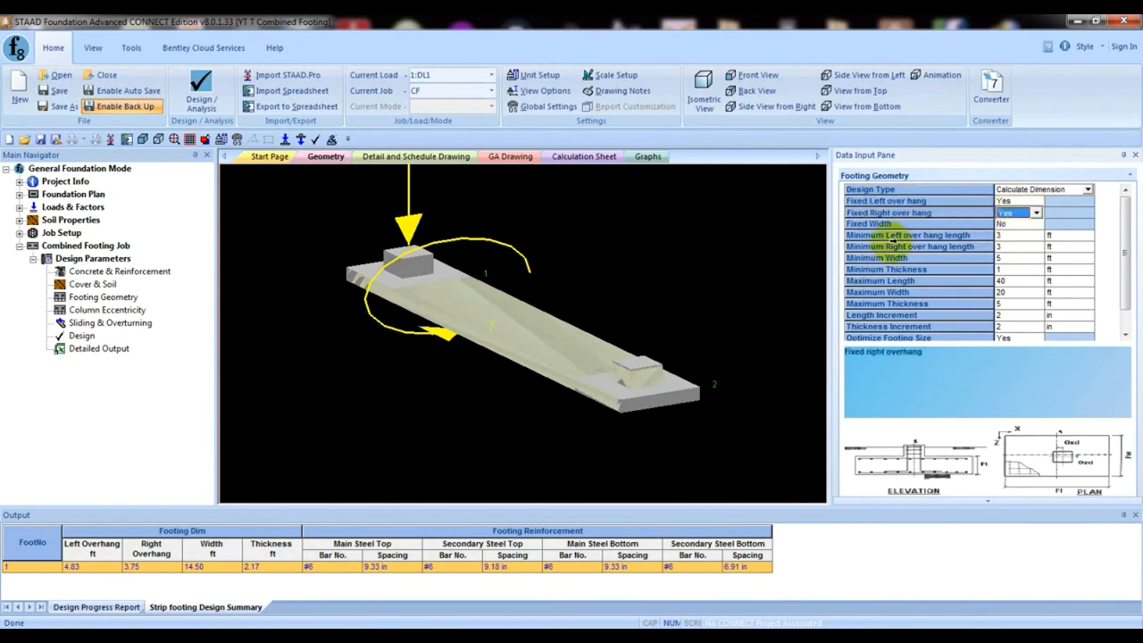
click(911, 235)
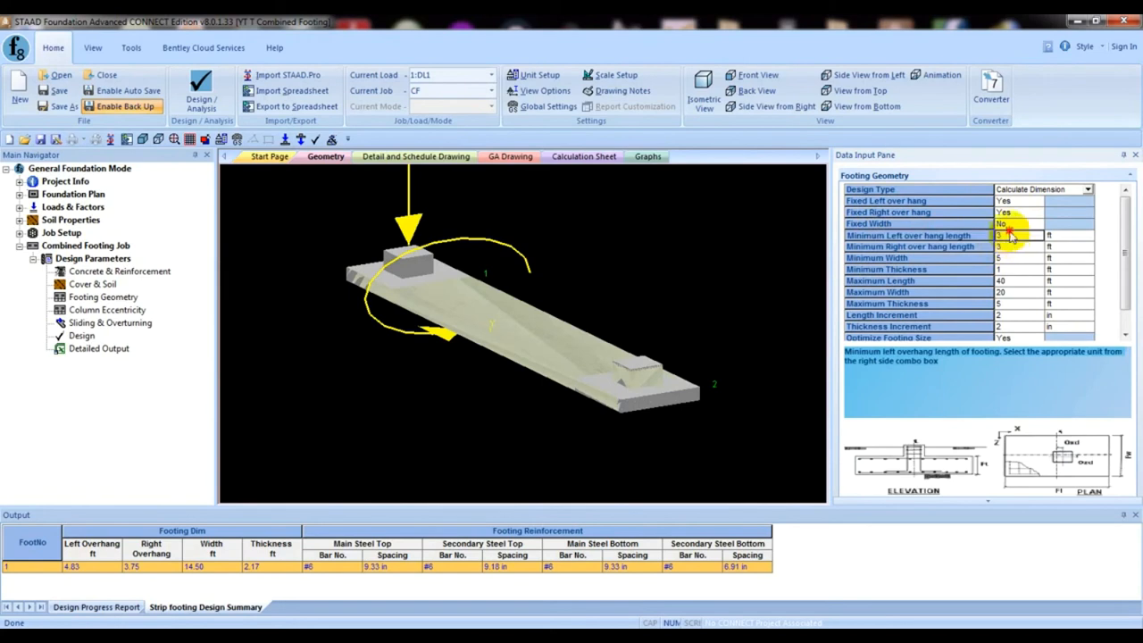
click(1018, 235)
text(1.5)
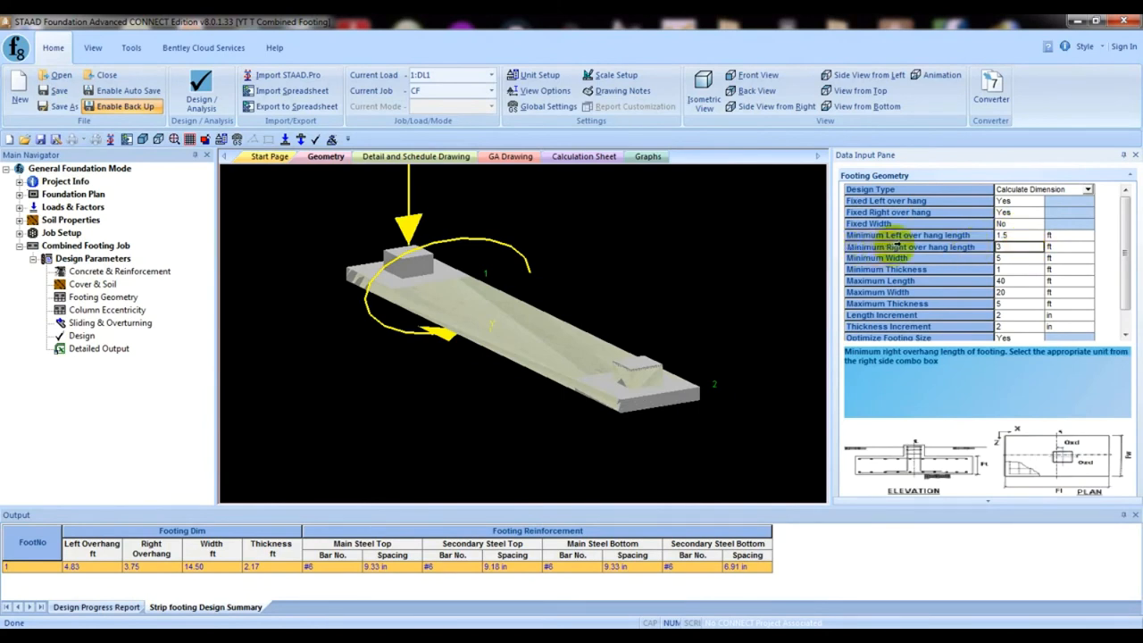
click(911, 247)
text(1)
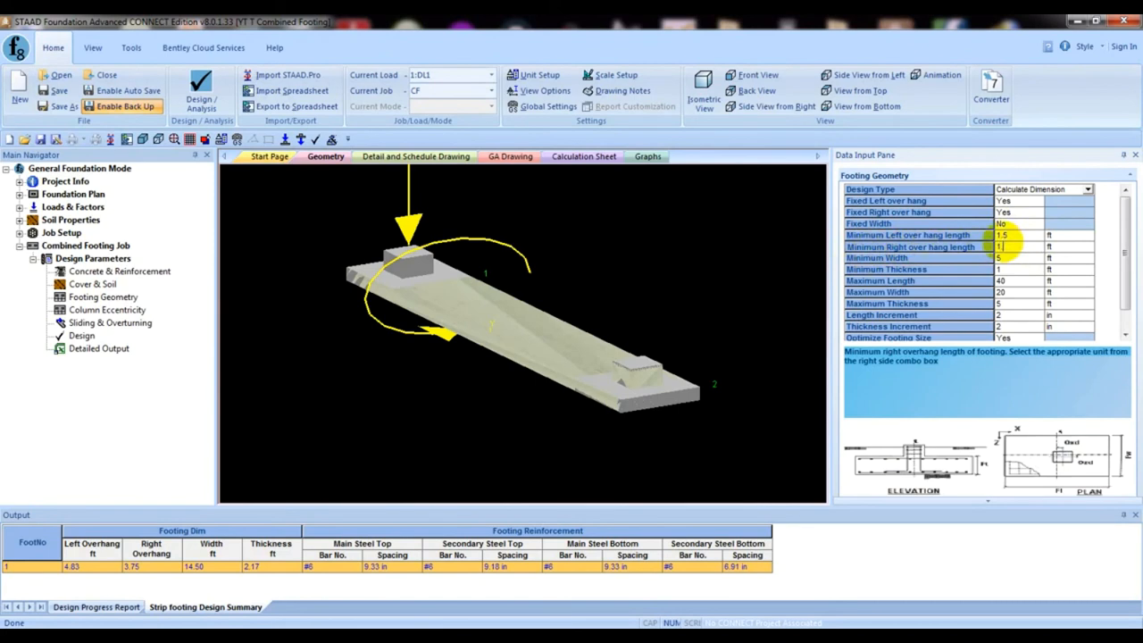
click(1018, 201)
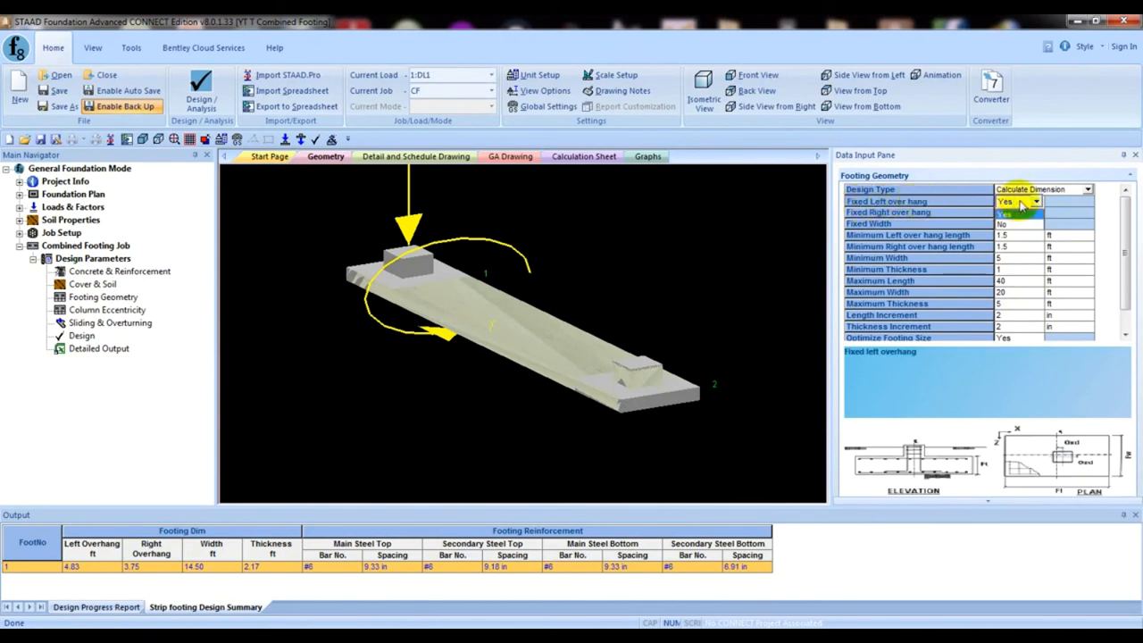
click(1007, 201)
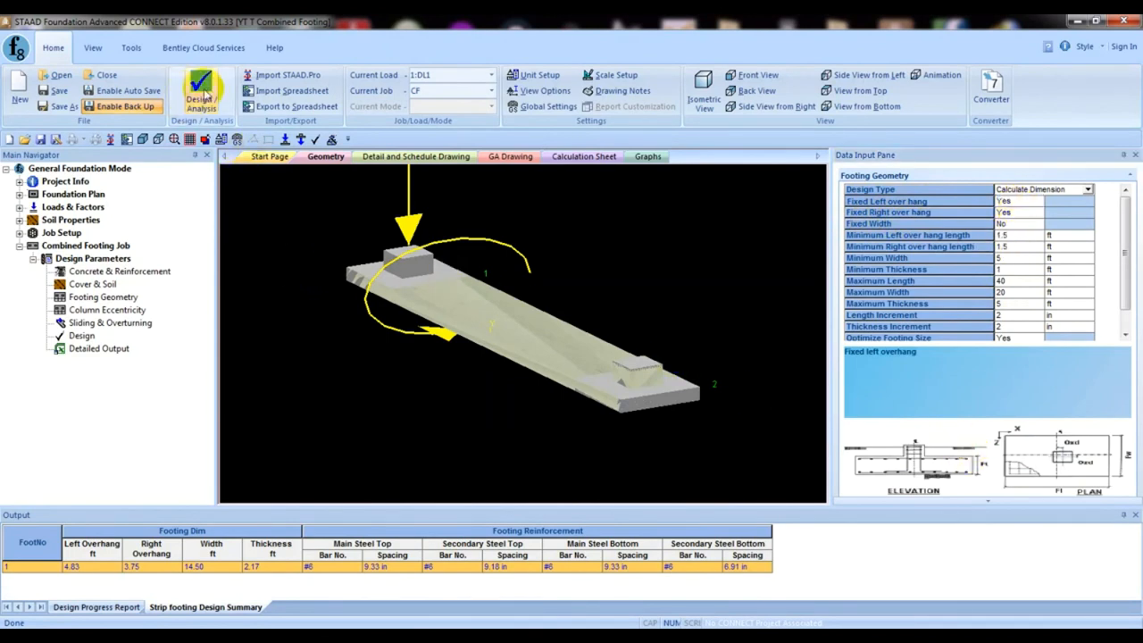
Rerun the design with fixed overhangs and scroll to the 1.5 ft overhang, 19.83 ft plan.
click(201, 92)
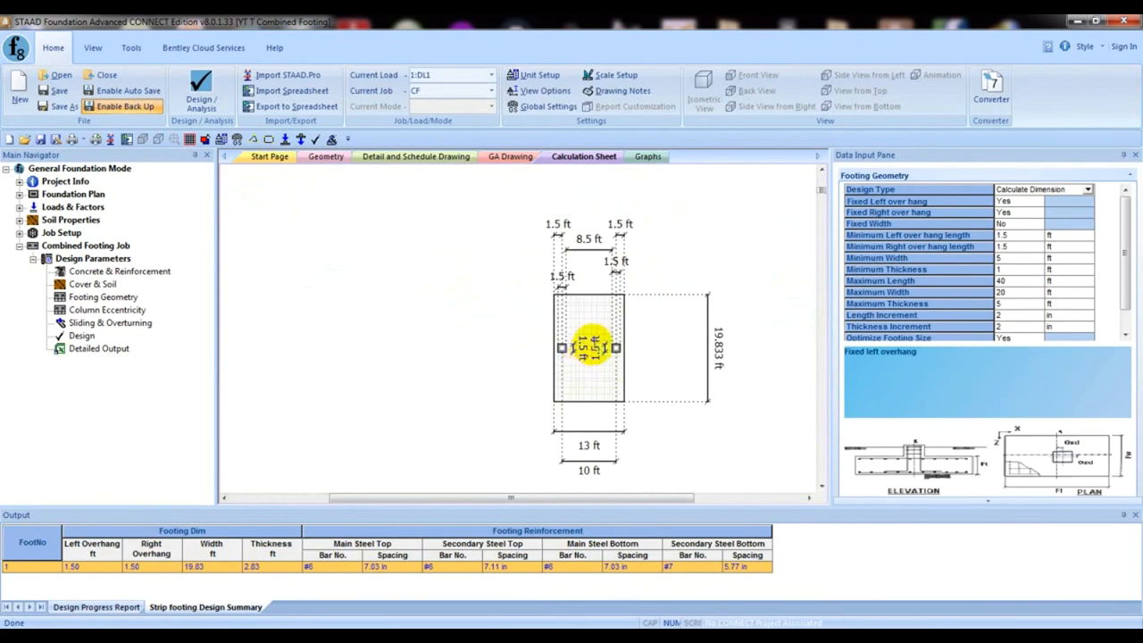
mouse_move(580, 405)
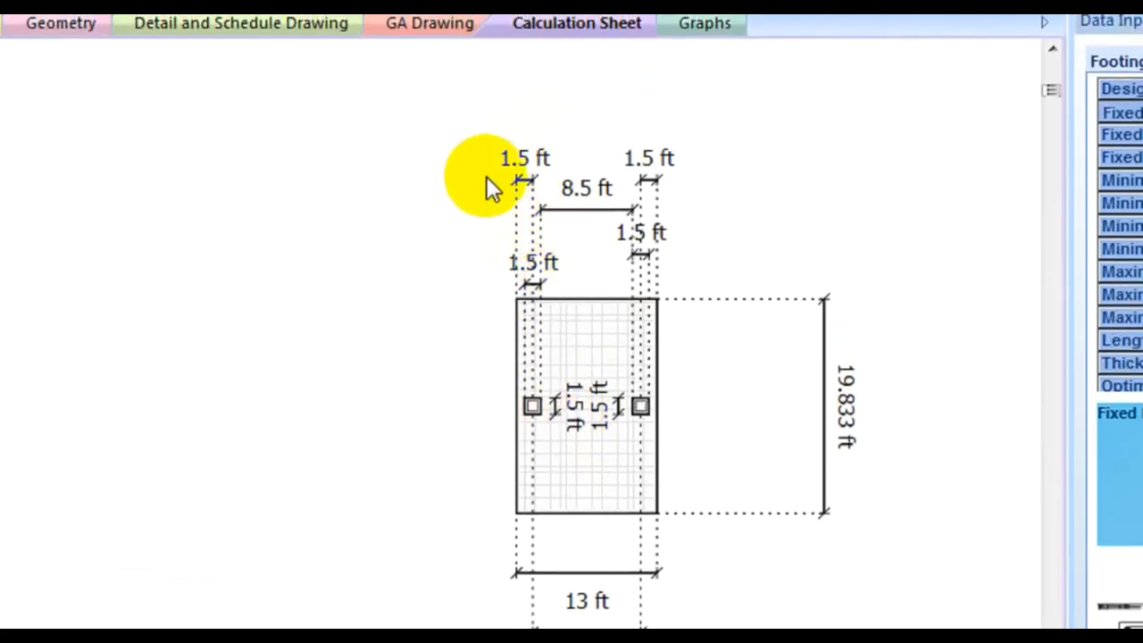
mouse_move(693, 322)
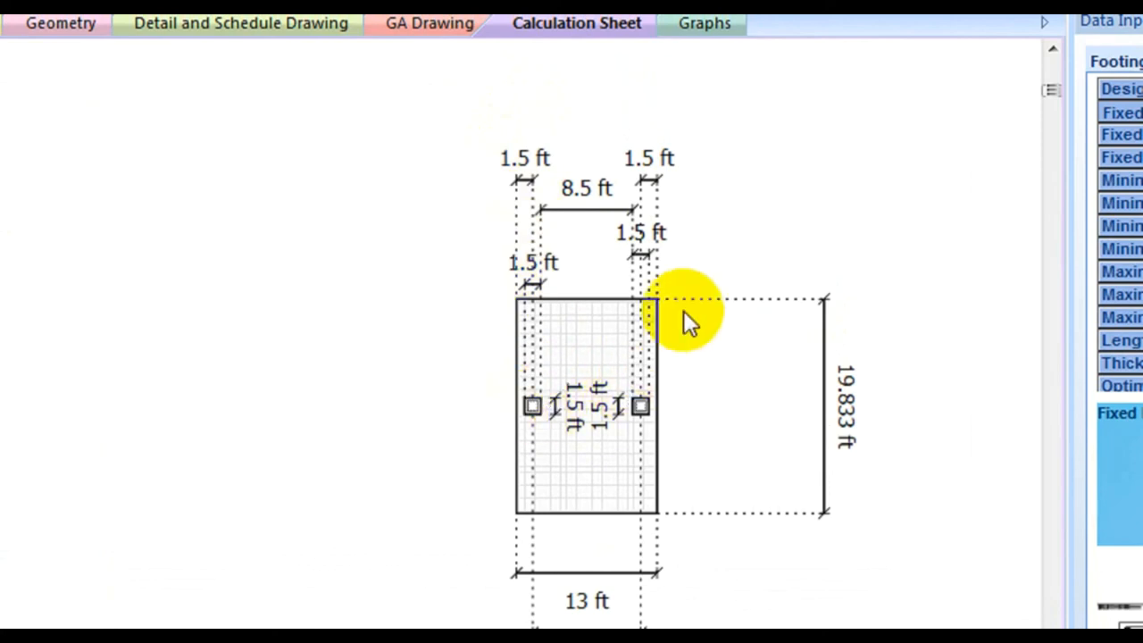
mouse_move(616, 402)
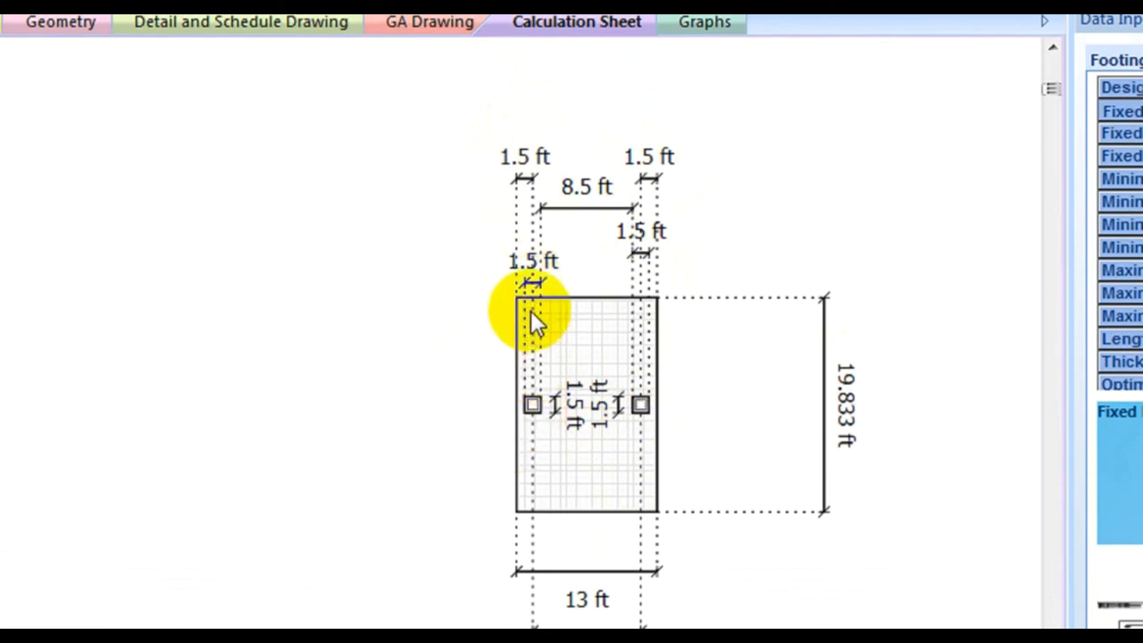
scroll(down, 3)
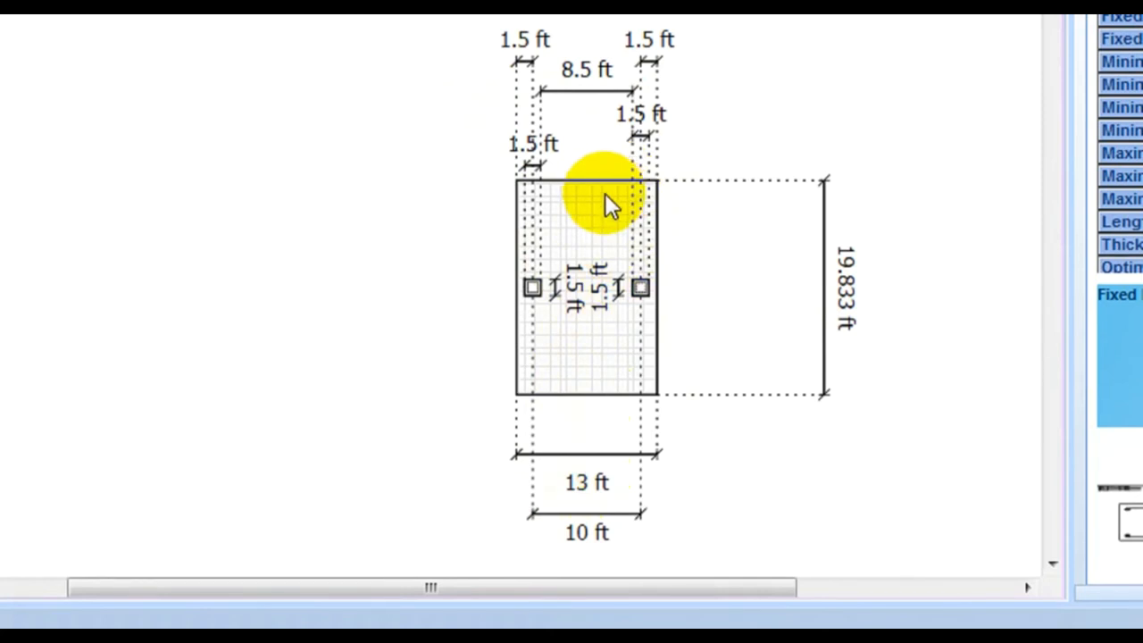
scroll(down, 3)
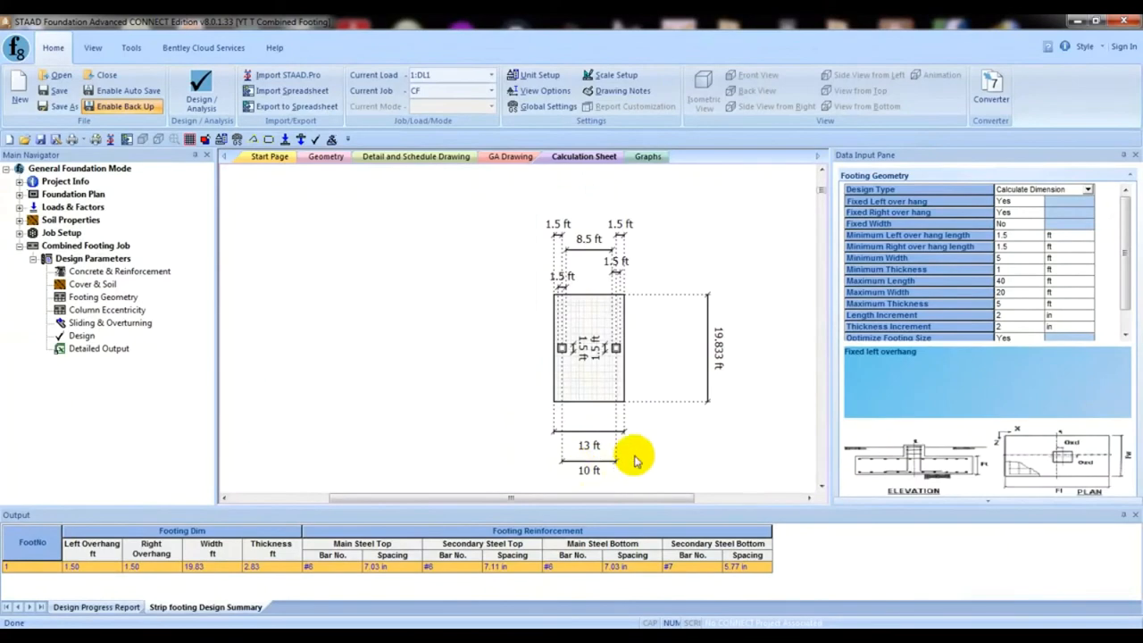
mouse_move(603, 385)
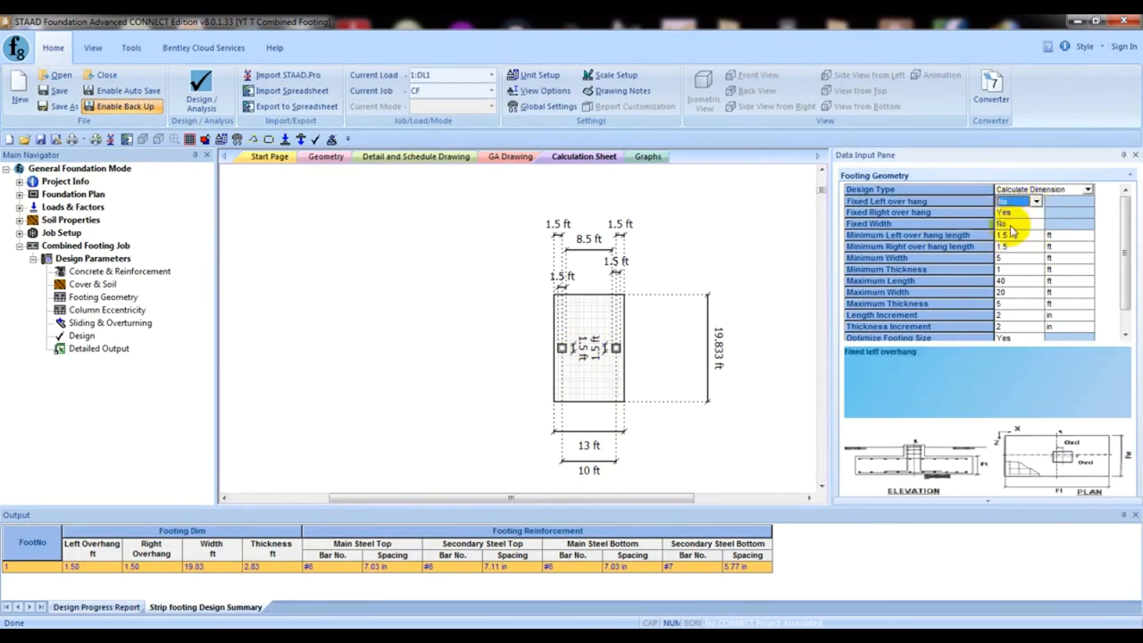
Free the right overhang, rerun, and review the 3.5 ft and 2.25 ft overhang plan.
click(1016, 213)
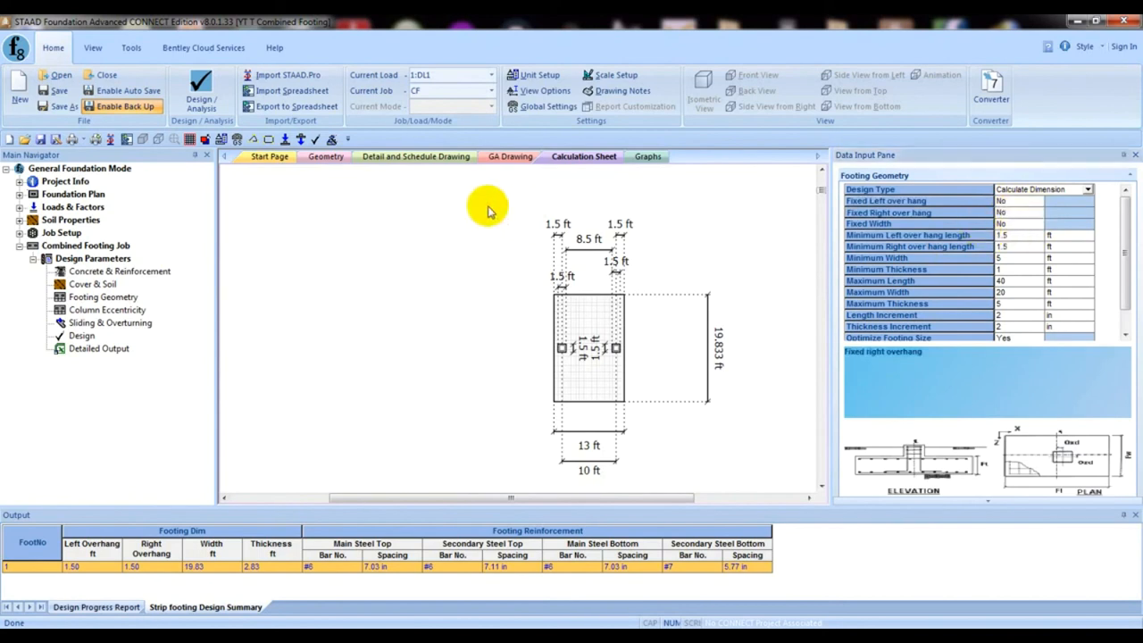
click(201, 85)
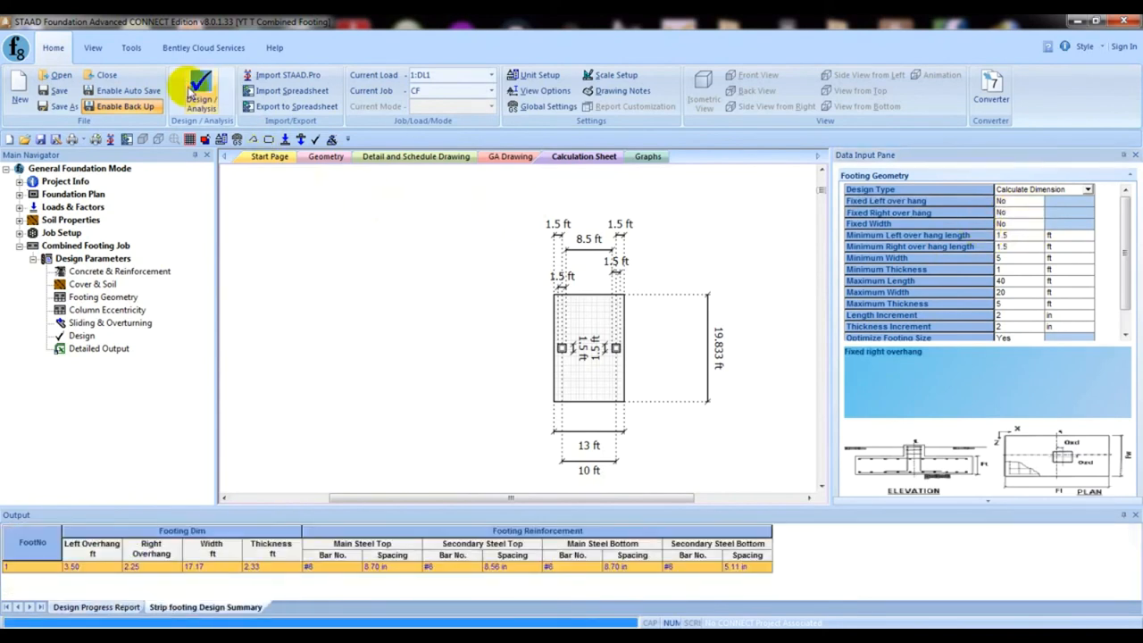
click(201, 89)
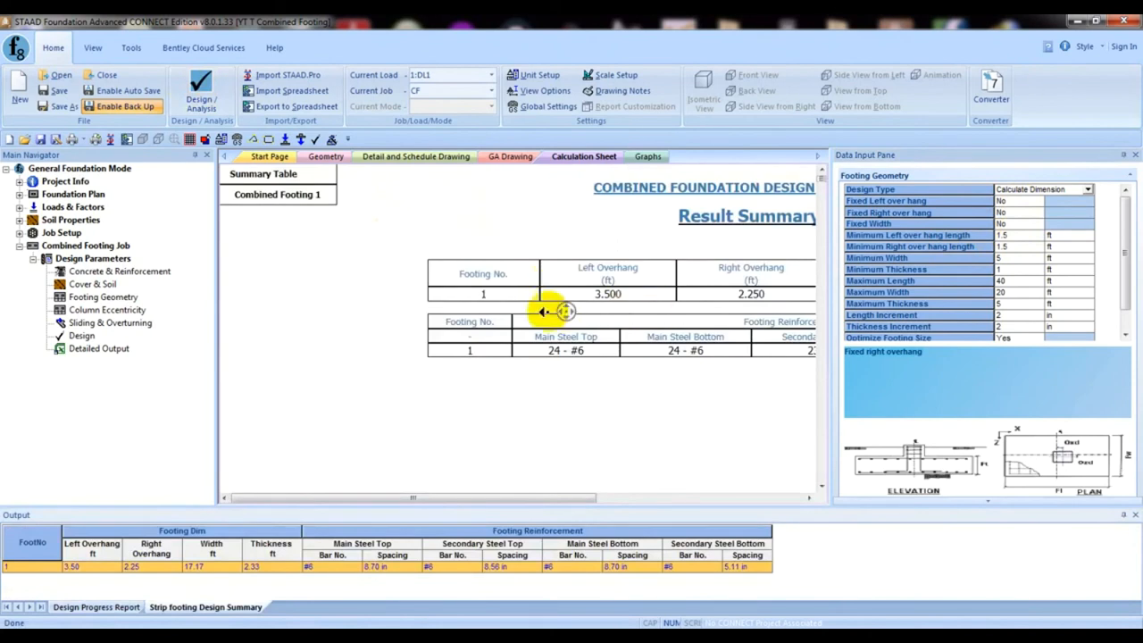
scroll(down, 3)
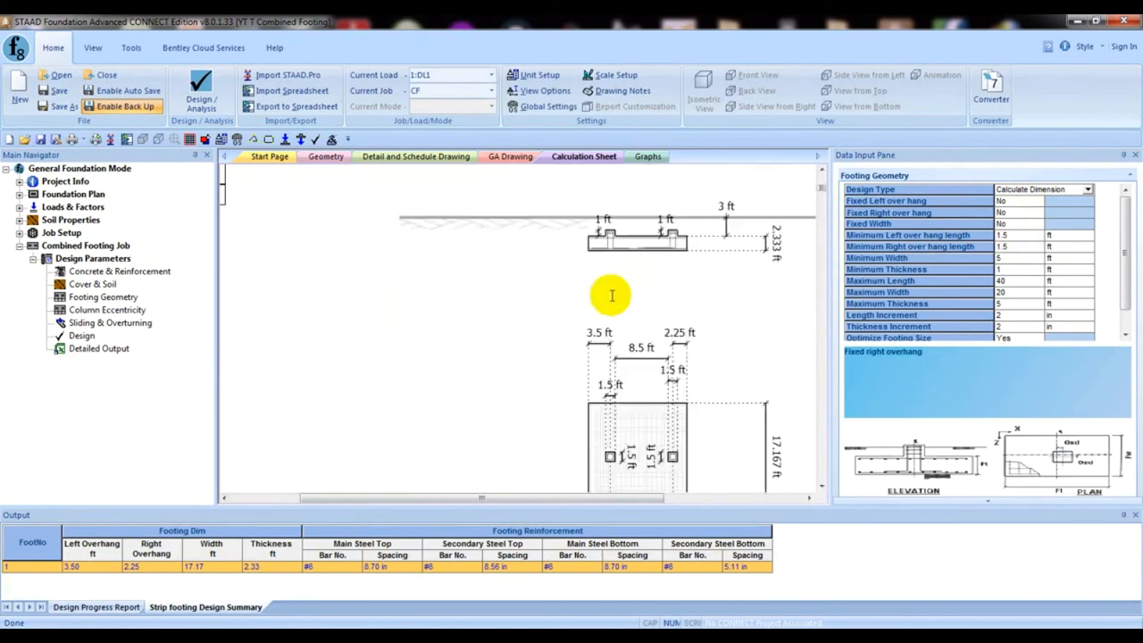
scroll(down, 3)
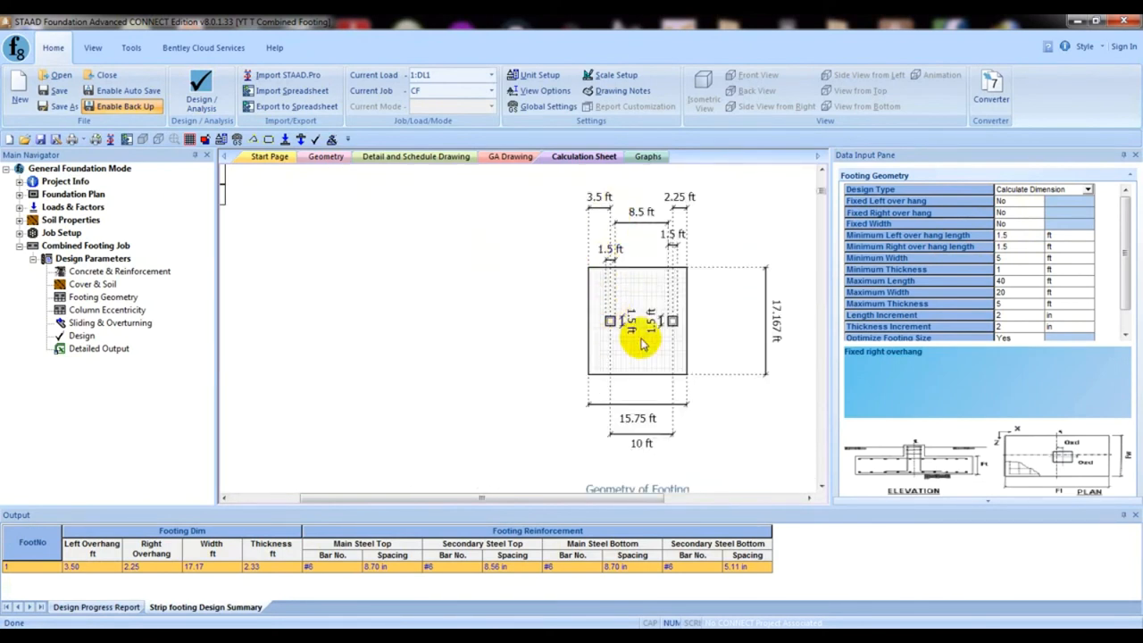
mouse_move(661, 420)
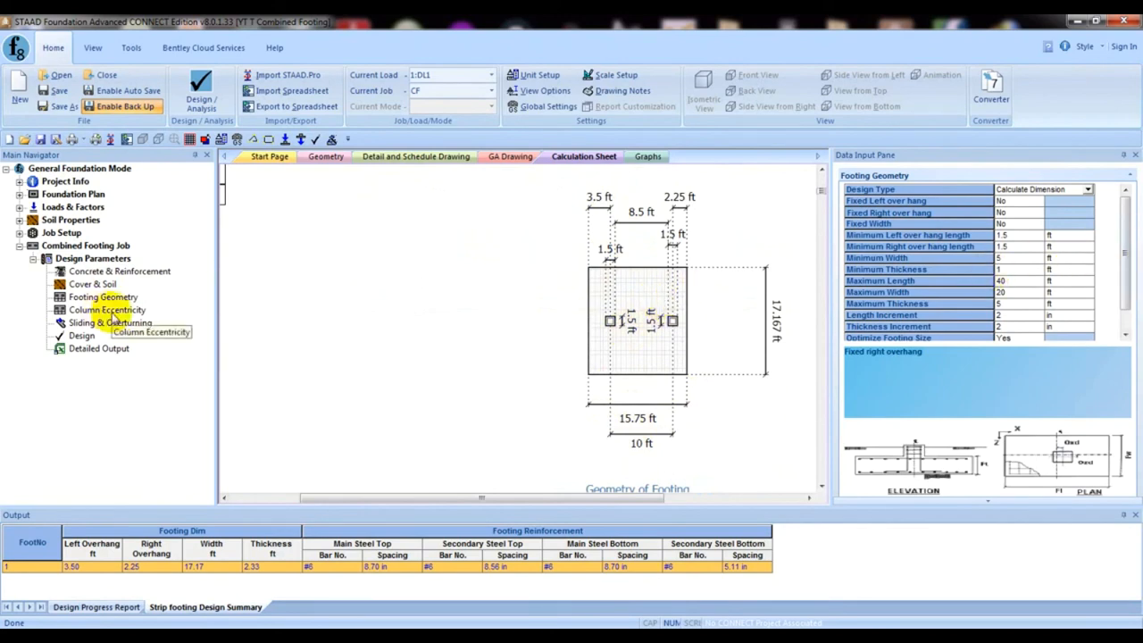
Give support 1 a 1 ft transverse column offset and review the rerun plan.
click(106, 310)
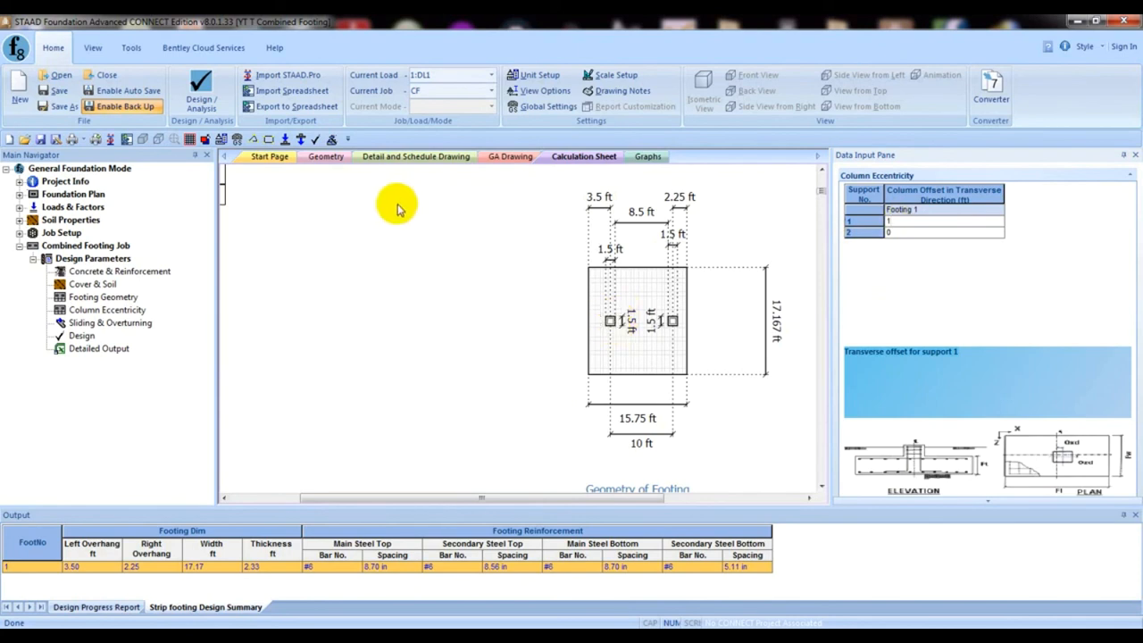
click(201, 90)
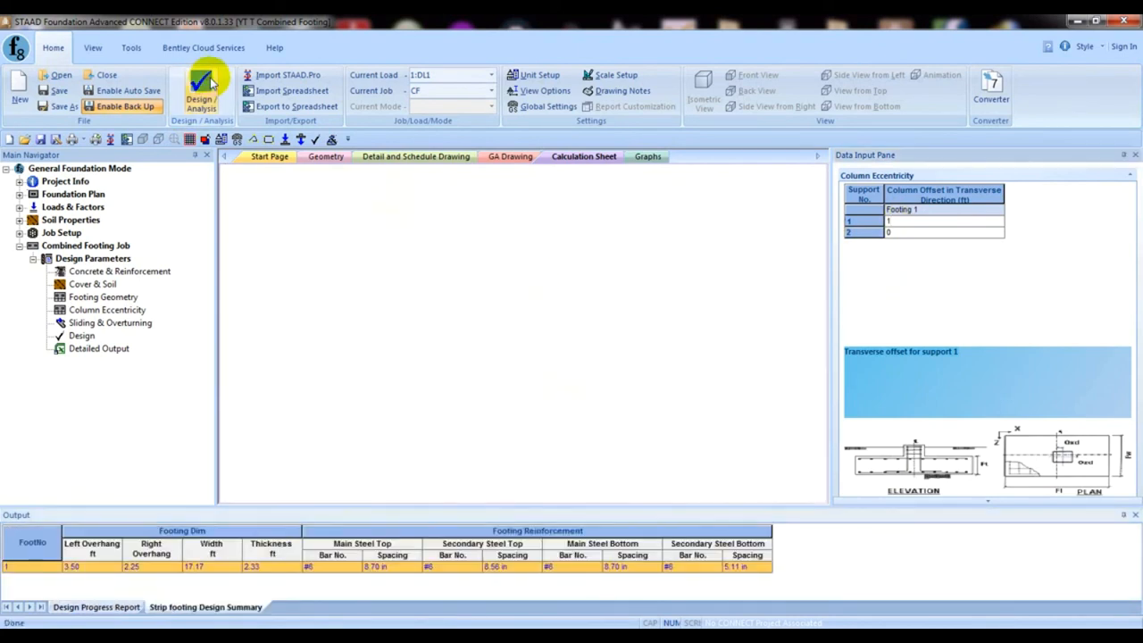
click(200, 90)
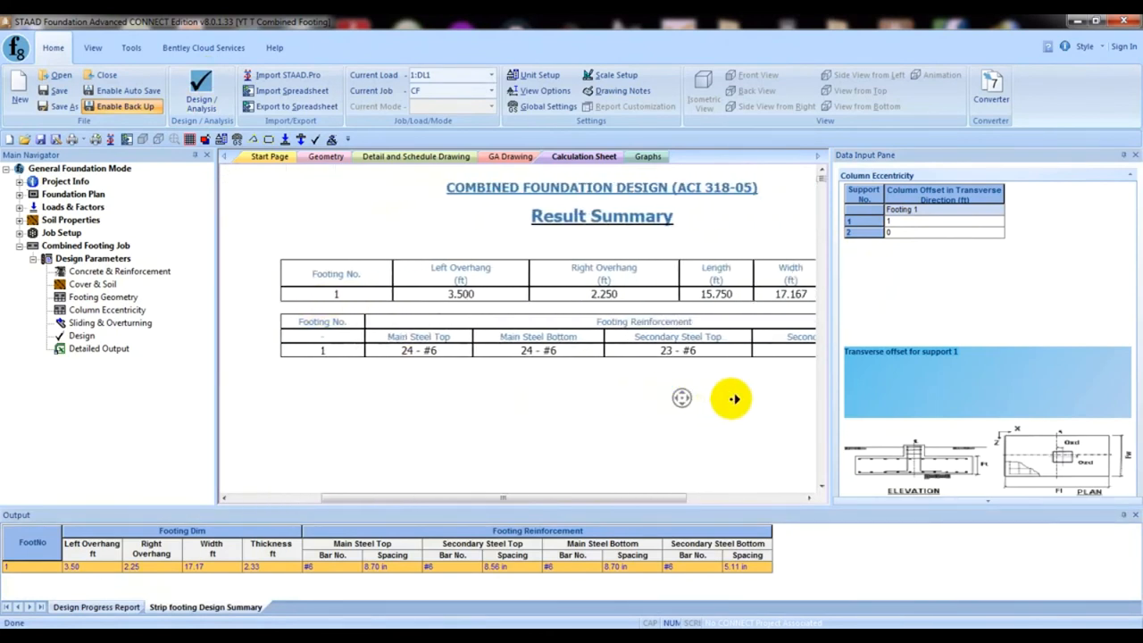
scroll(down, 3)
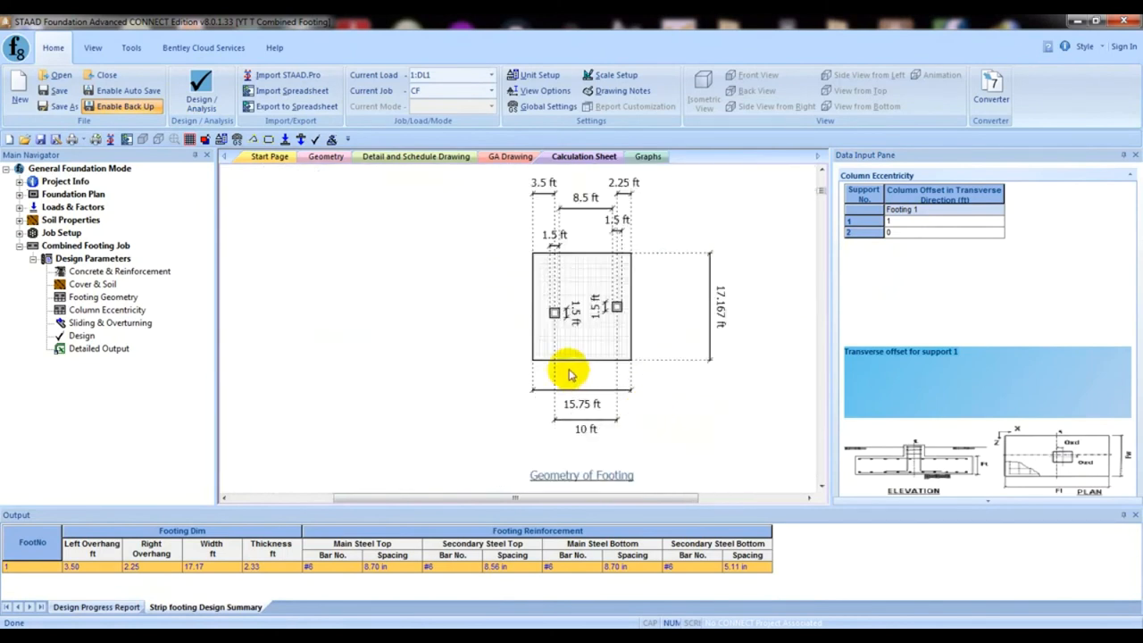
mouse_move(558, 314)
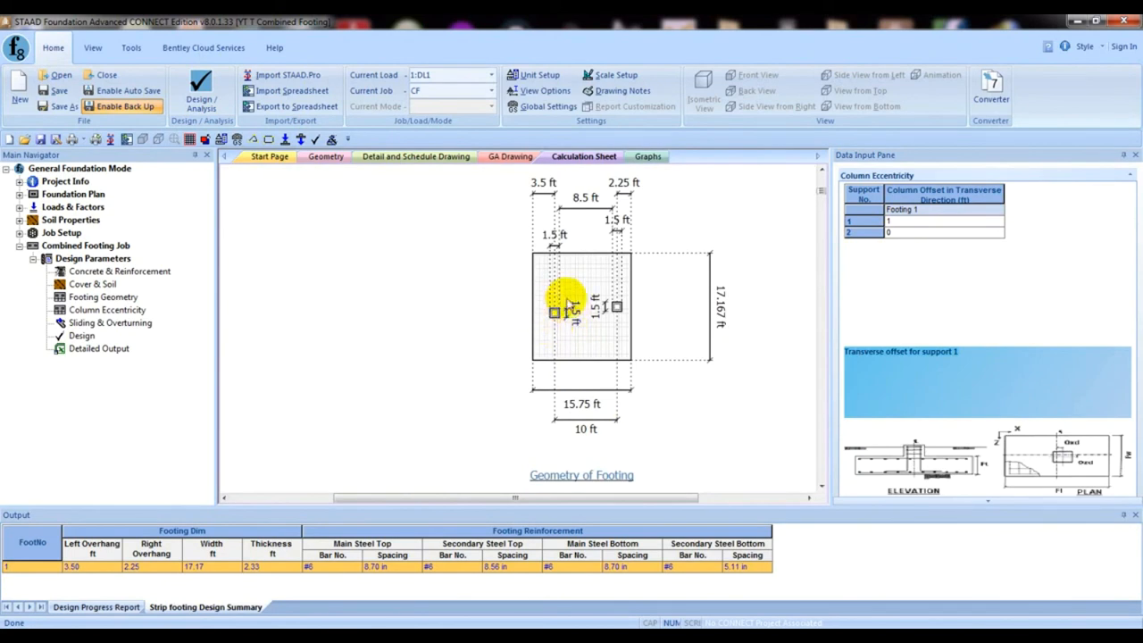
mouse_move(559, 325)
text(-1)
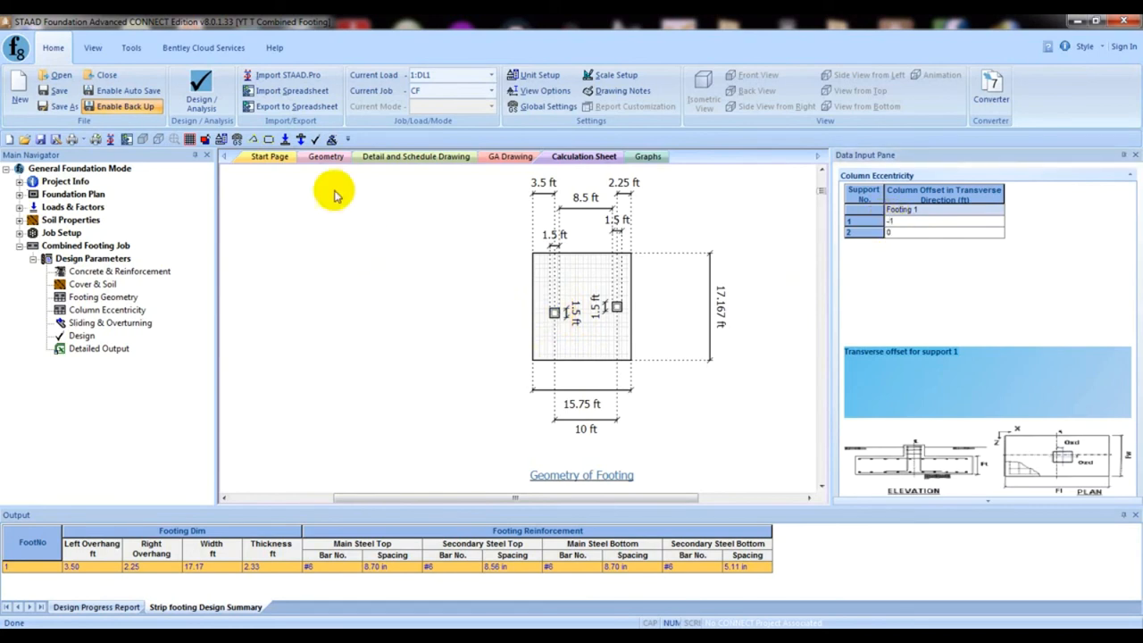
Rerun with the -1 ft offset and review the 15.583 ft by 17.167 ft footing.
click(201, 90)
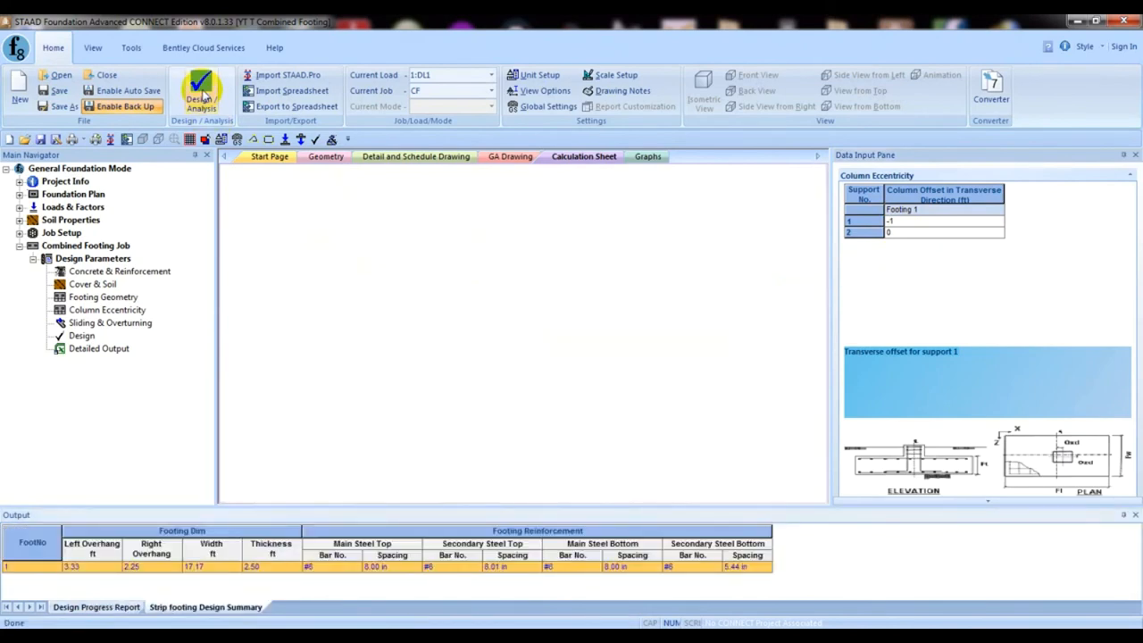
click(201, 89)
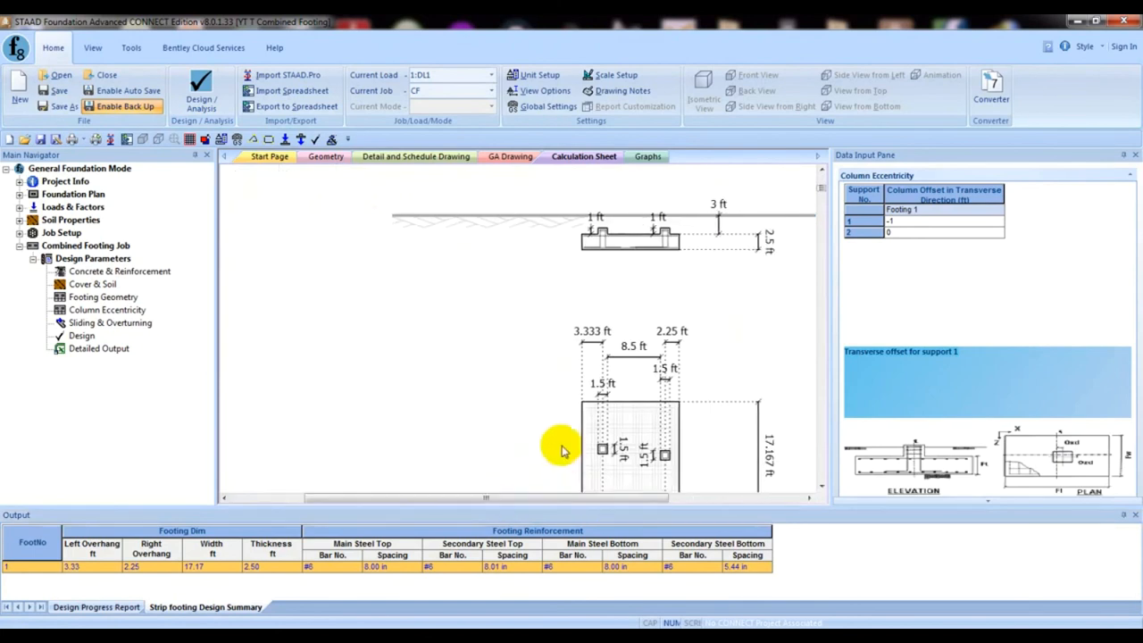
scroll(down, 3)
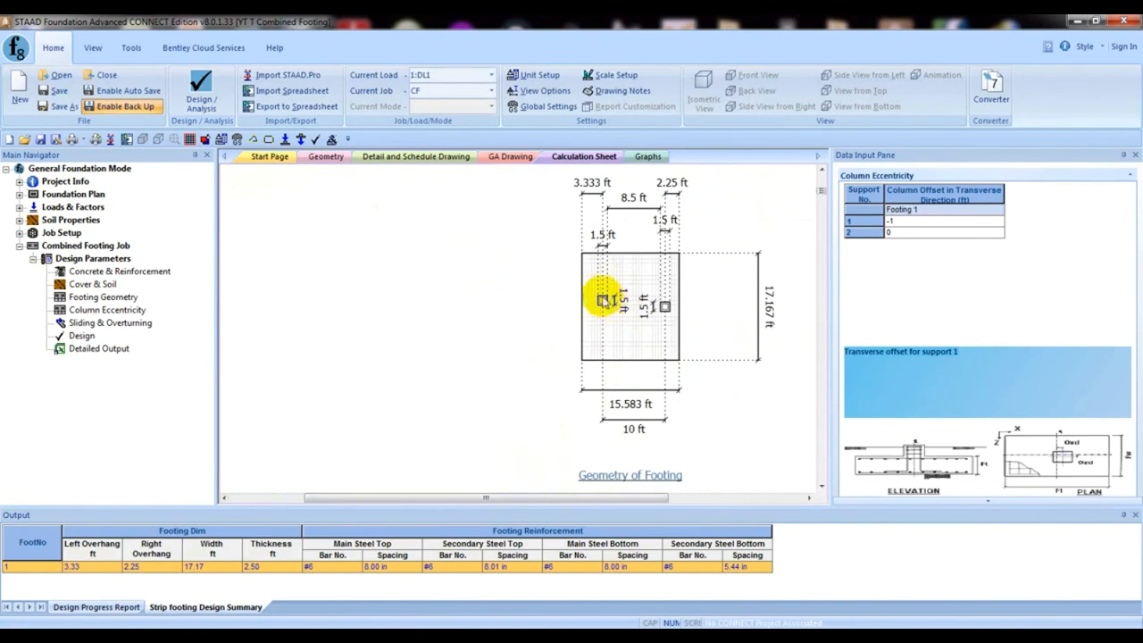
mouse_move(614, 308)
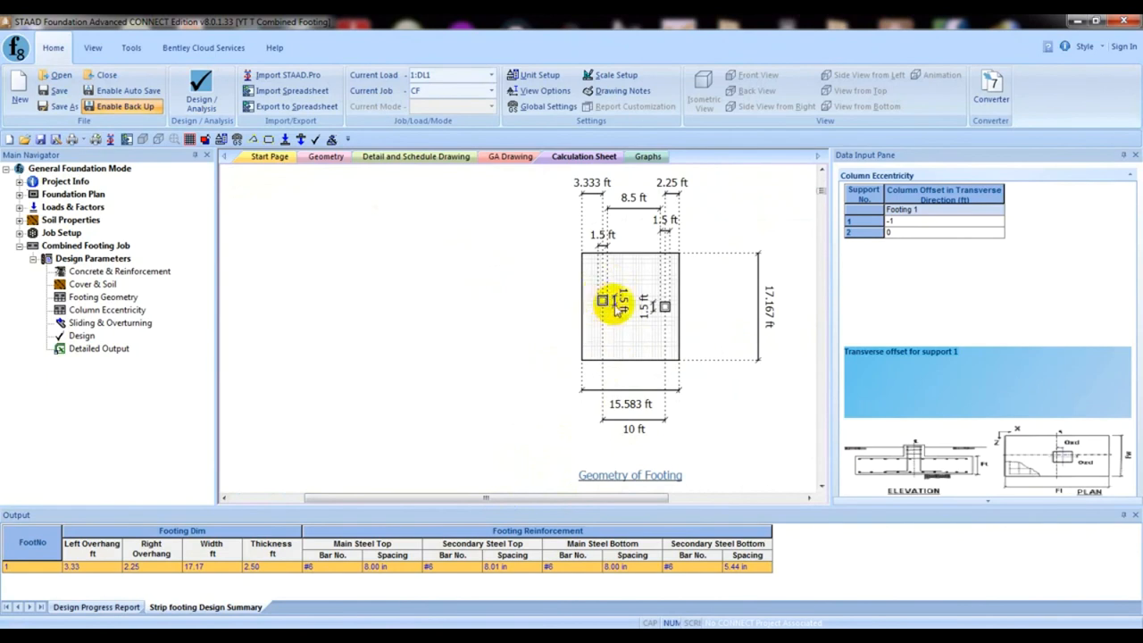
scroll(down, 3)
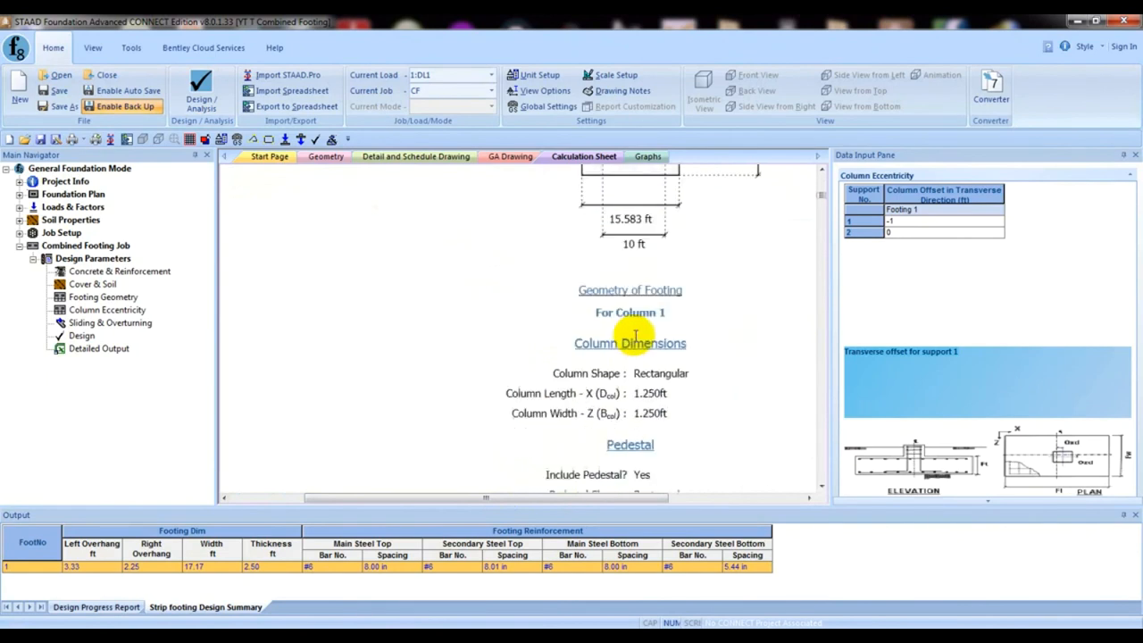
scroll(down, 3)
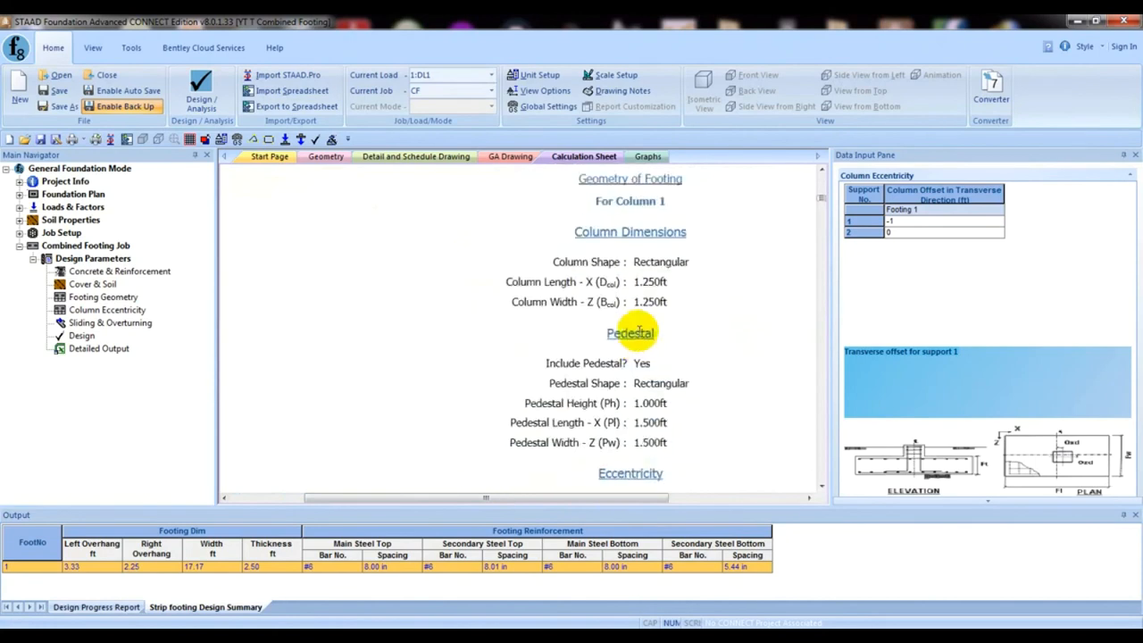
scroll(down, 3)
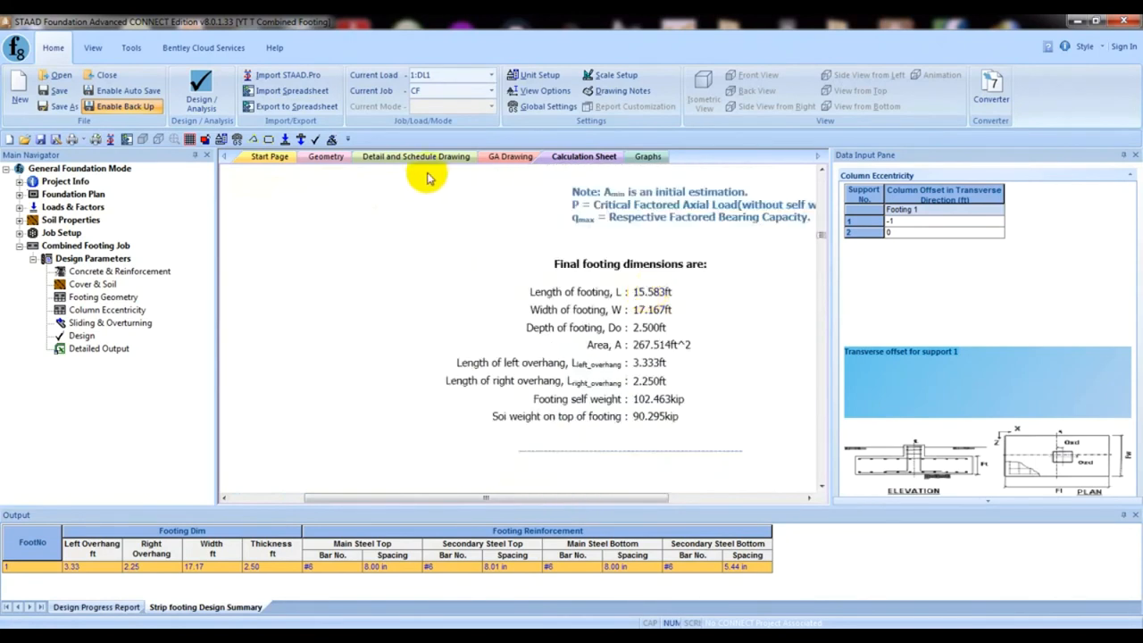
Show the schedule drawing for Footing C1.
click(415, 157)
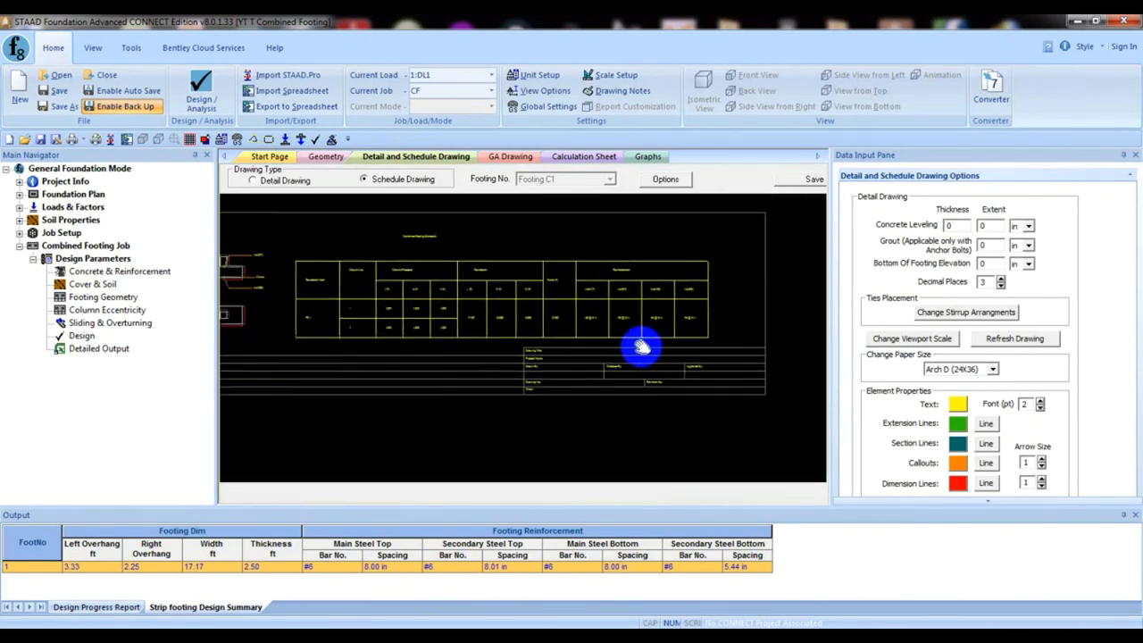
Switch to the Footing C1 detail drawing and inspect the column section views.
click(254, 179)
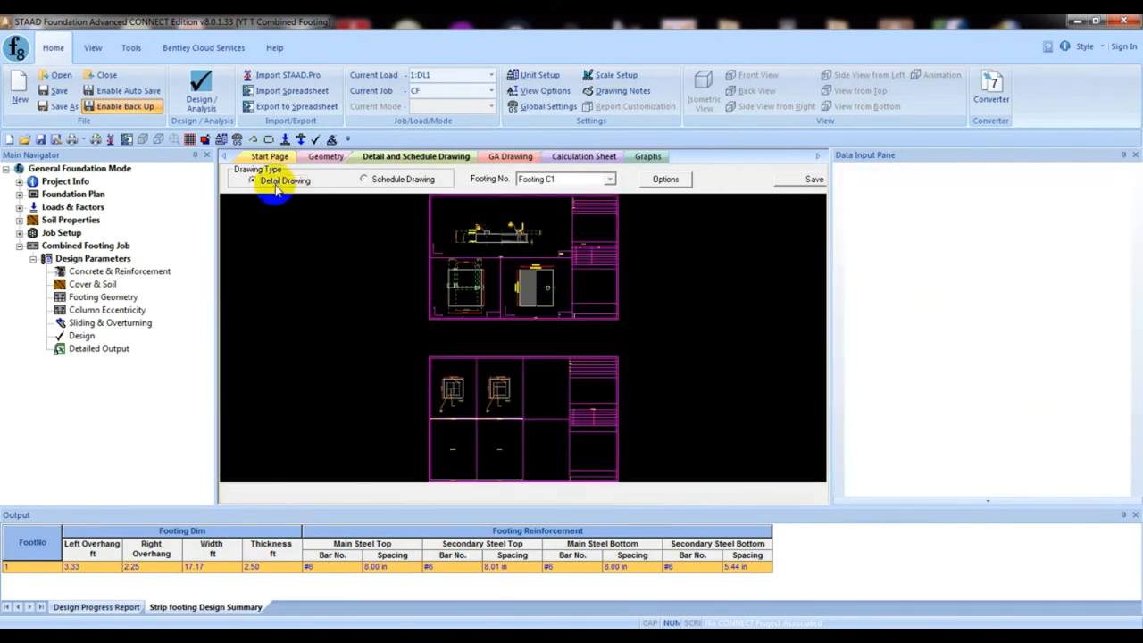
click(665, 178)
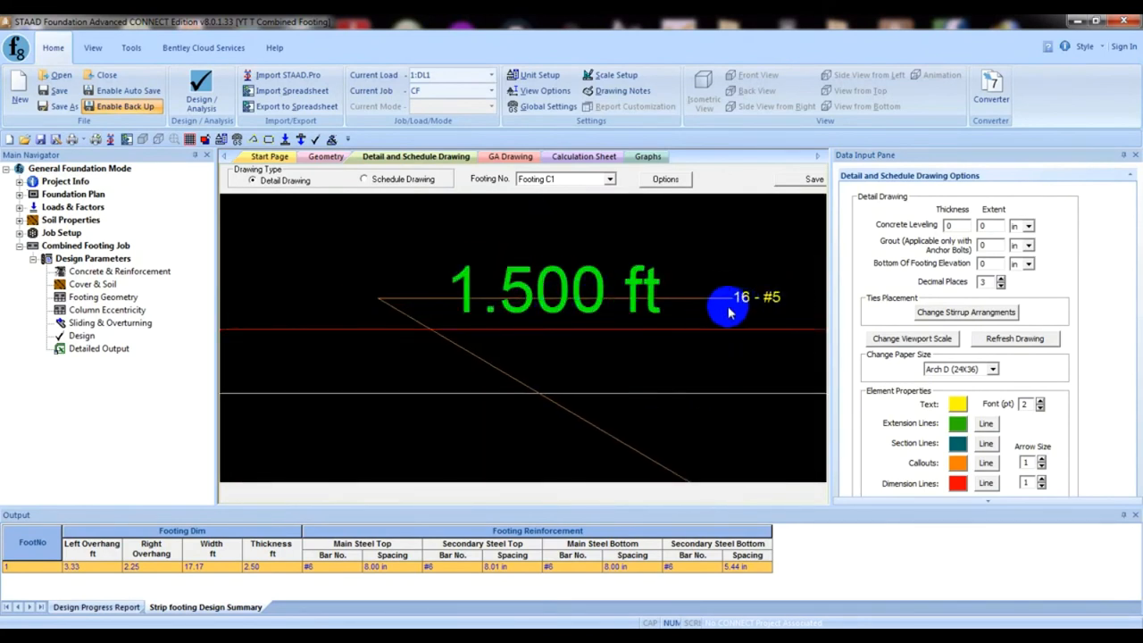
mouse_move(766, 309)
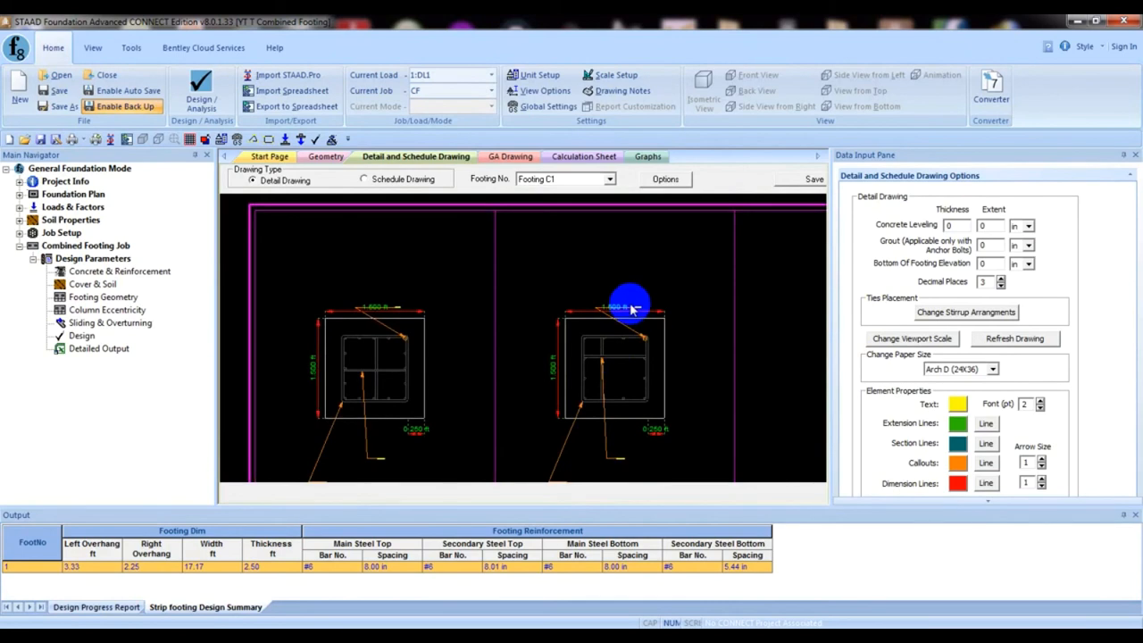
mouse_move(737, 344)
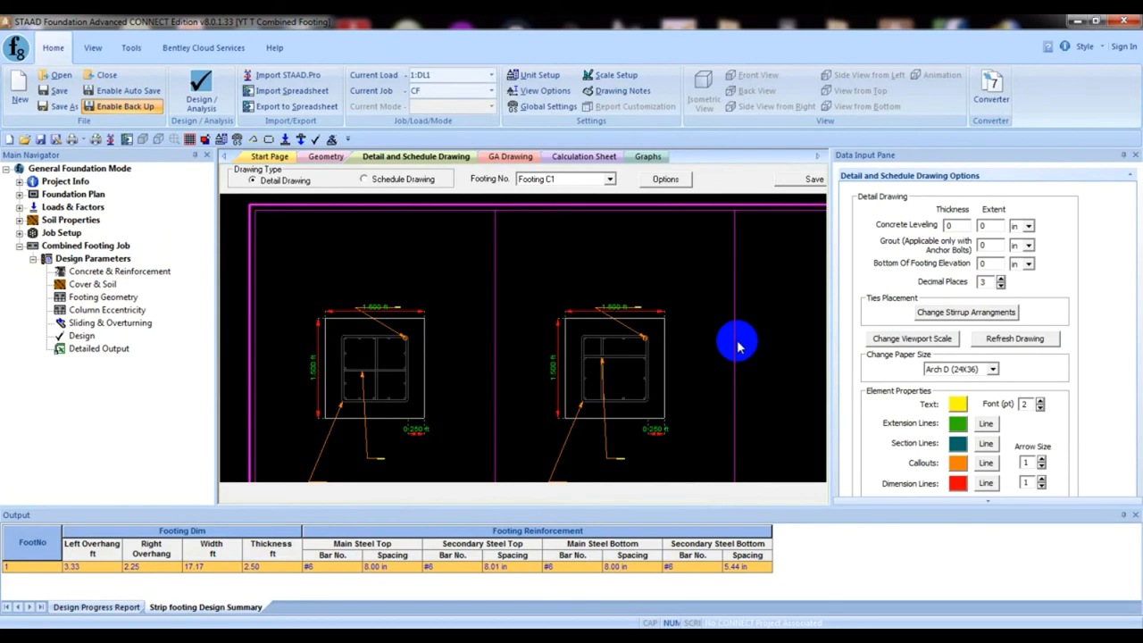
mouse_move(581, 333)
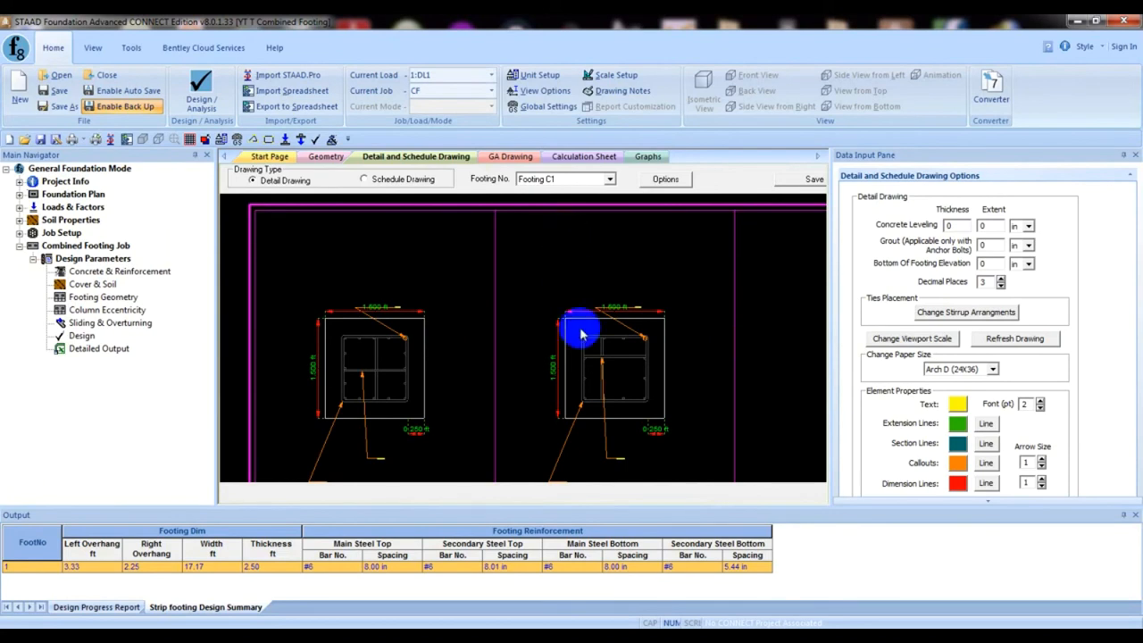
mouse_move(724, 179)
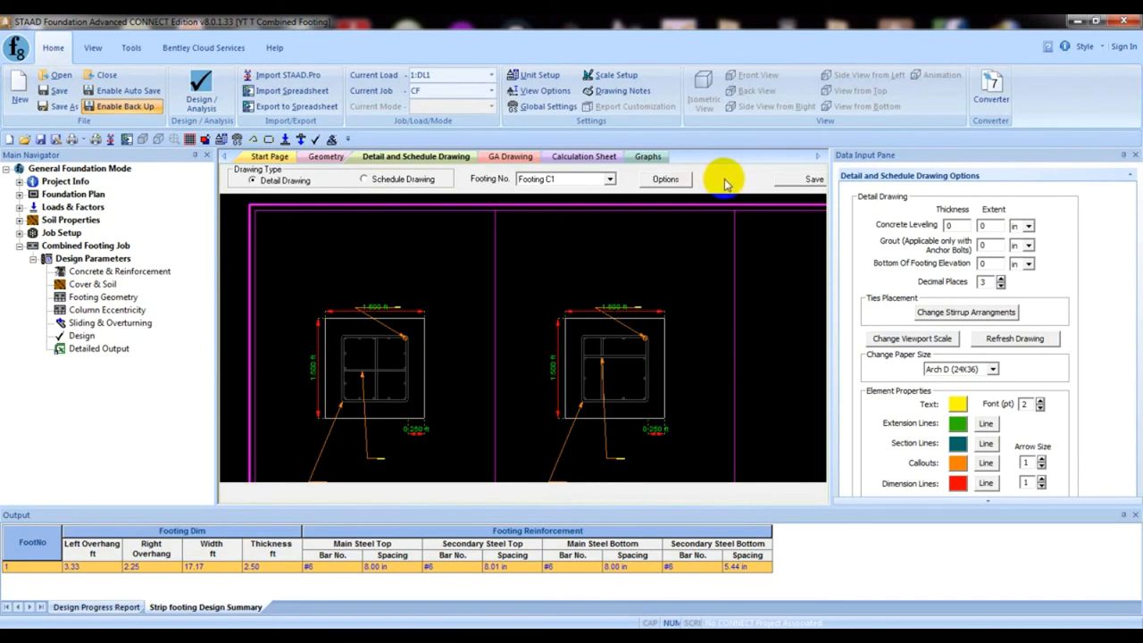
mouse_move(709, 188)
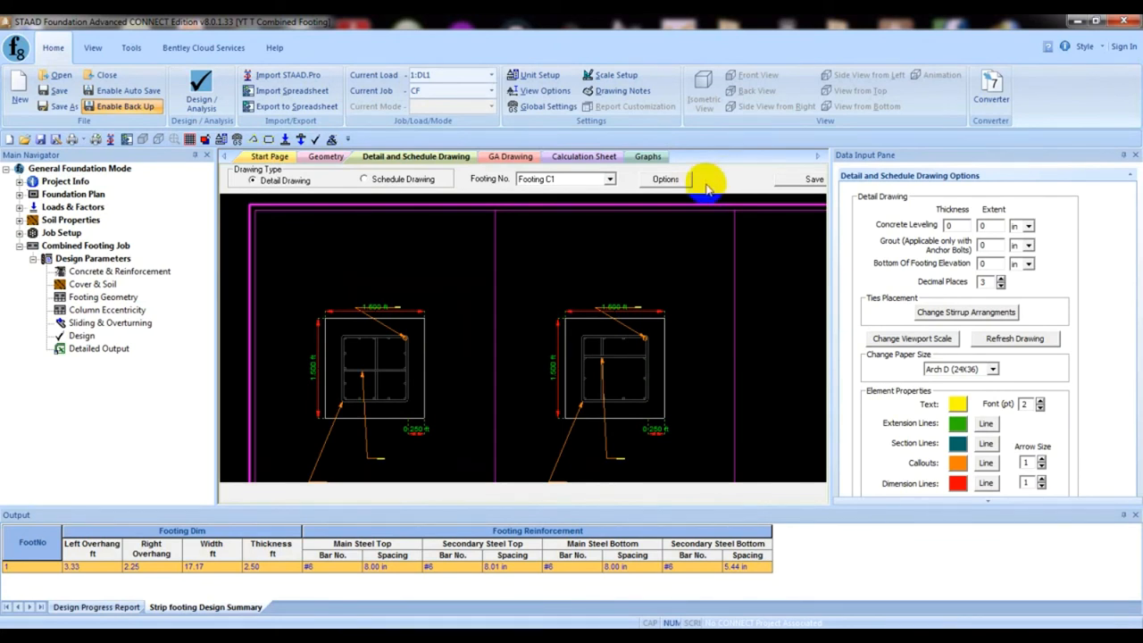
mouse_move(764, 187)
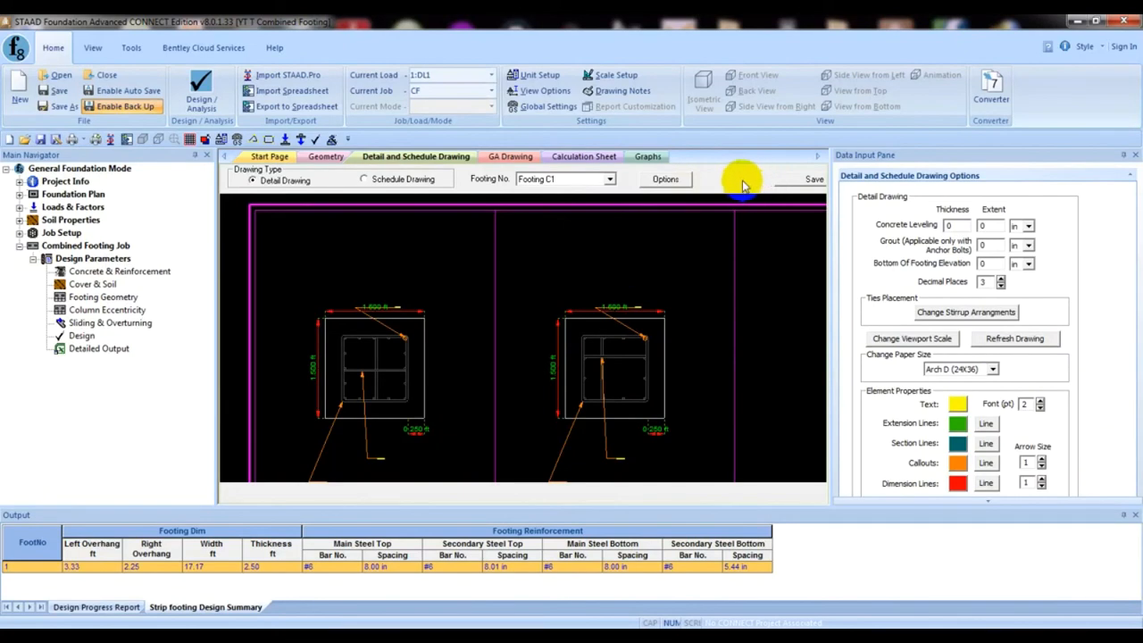
mouse_move(746, 183)
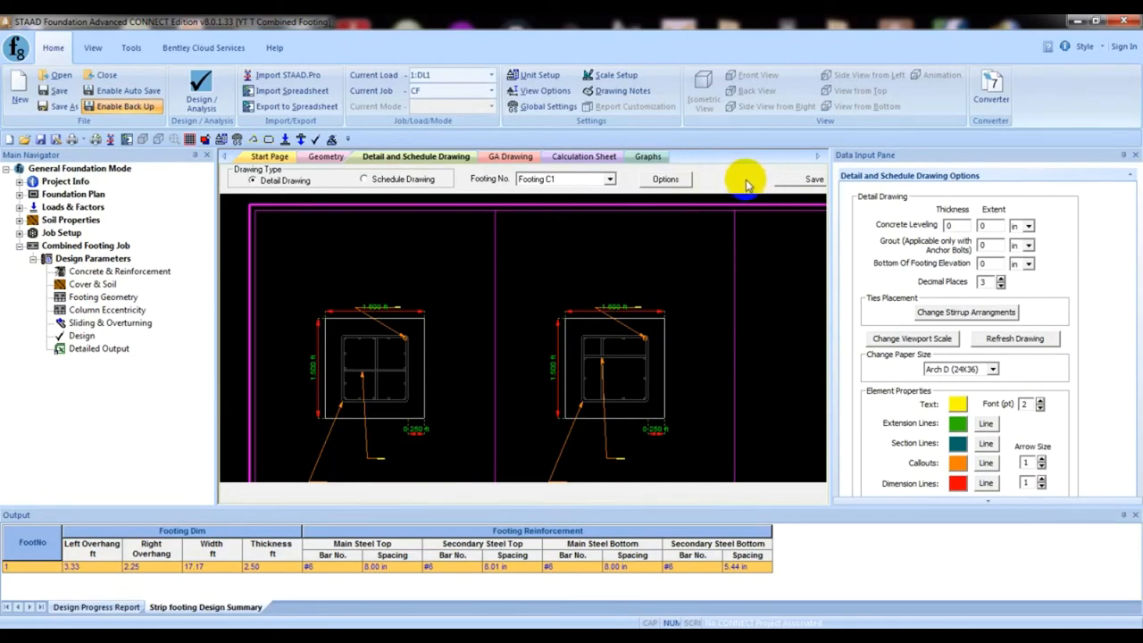